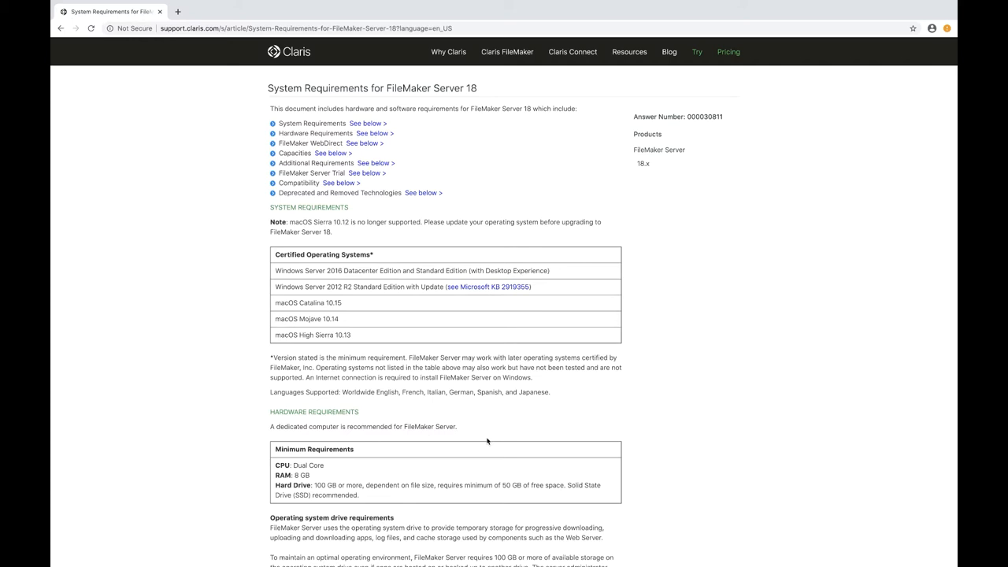
pyautogui.moveTo(338, 463)
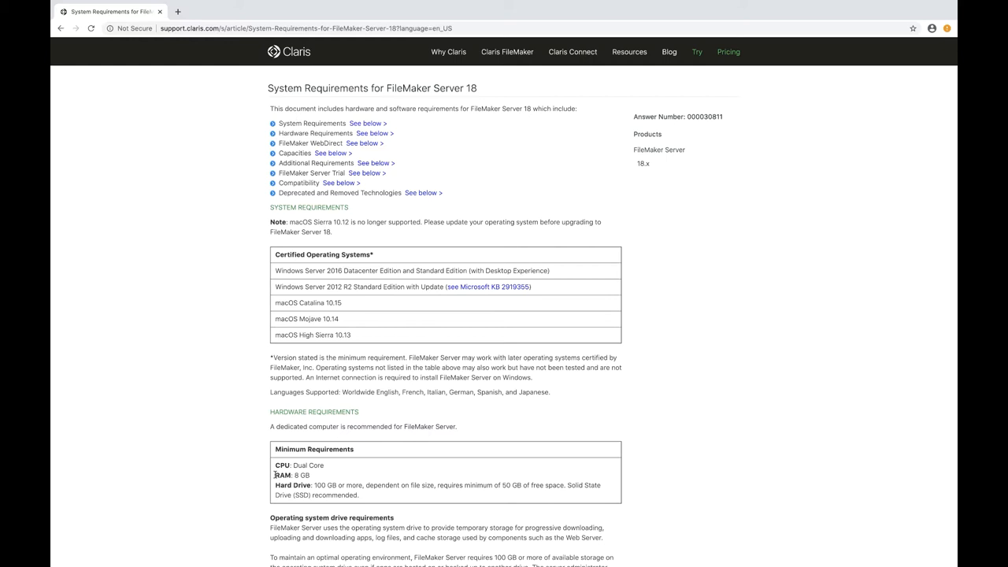
pyautogui.moveTo(277, 488)
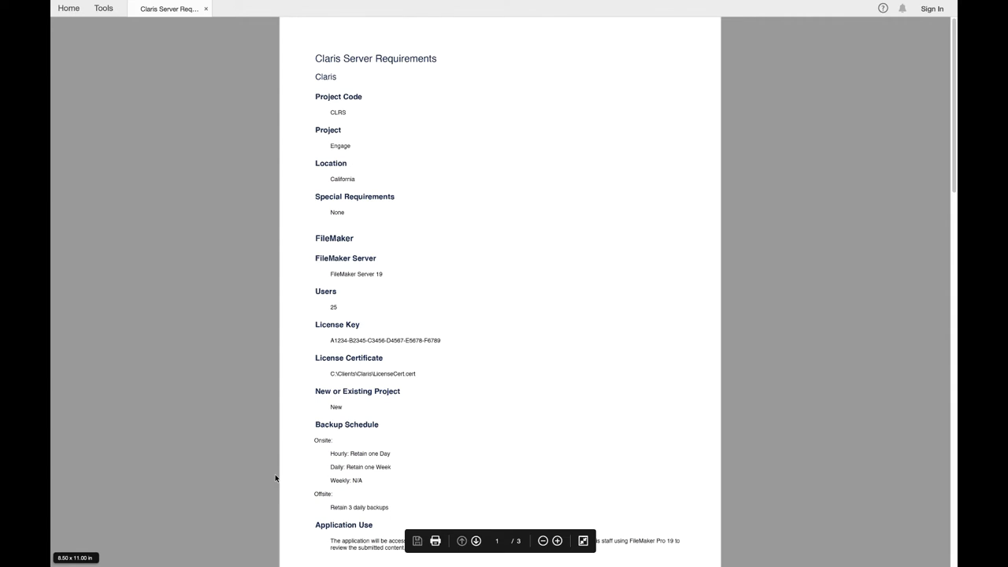
pyautogui.moveTo(425, 151)
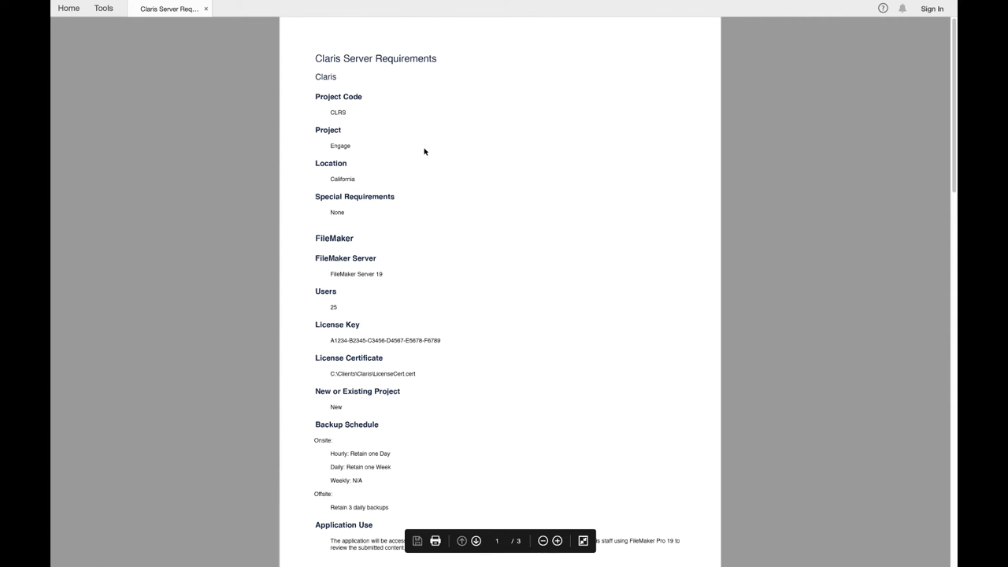
pyautogui.moveTo(258, 129)
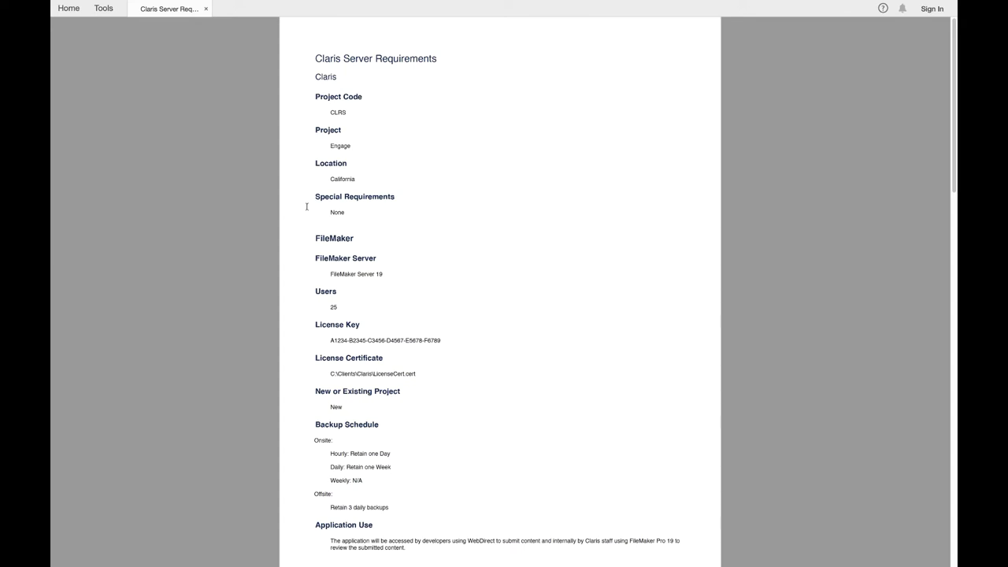
pyautogui.moveTo(309, 252)
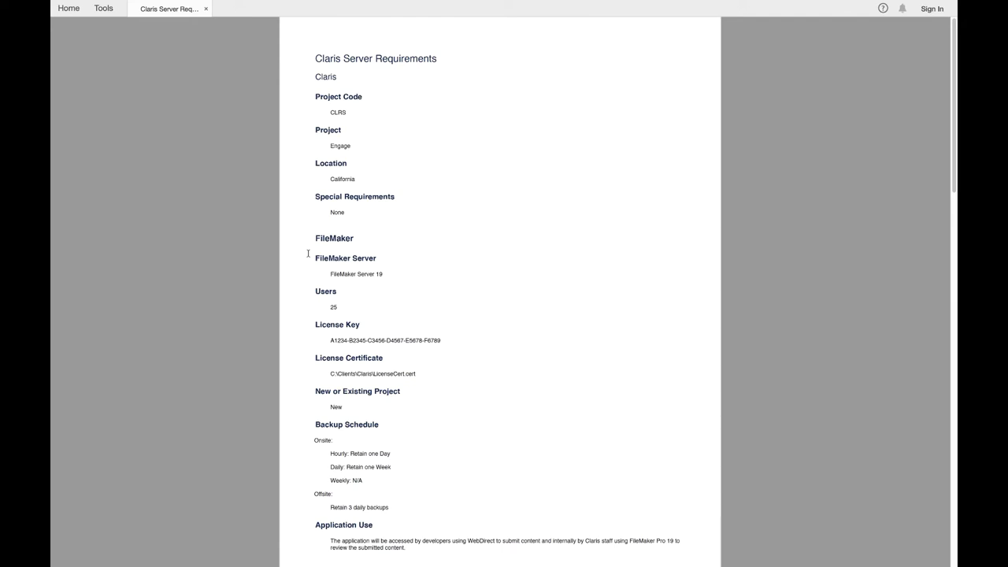
pyautogui.moveTo(318, 429)
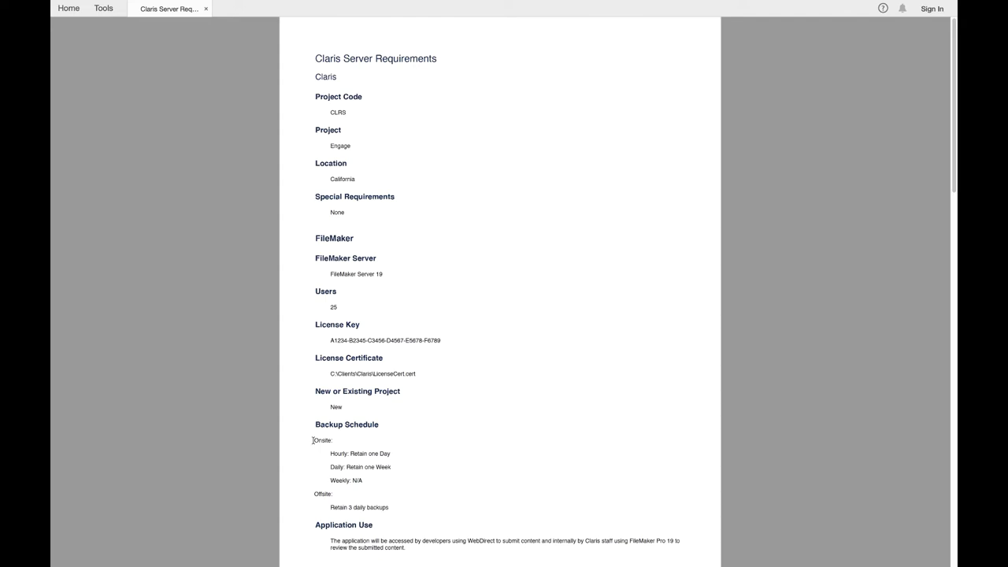
# Scroll the PDF down to page two's AWS and Networking requirements.
pyautogui.scroll(-3)
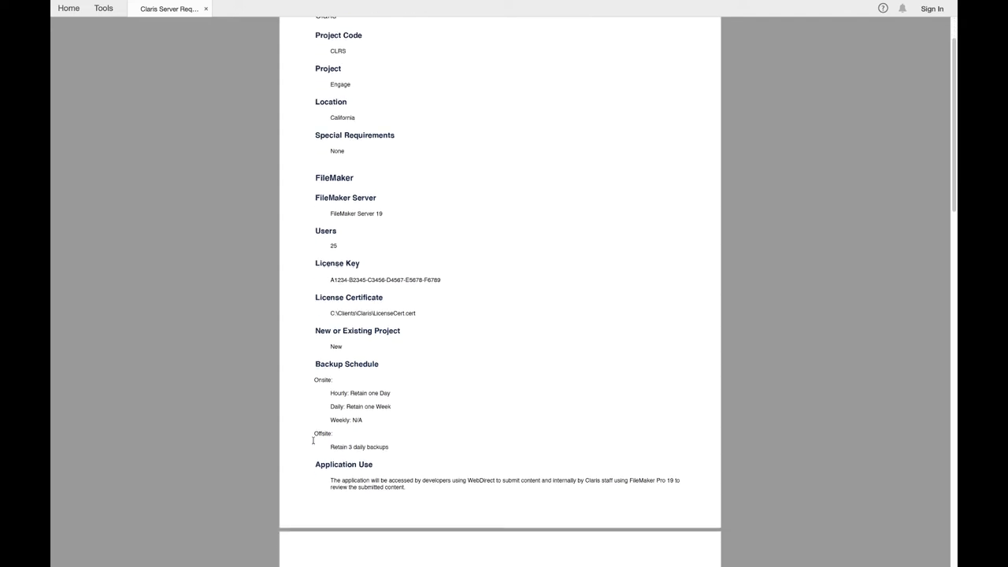
pyautogui.scroll(-3)
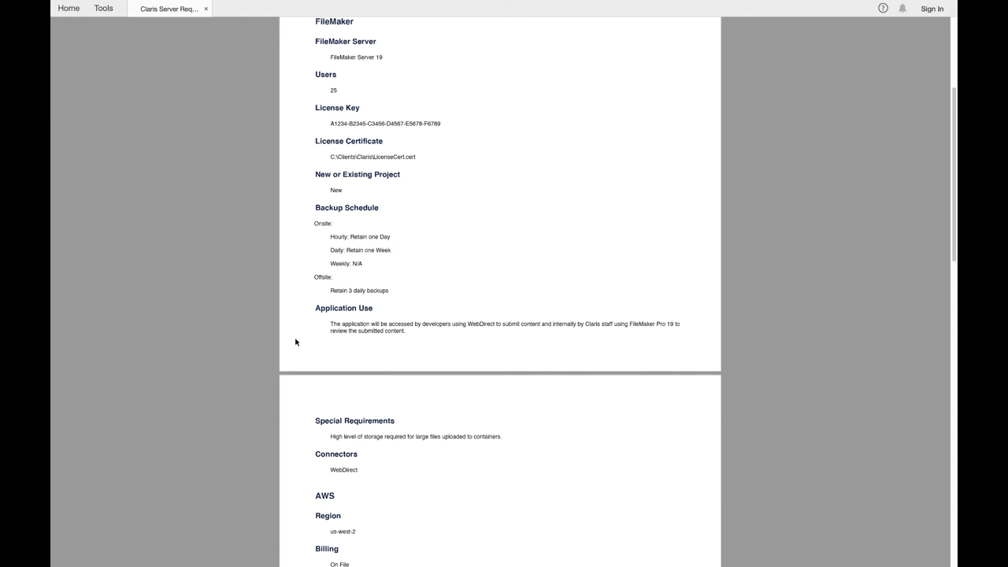
pyautogui.moveTo(312, 312)
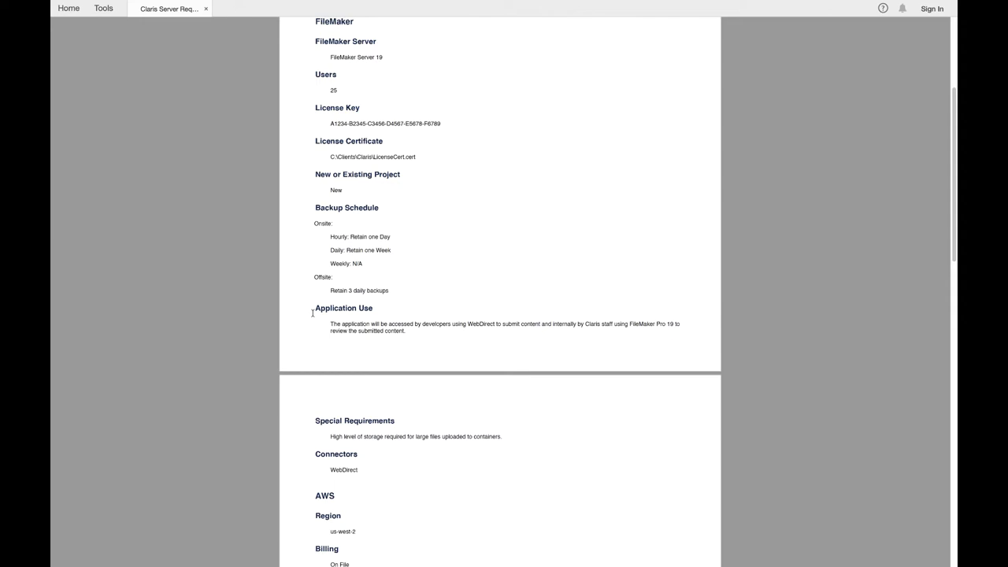
pyautogui.moveTo(306, 423)
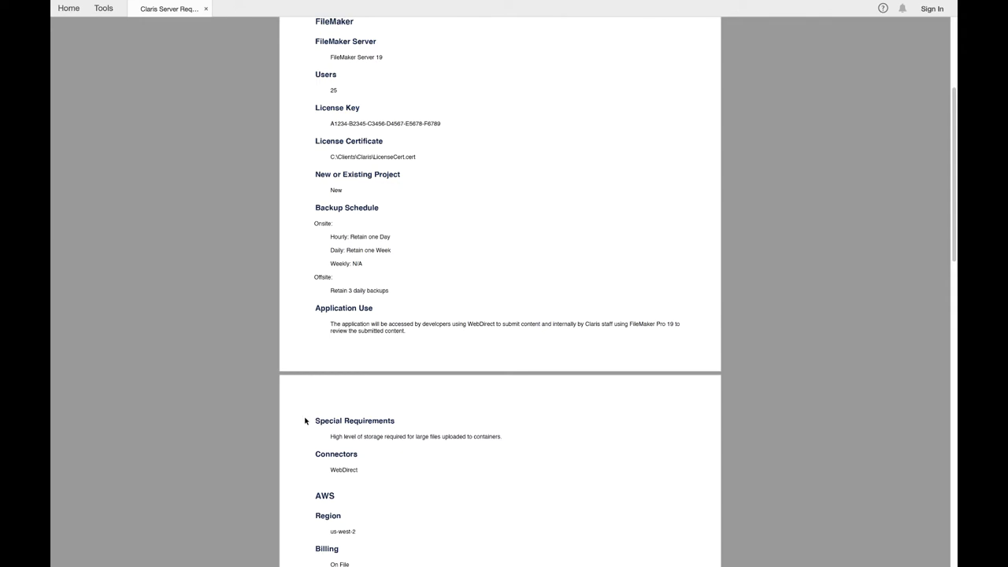
pyautogui.moveTo(309, 440)
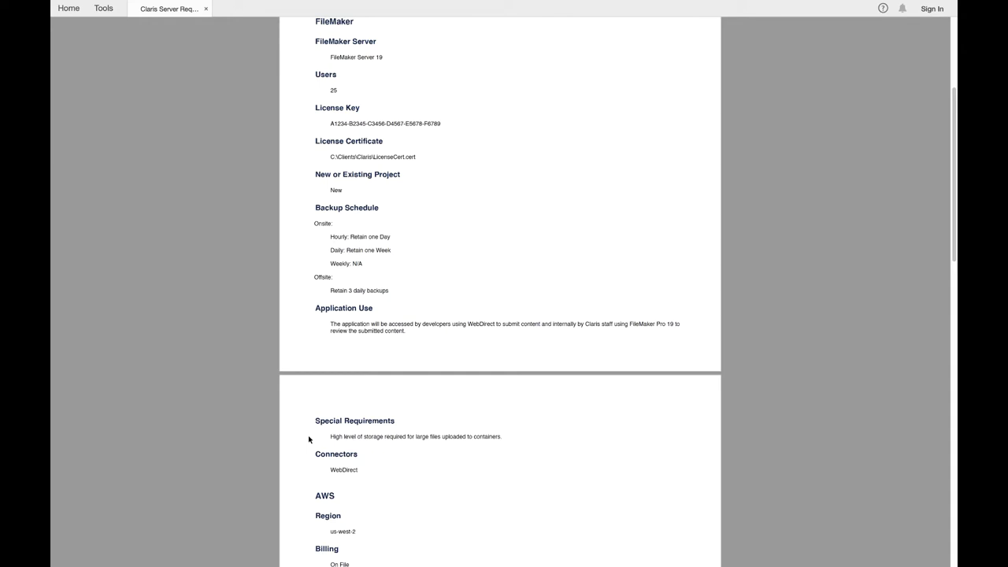
pyautogui.moveTo(305, 466)
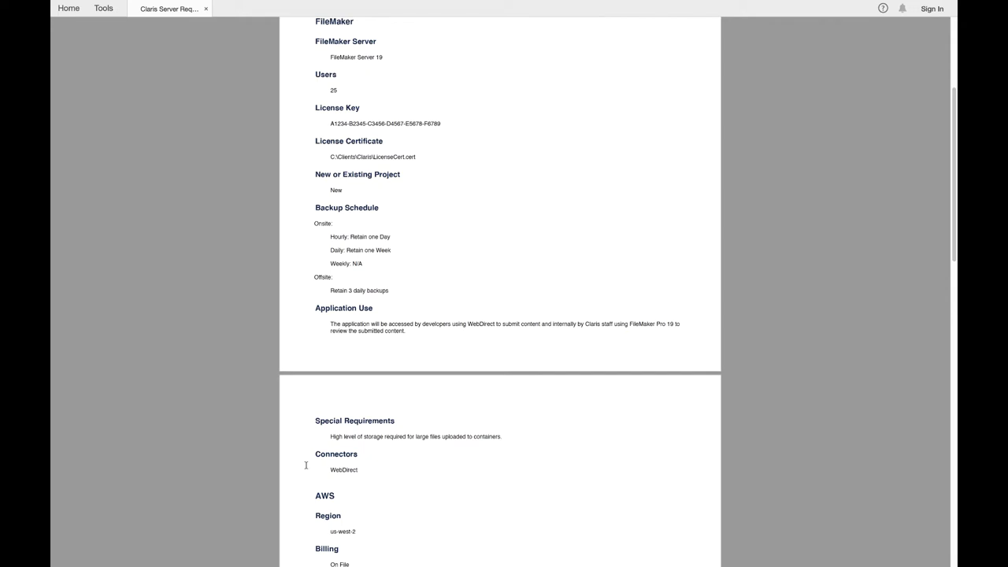
pyautogui.scroll(-3)
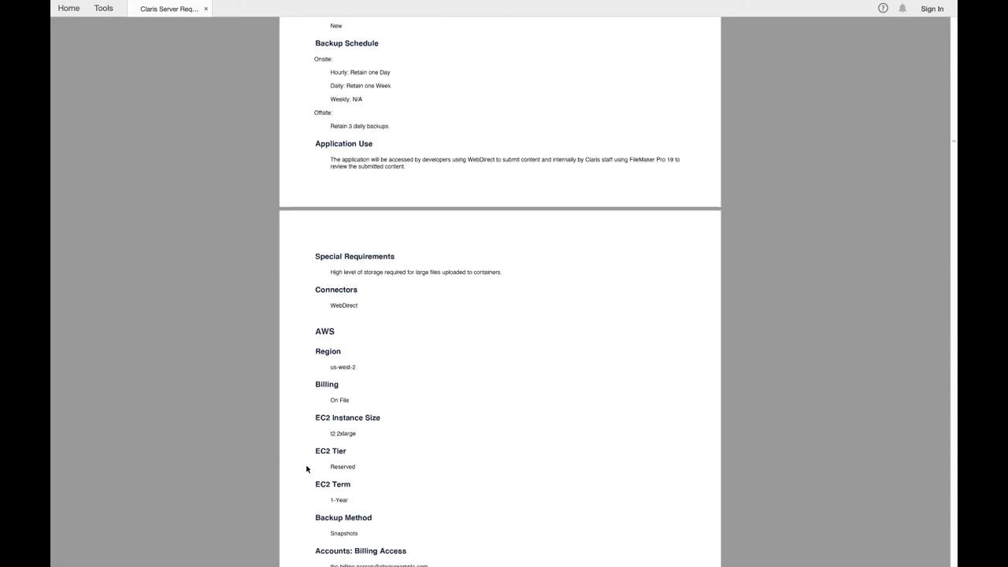
pyautogui.scroll(-3)
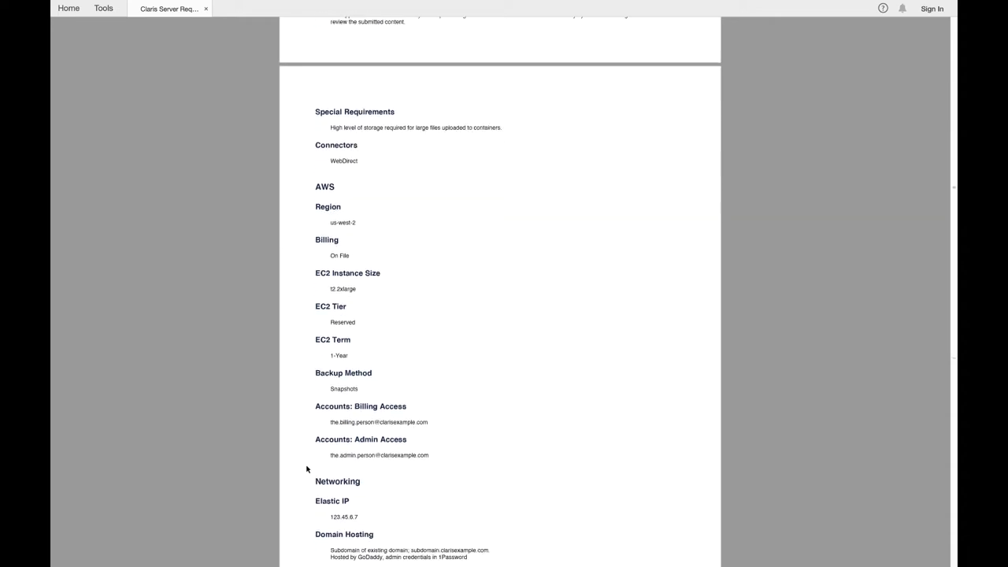
pyautogui.scroll(-3)
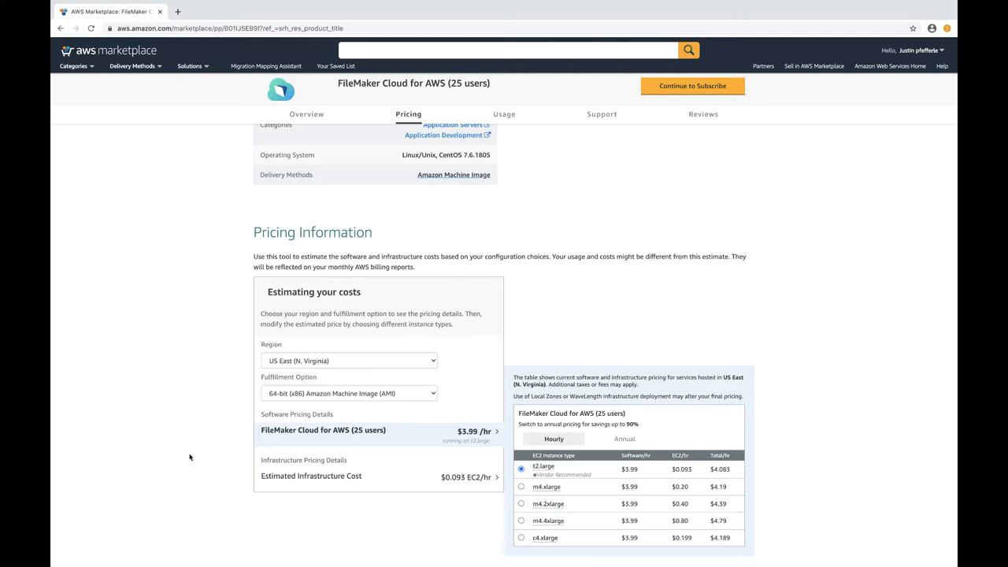
pyautogui.moveTo(412, 224)
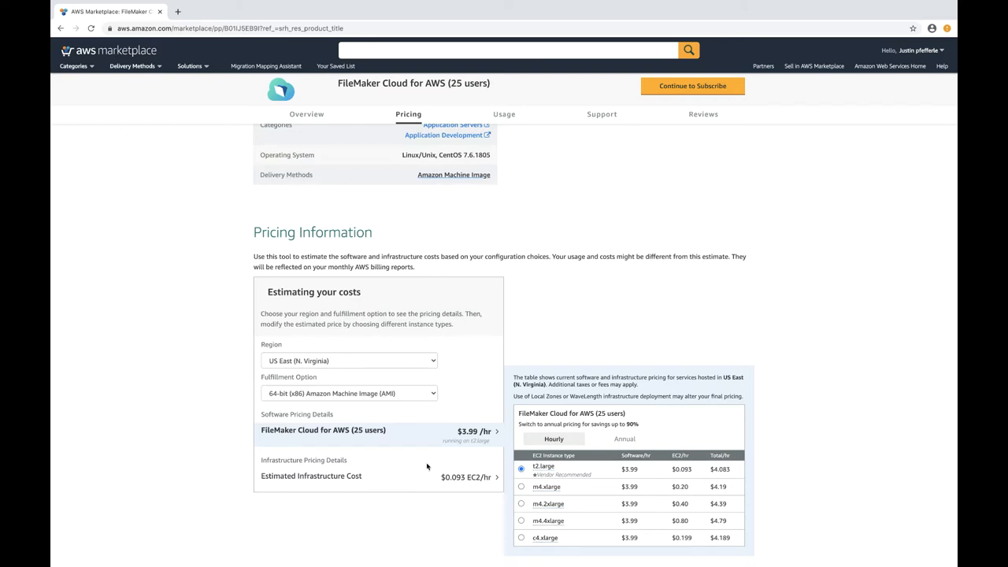
pyautogui.moveTo(485, 510)
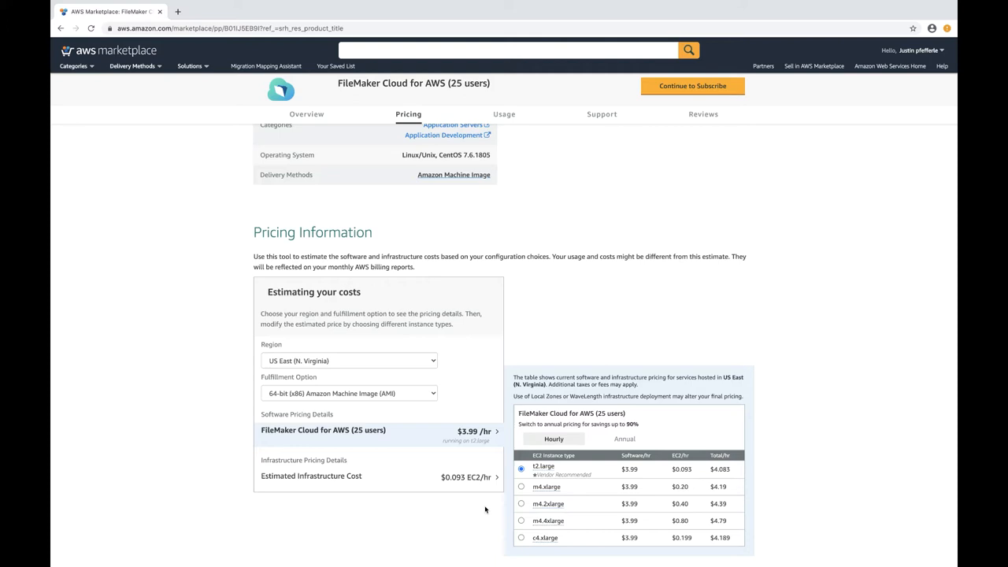
pyautogui.moveTo(500, 498)
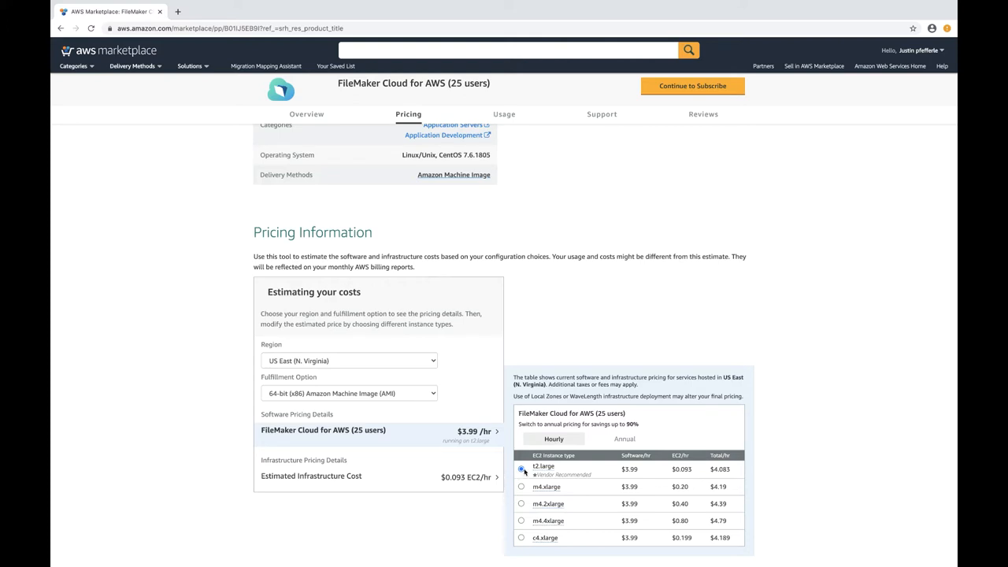
pyautogui.moveTo(542, 466)
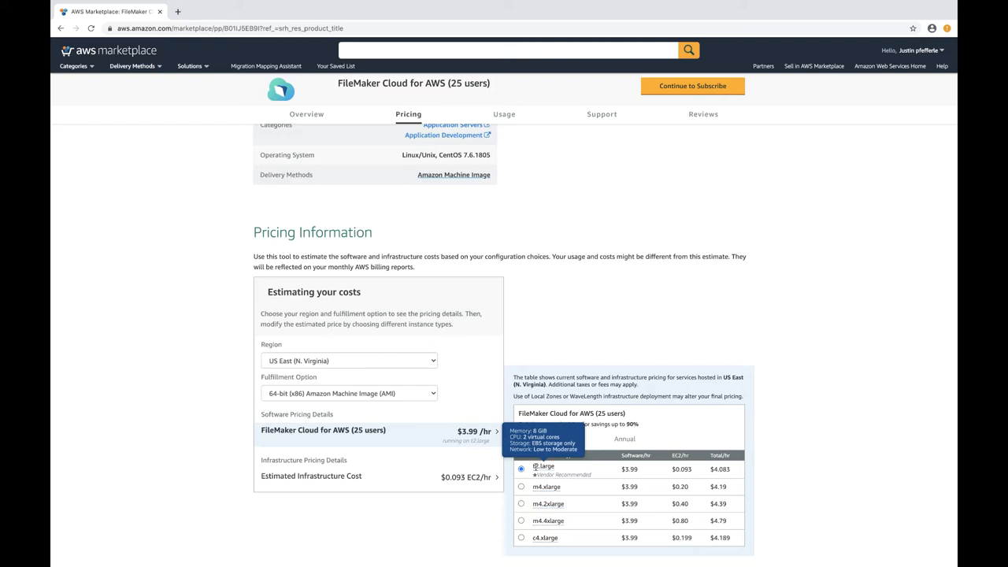
pyautogui.moveTo(471, 350)
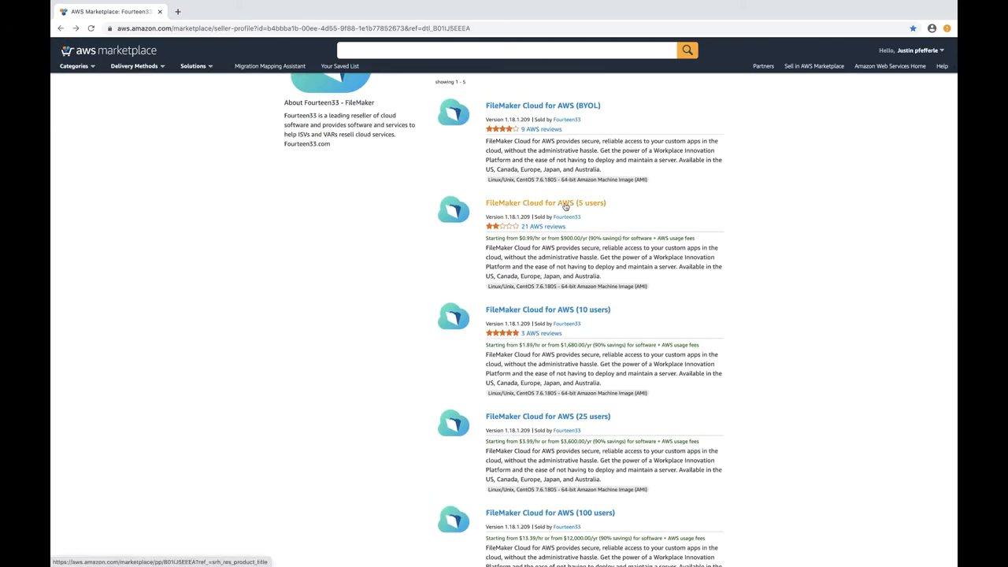
# View the FileMaker Cloud for AWS (5 users) listing down to its Pricing Information.
pyautogui.click(545, 202)
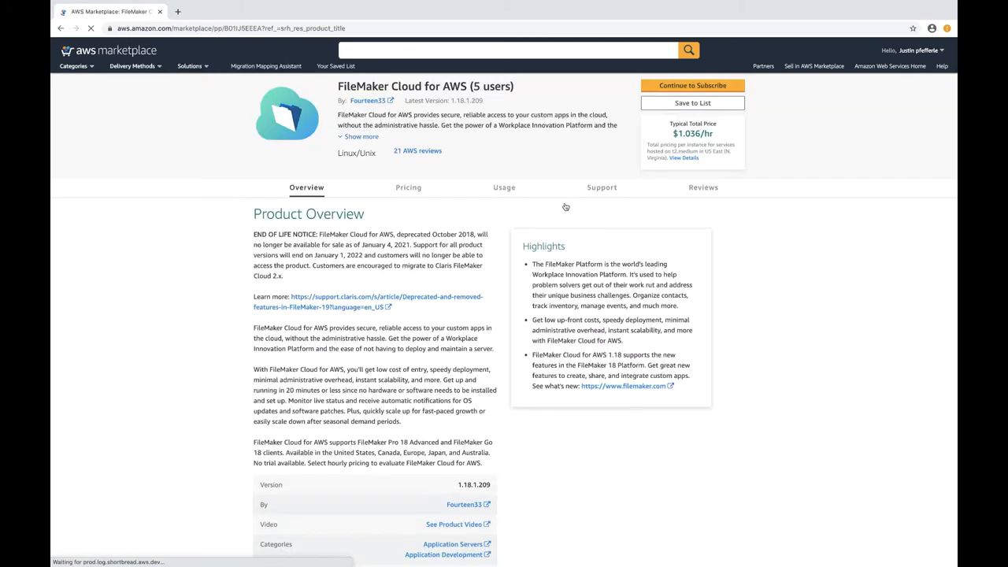
pyautogui.scroll(-3)
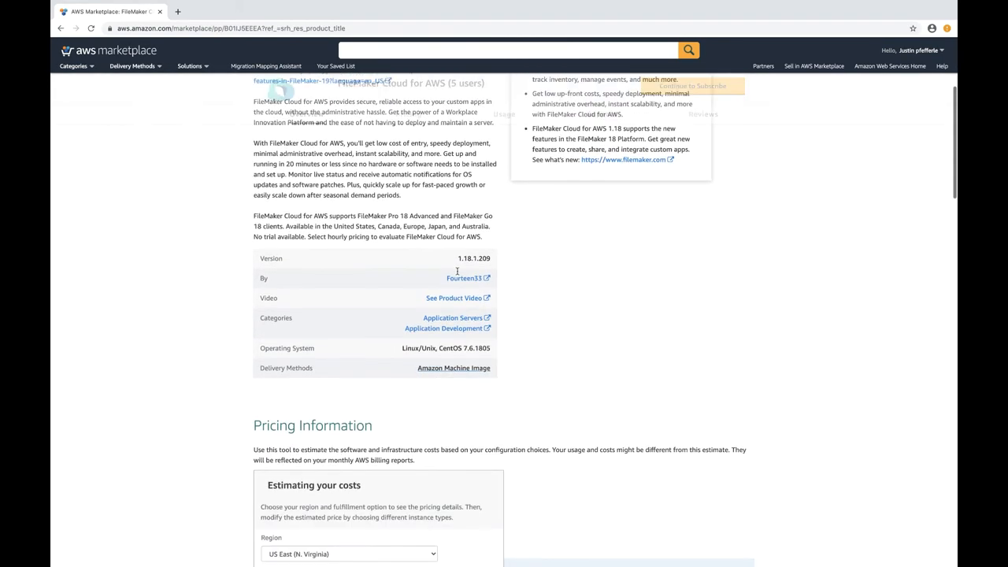
pyautogui.scroll(-3)
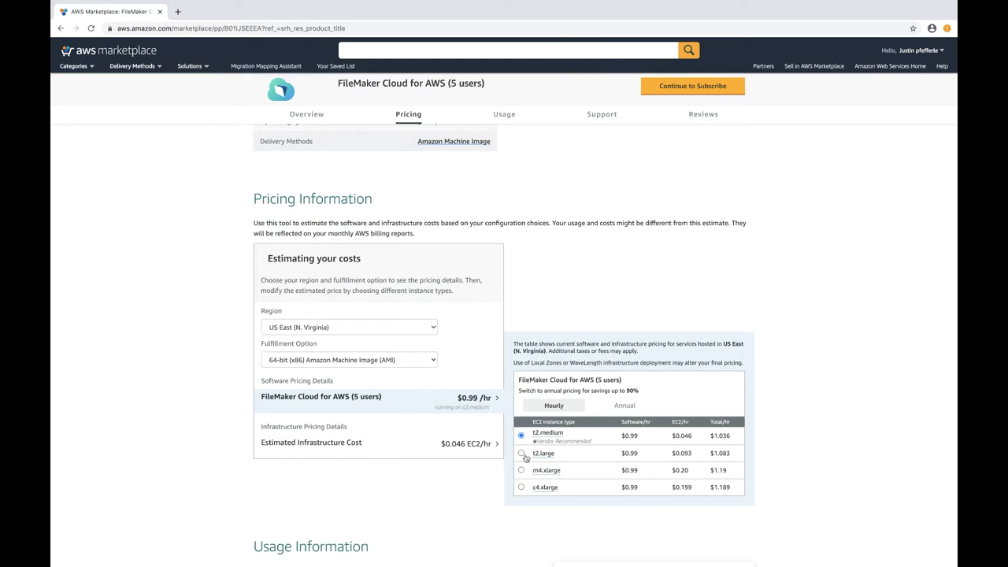
pyautogui.moveTo(548, 433)
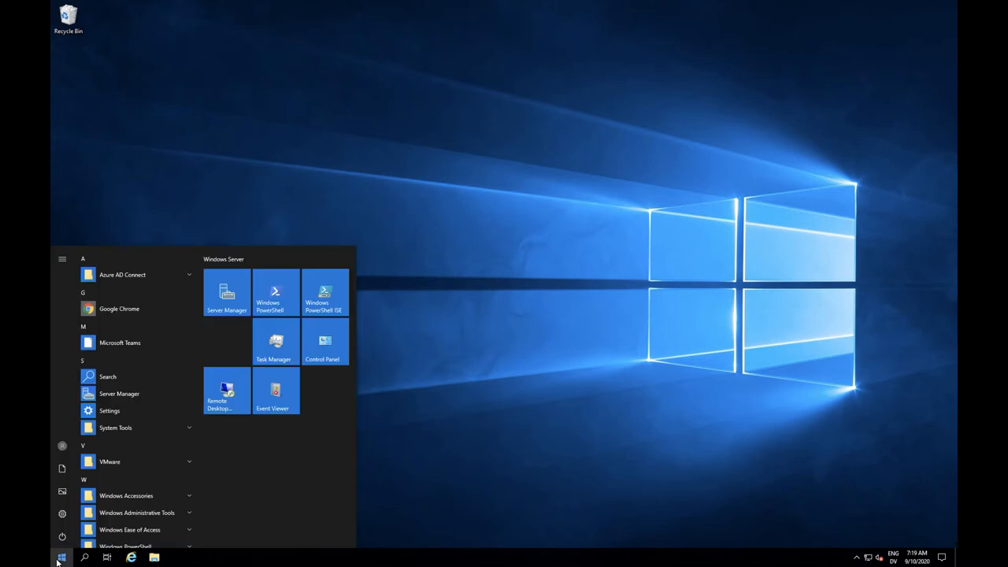
# Search the Start menu for 'firewall' to find Windows Defender Firewall with Advanced Security.
pyautogui.write('firewall')
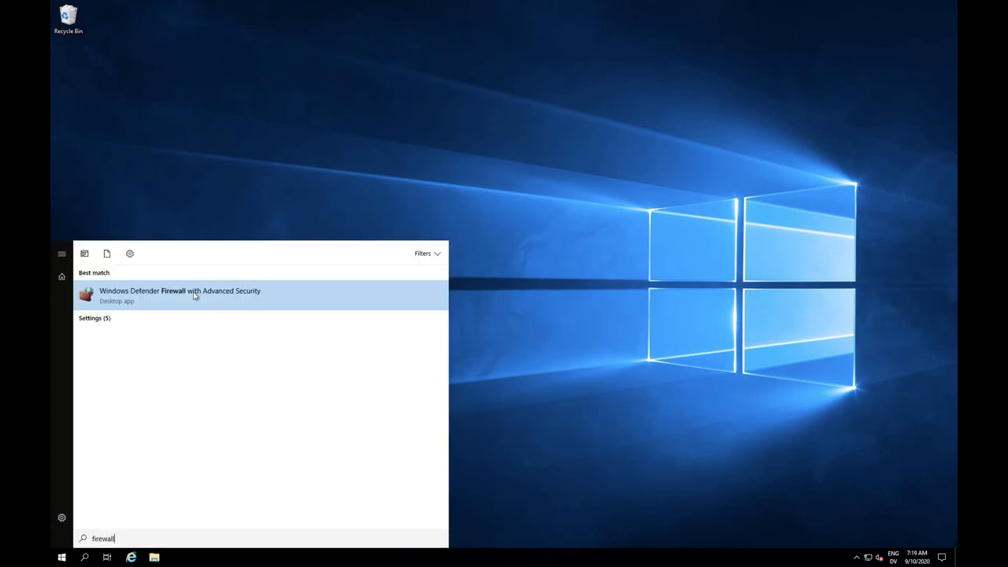
# Launch the firewall console and start a new inbound rule of type Port.
pyautogui.click(179, 290)
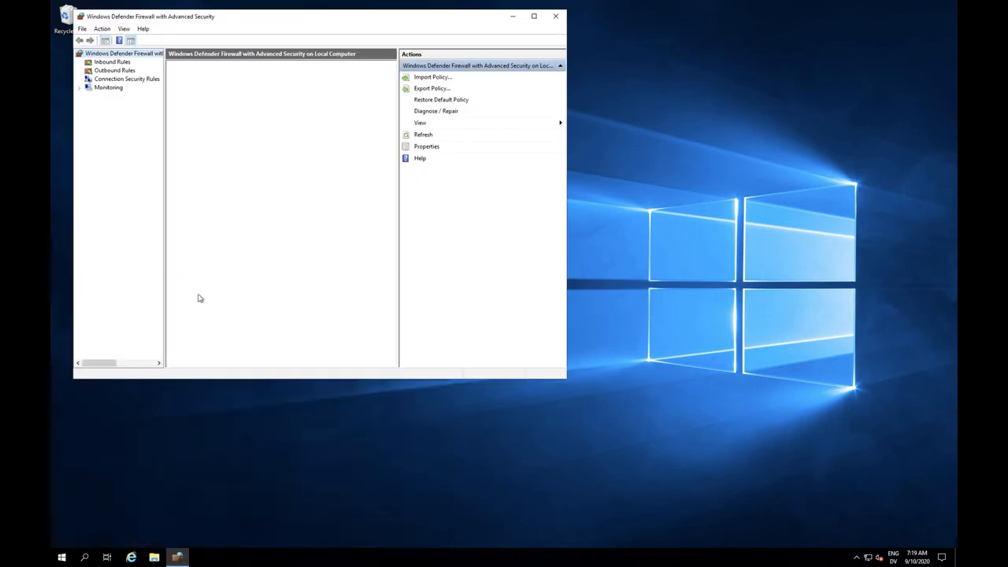
pyautogui.click(118, 53)
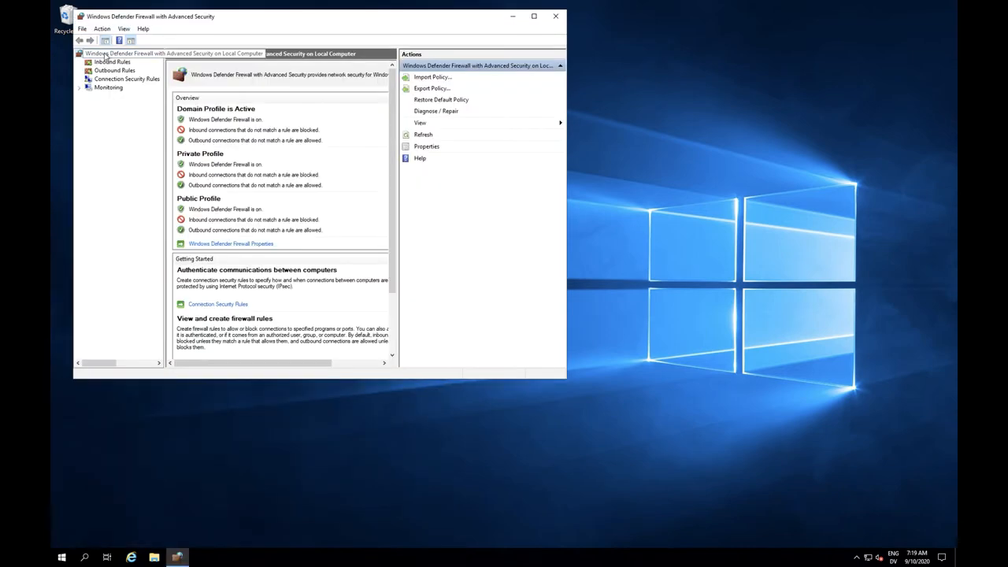
pyautogui.click(112, 62)
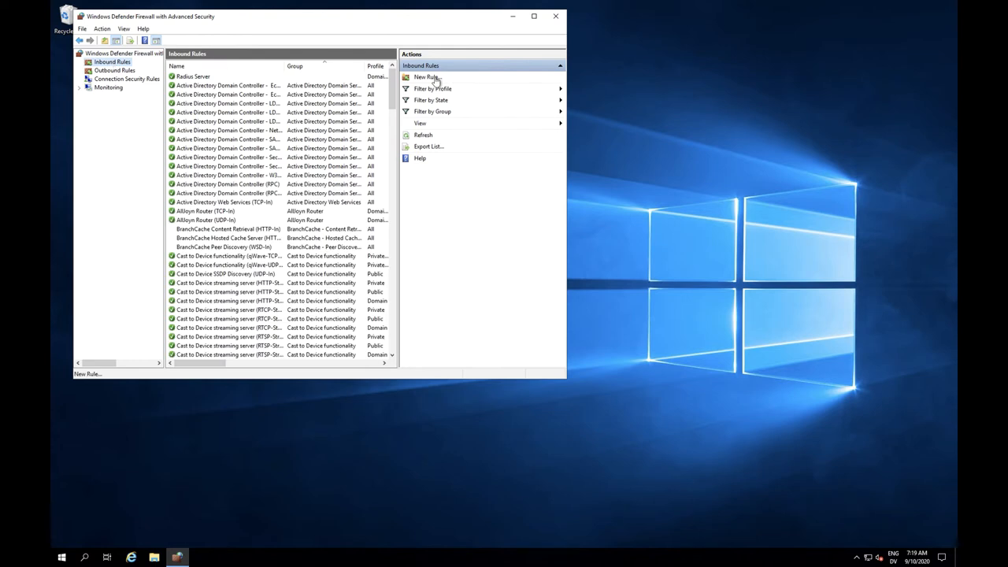
pyautogui.click(425, 77)
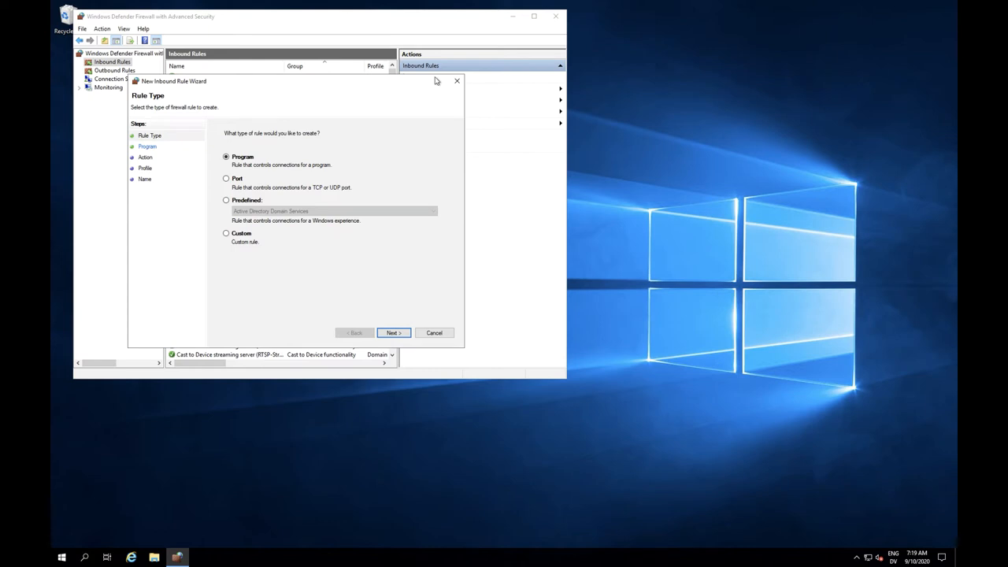
pyautogui.moveTo(229, 183)
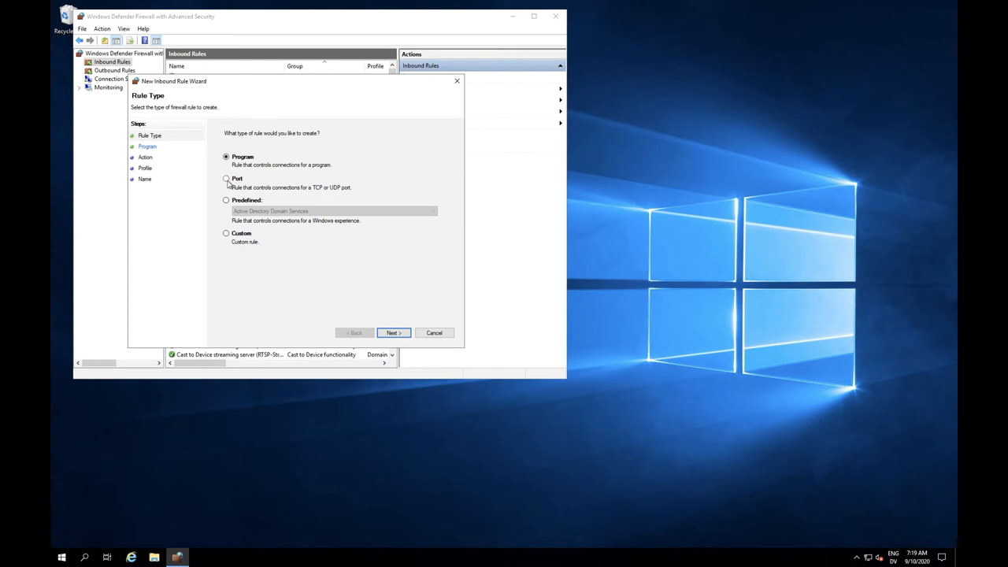
pyautogui.click(227, 178)
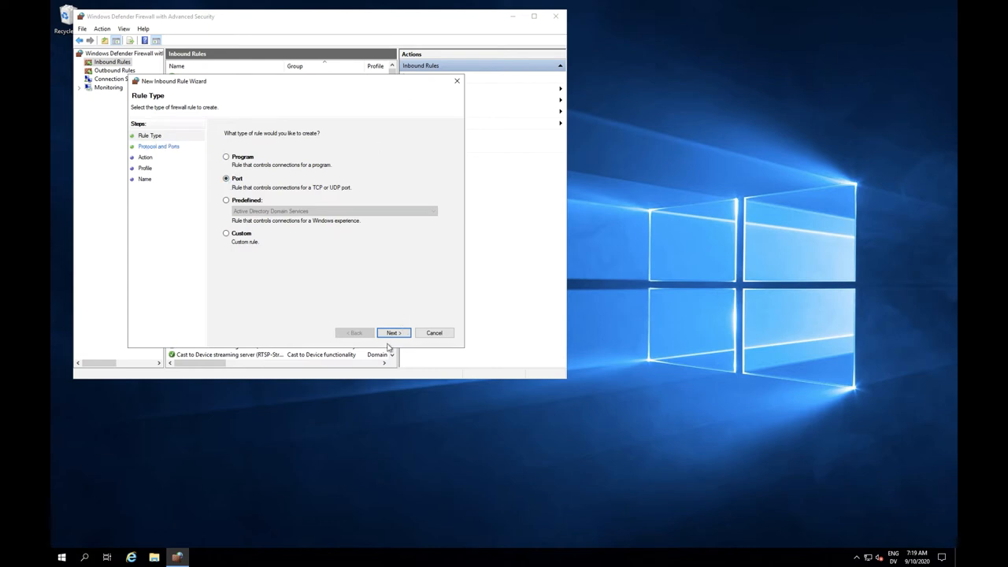
pyautogui.click(393, 332)
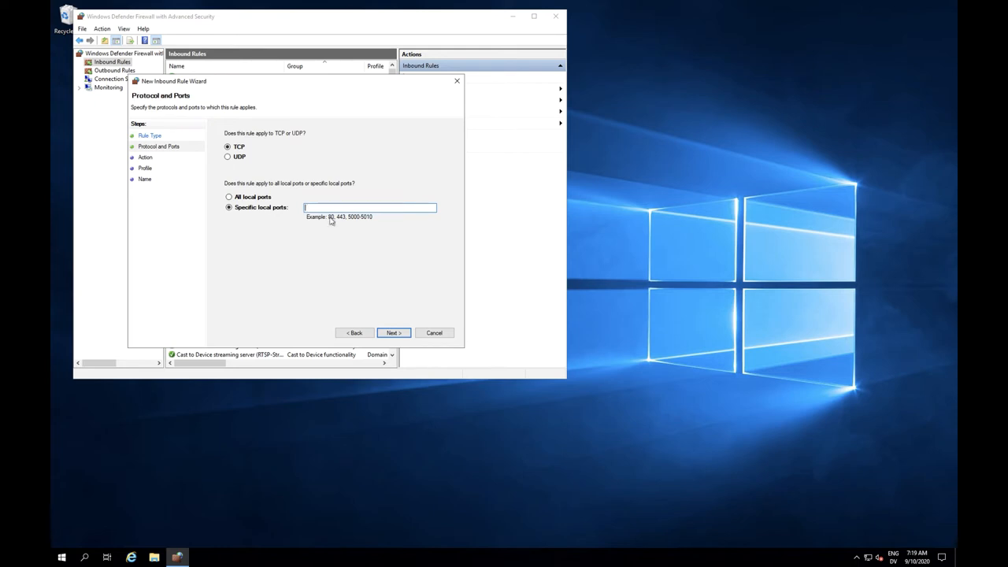
# Enter specific TCP local ports 80, 443, 2399, 5003 and 16000 for the rule.
pyautogui.write('80')
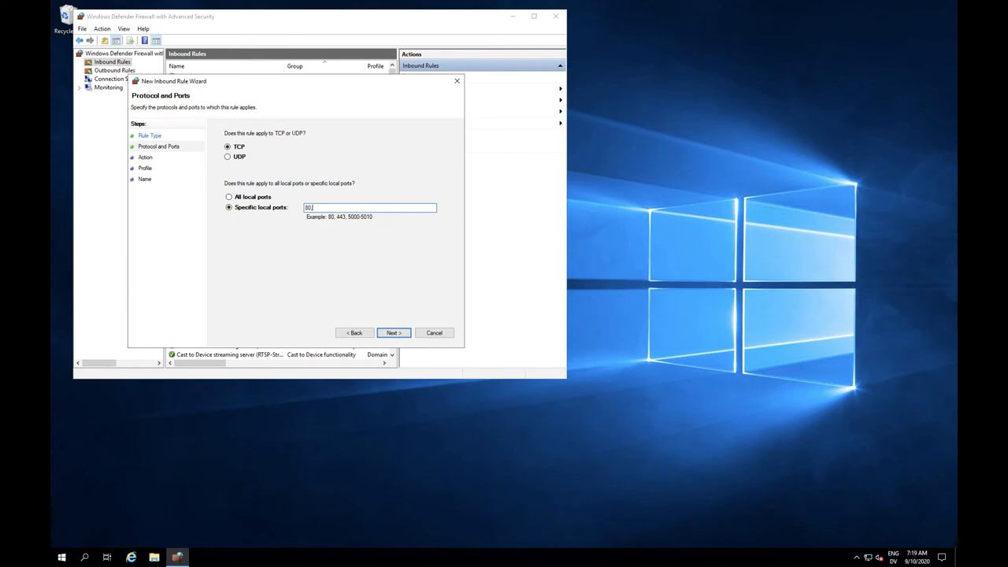
pyautogui.press('Backspace')
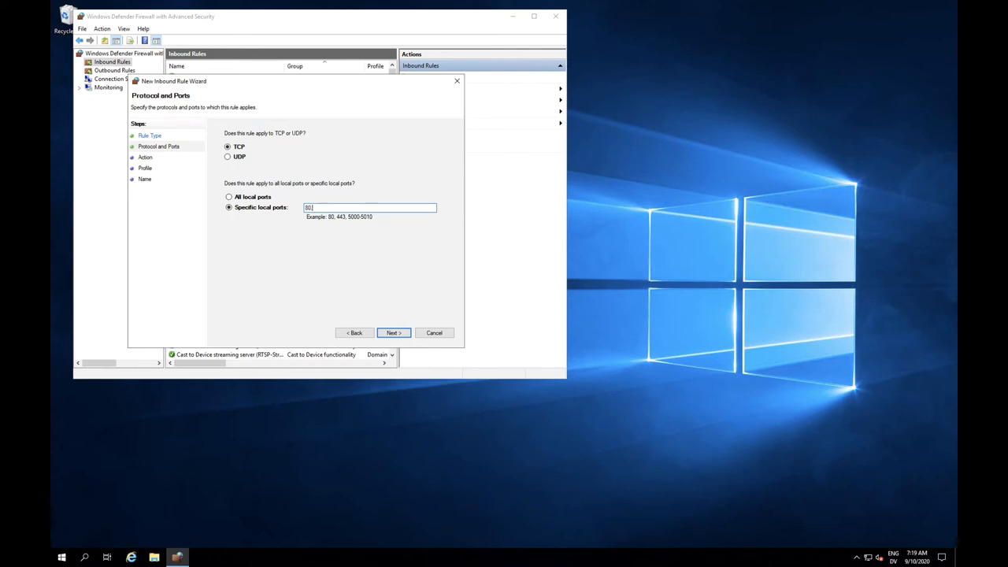
pyautogui.write(',443,')
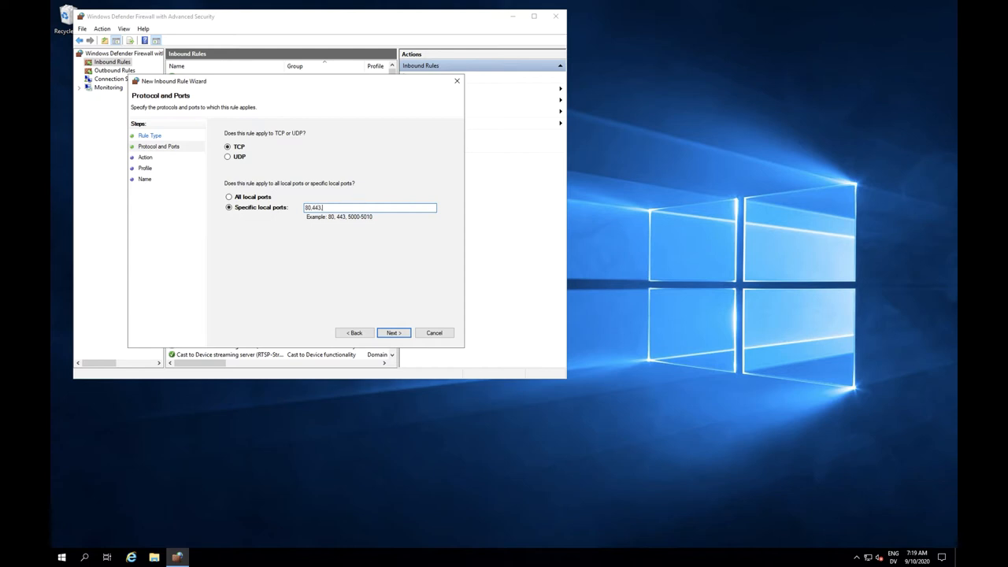
pyautogui.write('2399')
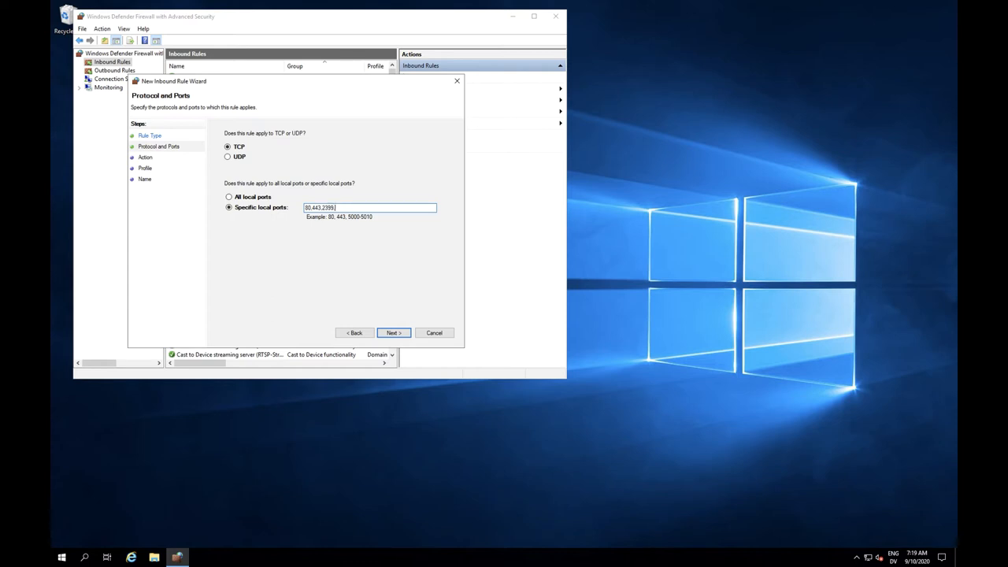
pyautogui.write('5003,16000')
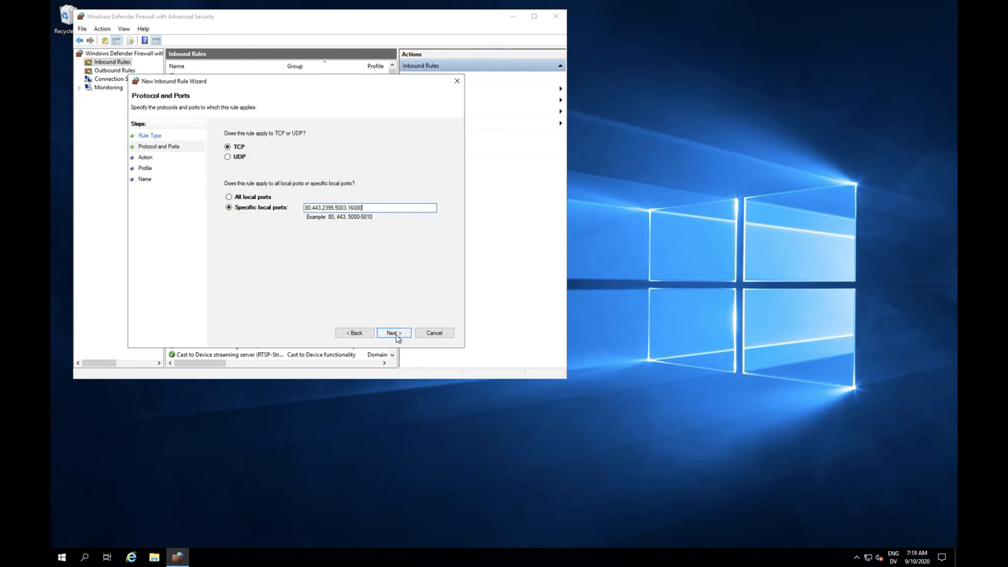
# Allow the connection and apply the rule to Domain, Private and Public profiles.
pyautogui.click(394, 332)
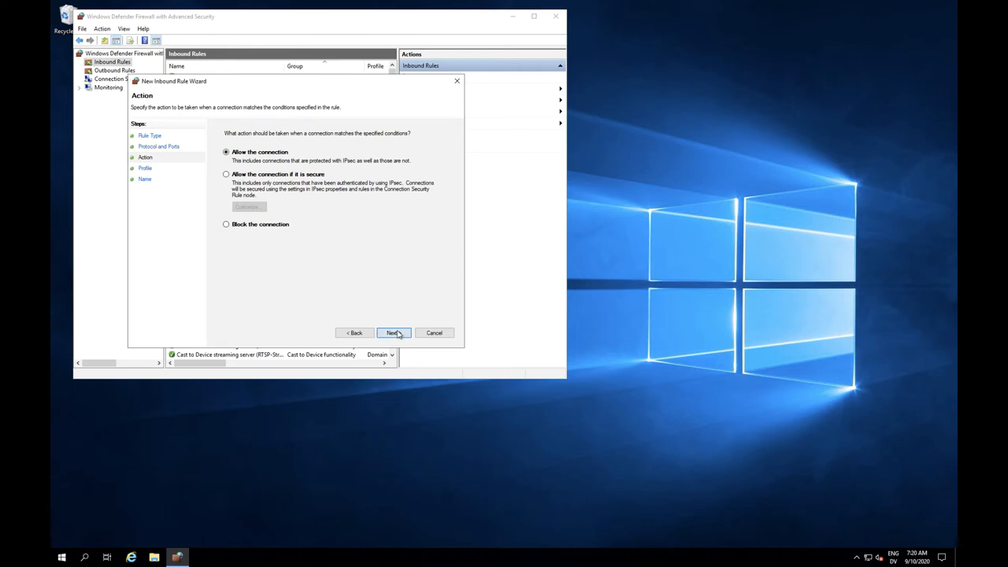
pyautogui.click(394, 332)
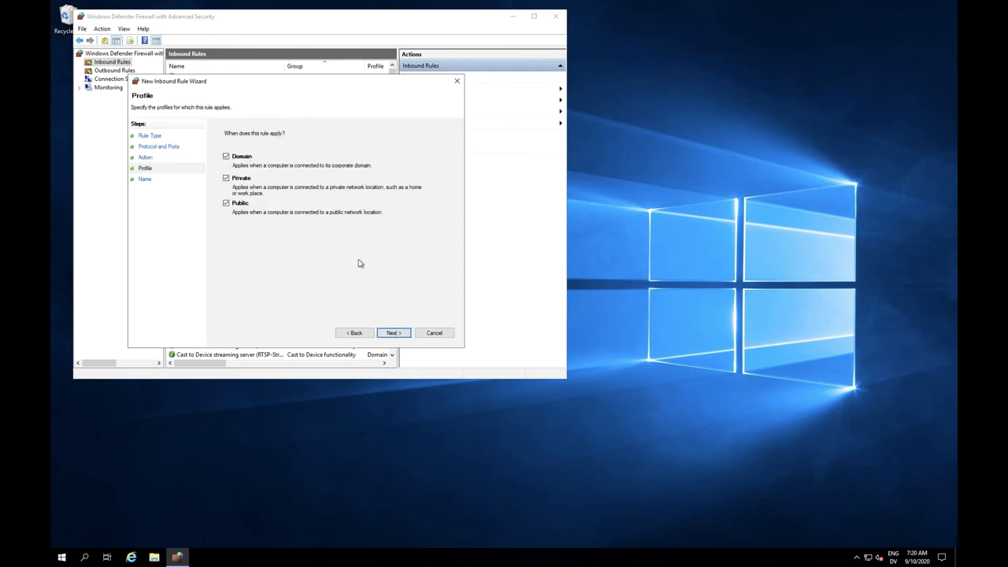
pyautogui.moveTo(308, 199)
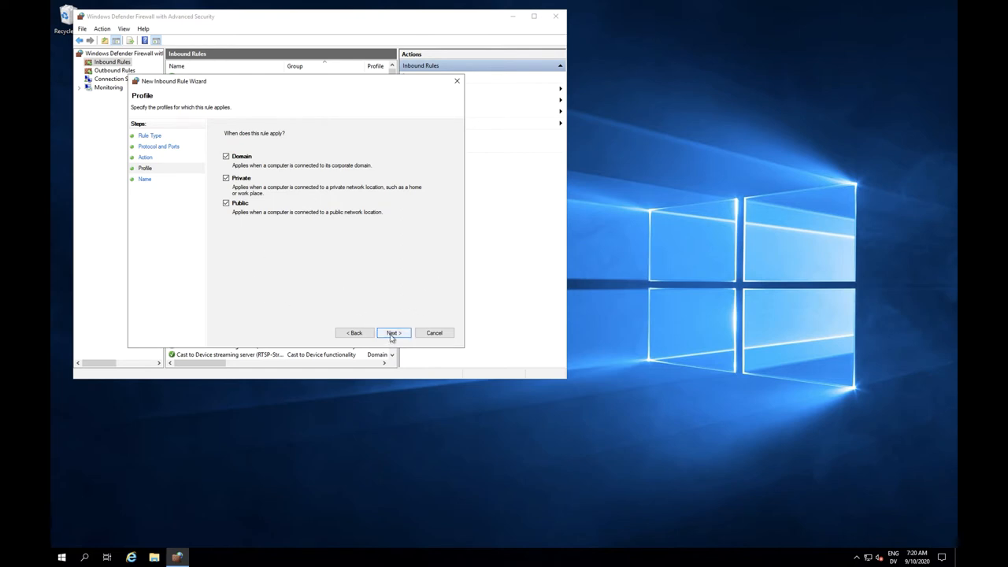
pyautogui.click(394, 332)
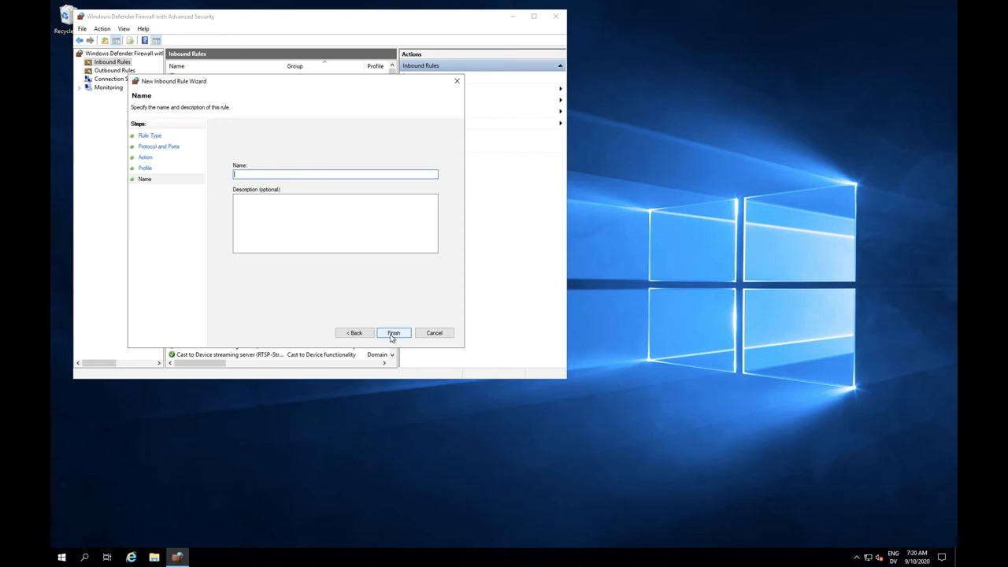
# Name the rule 'FileMaker Server', describe it as FileMaker server, odbc and admin console, and finish.
pyautogui.write('FileMaker Name')
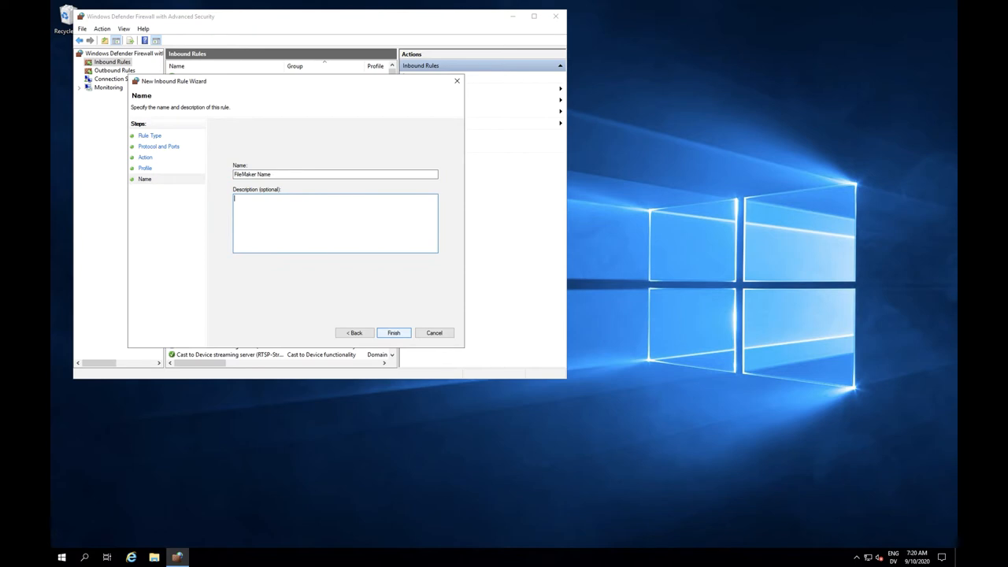
pyautogui.write('Fel')
pyautogui.click(336, 175)
pyautogui.write('Server')
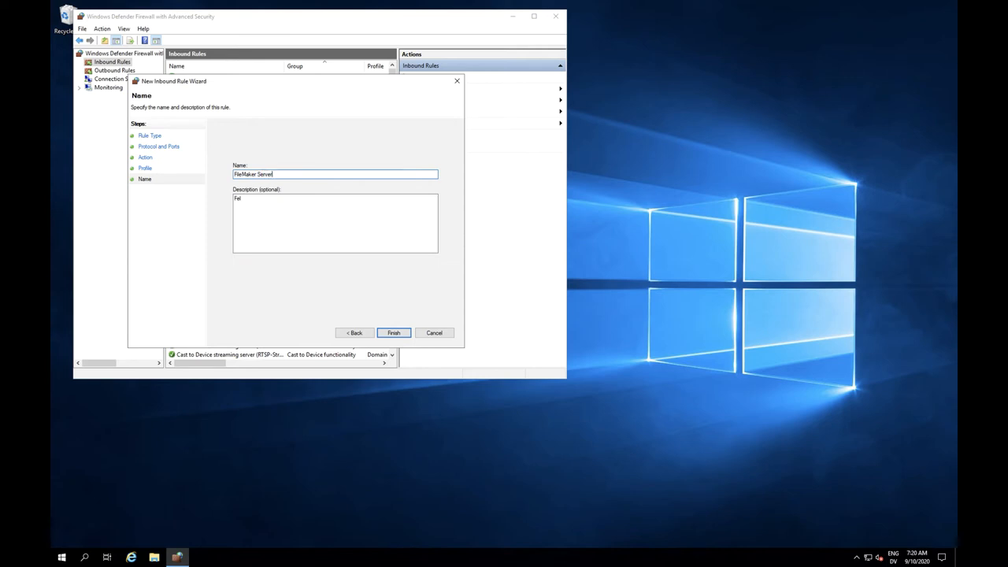
pyautogui.write('Filemaker server')
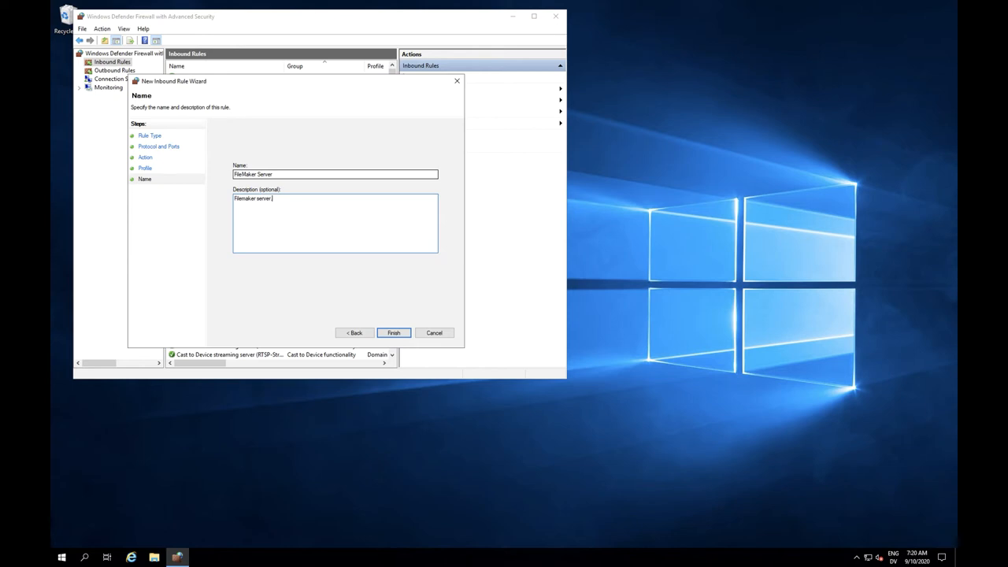
pyautogui.write(', odbc')
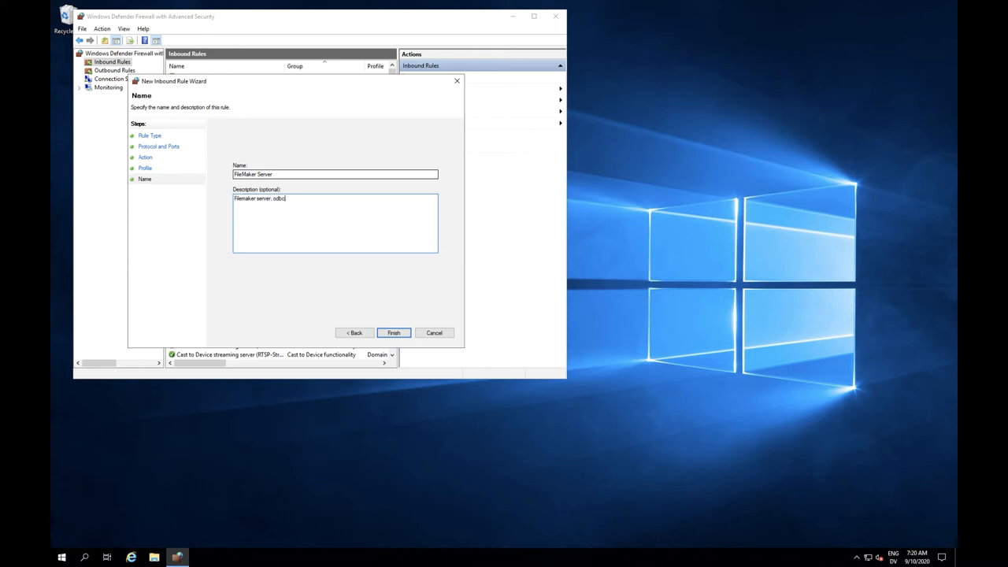
pyautogui.write('and admin')
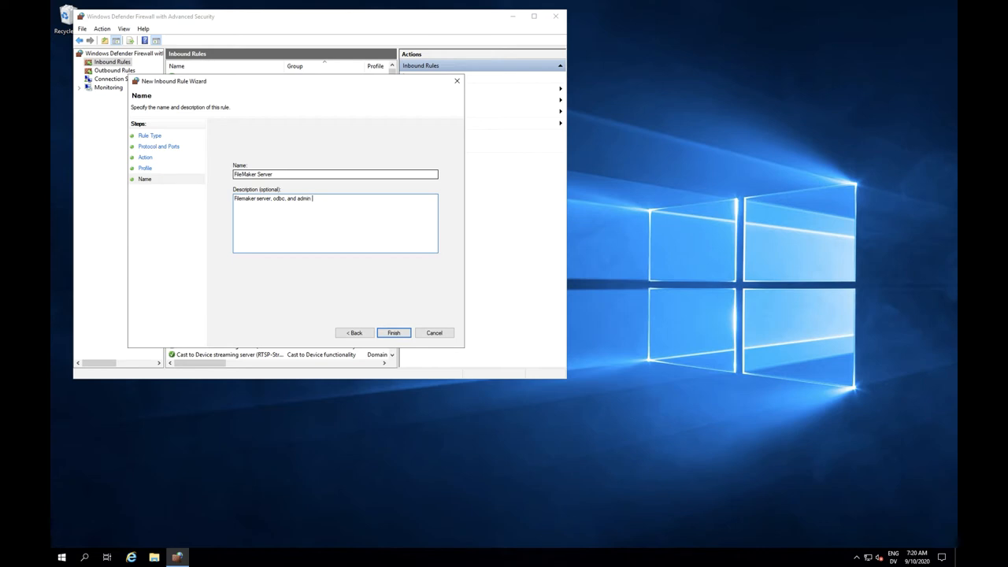
pyautogui.write('console')
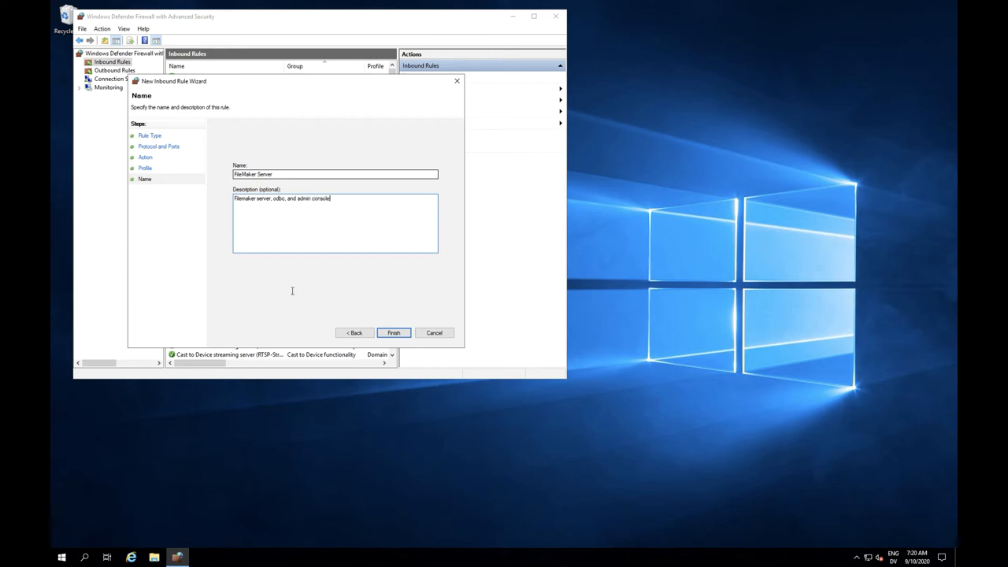
pyautogui.click(394, 332)
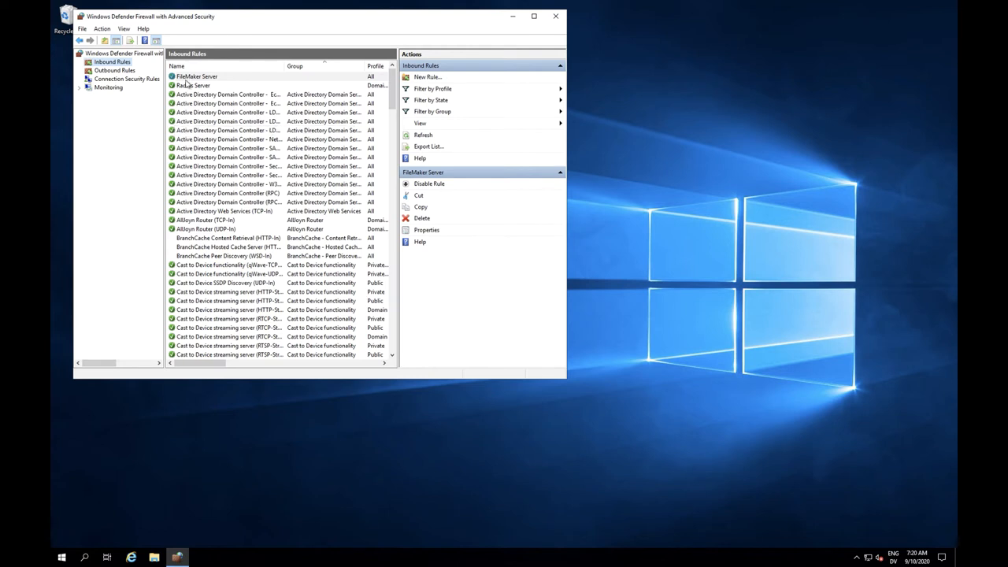
# Select the new FileMaker Server rule in the Inbound Rules list to review it.
pyautogui.click(197, 76)
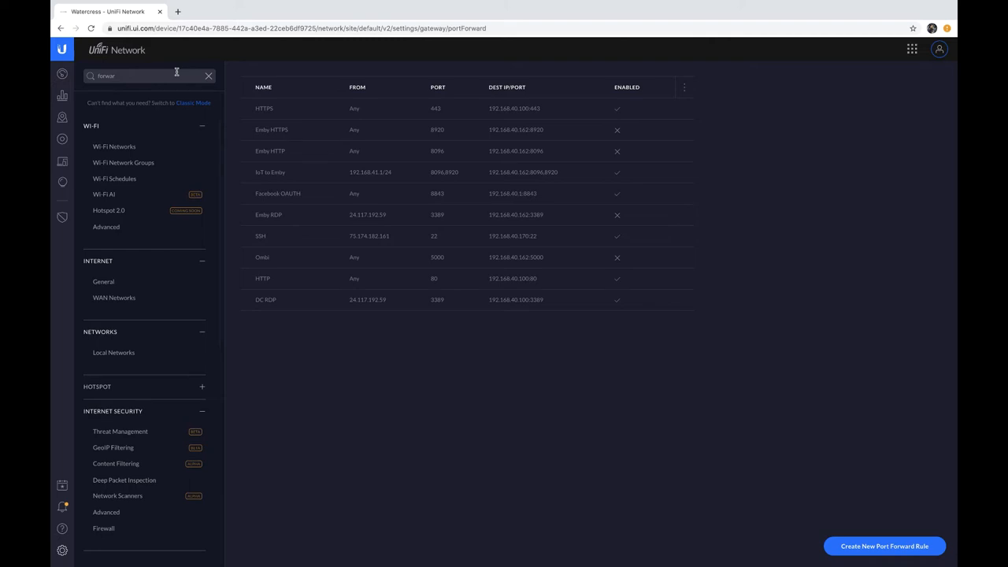
pyautogui.write('forward')
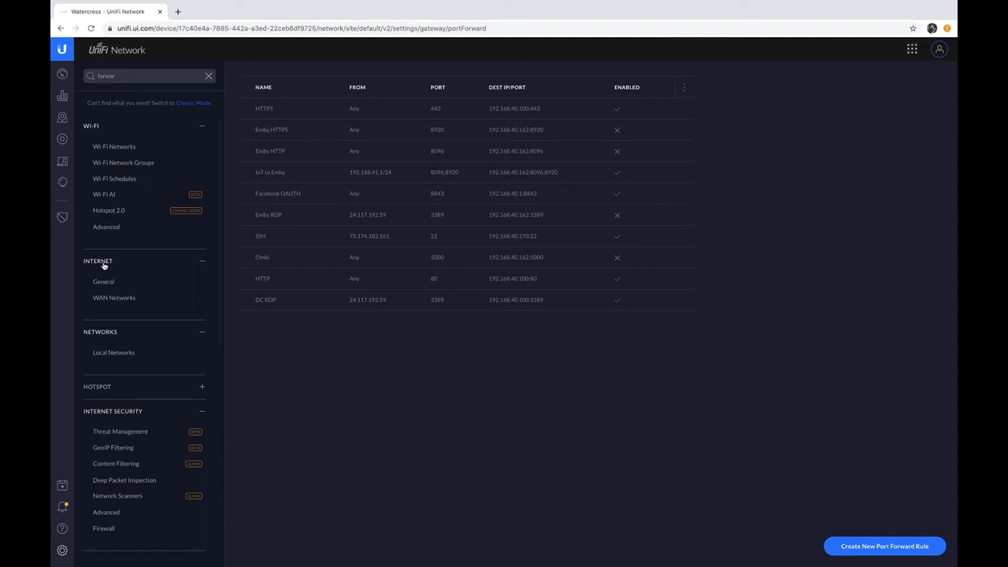
pyautogui.moveTo(309, 240)
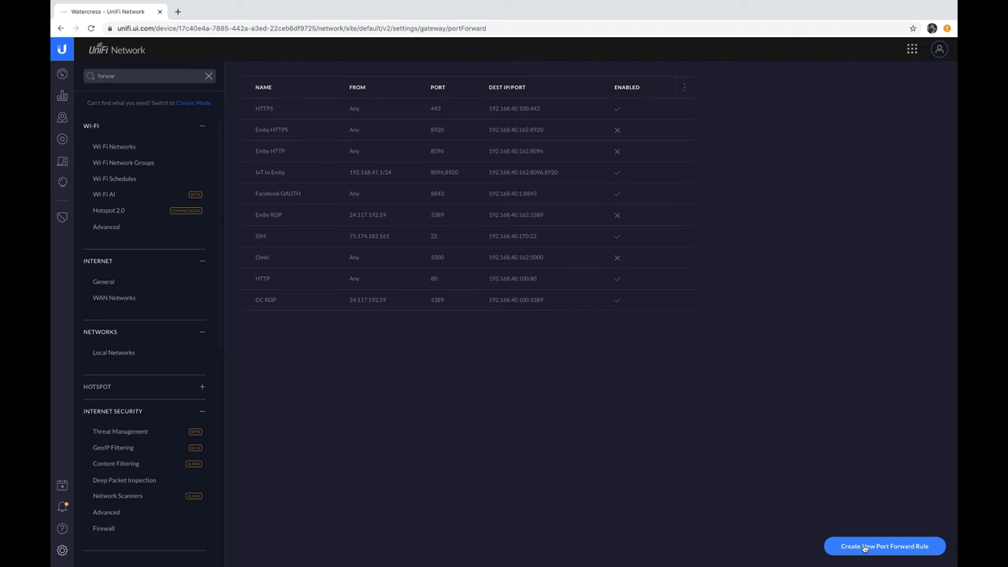
# Create an enabled port forward rule named 'FileMaker Server' with source set to Anywhere.
pyautogui.click(885, 545)
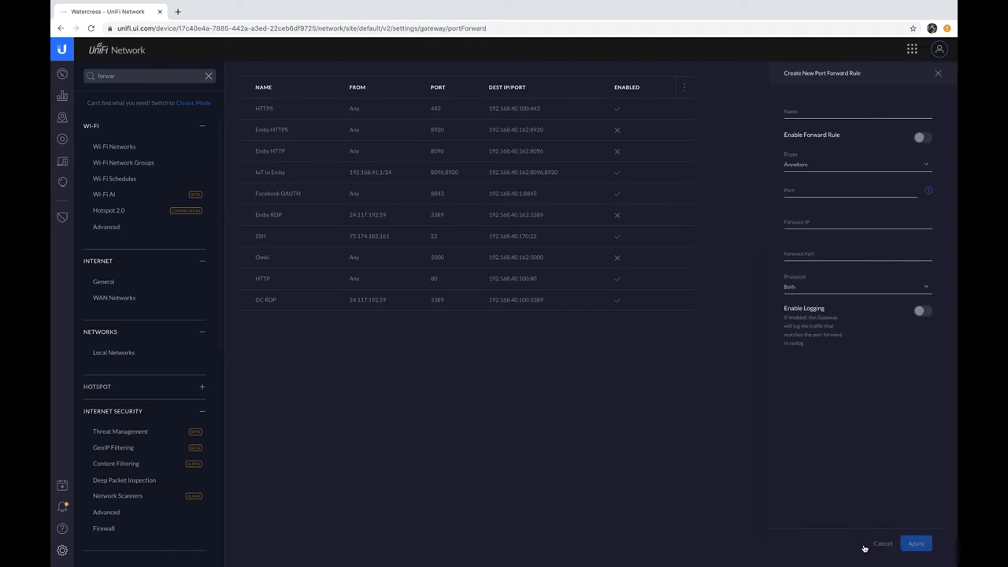
pyautogui.moveTo(810, 154)
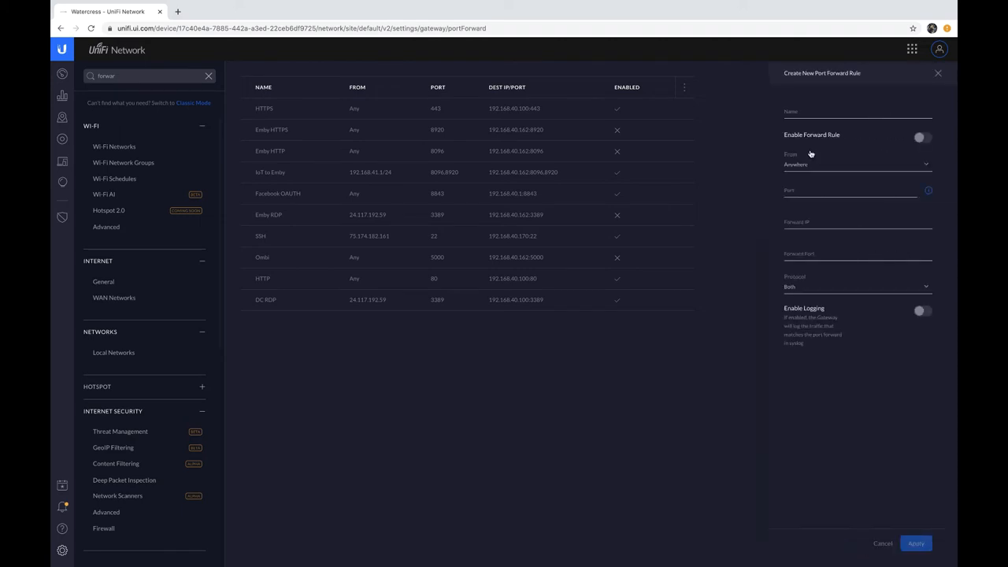
pyautogui.click(857, 110)
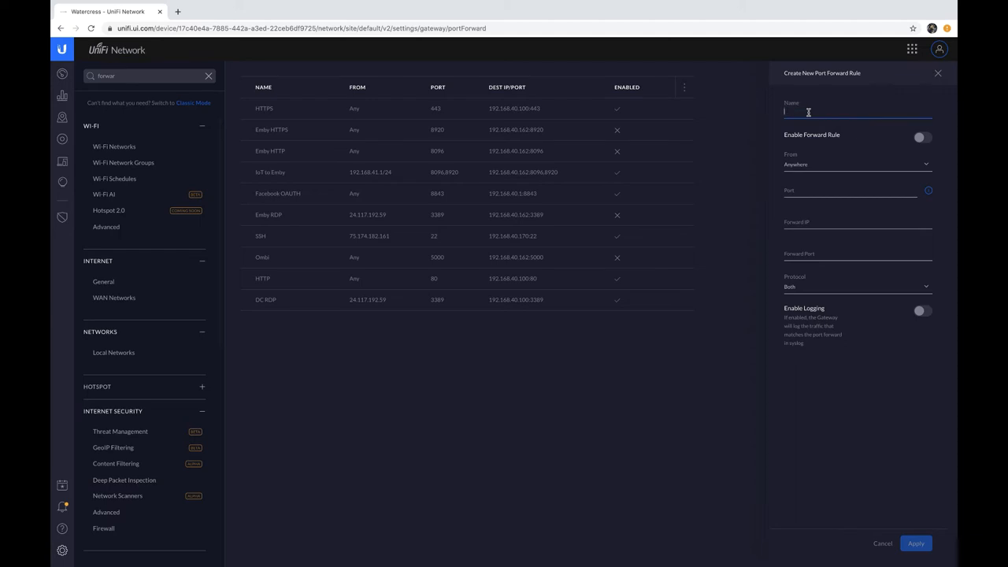
pyautogui.write('FileMaker')
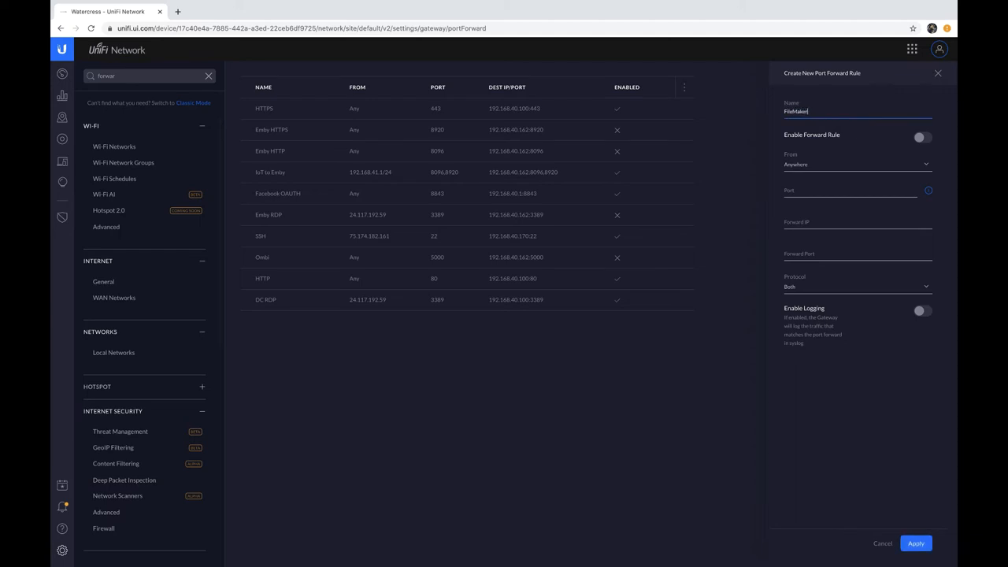
pyautogui.write('Server')
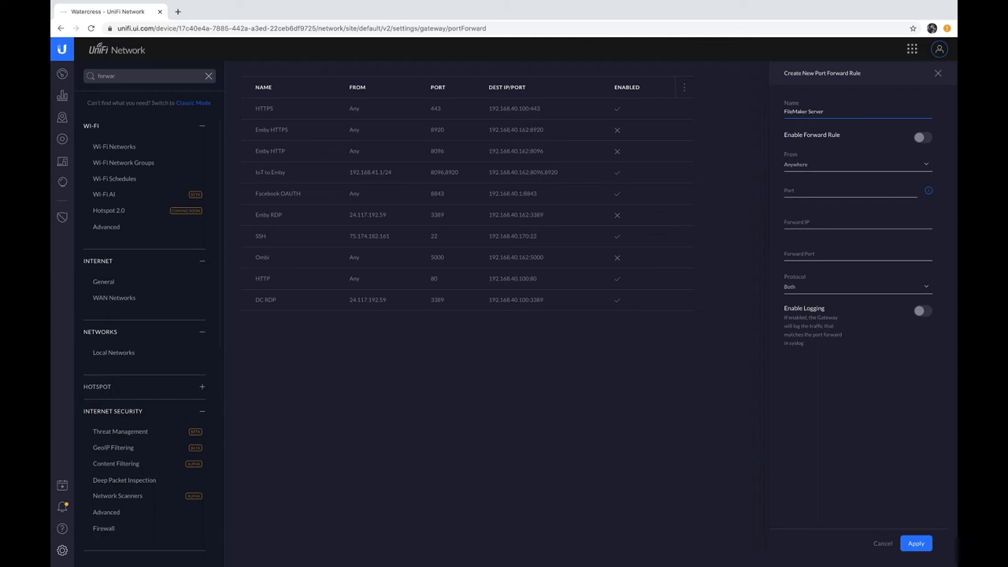
pyautogui.moveTo(895, 142)
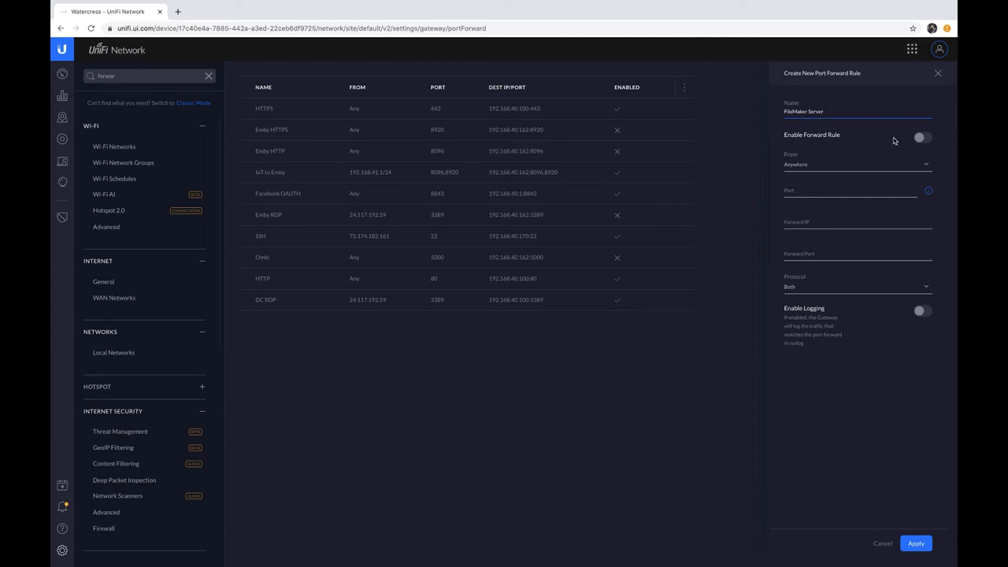
pyautogui.moveTo(819, 147)
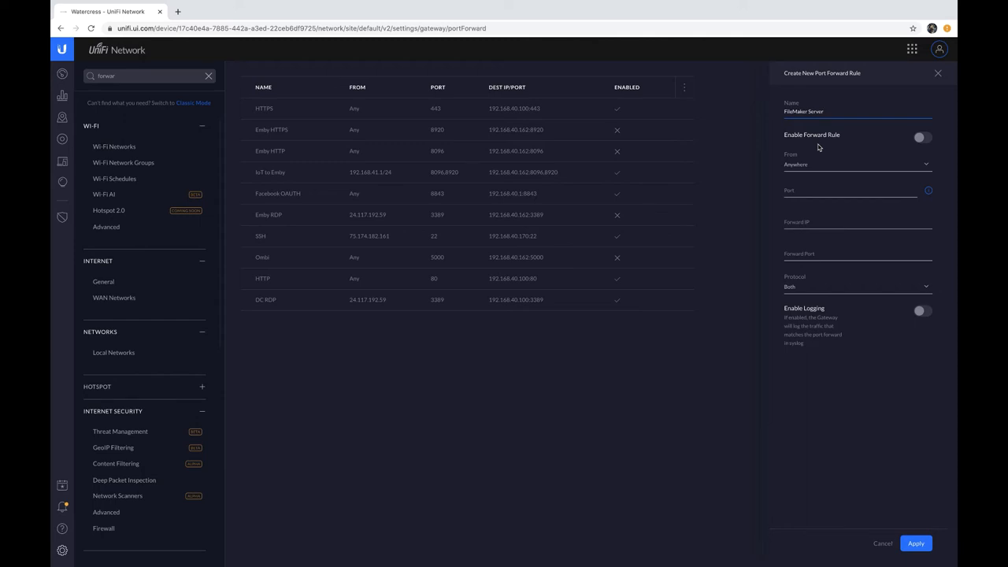
pyautogui.click(922, 137)
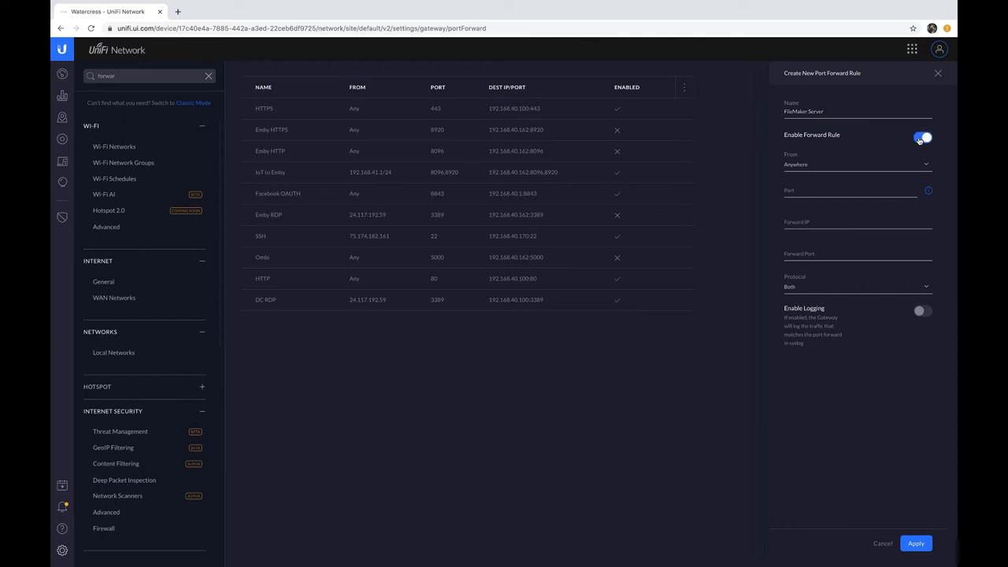
pyautogui.click(857, 164)
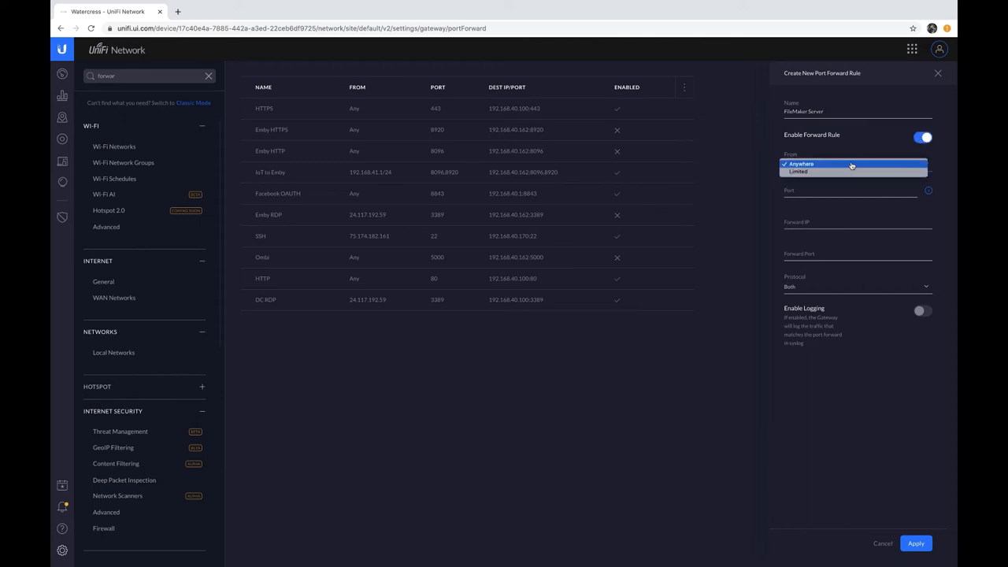
pyautogui.click(800, 164)
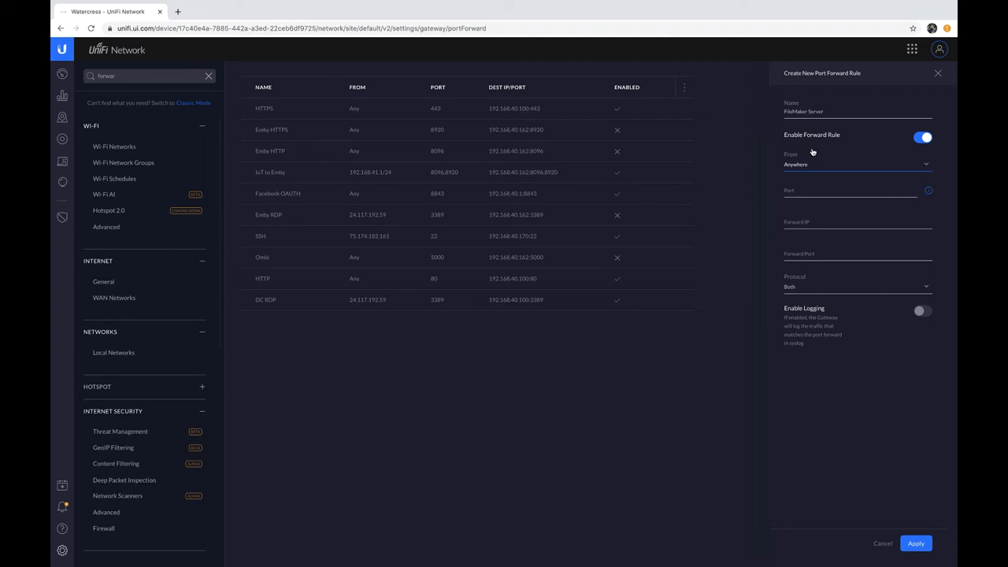
# Forward ports 80,443,2399,5003 over TCP to the server's 192.168.1.x address and apply the rule.
pyautogui.click(851, 189)
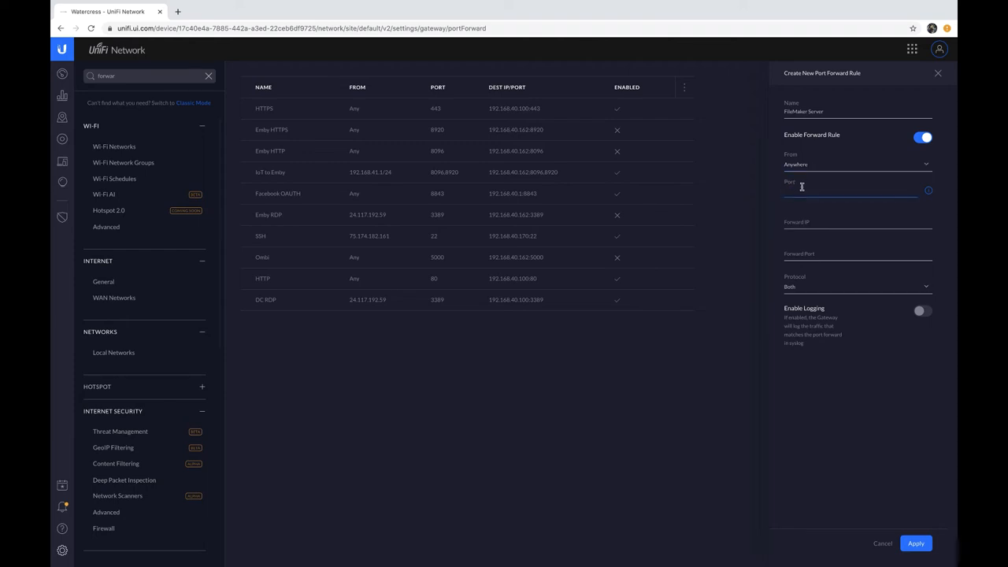
pyautogui.write('80,443,')
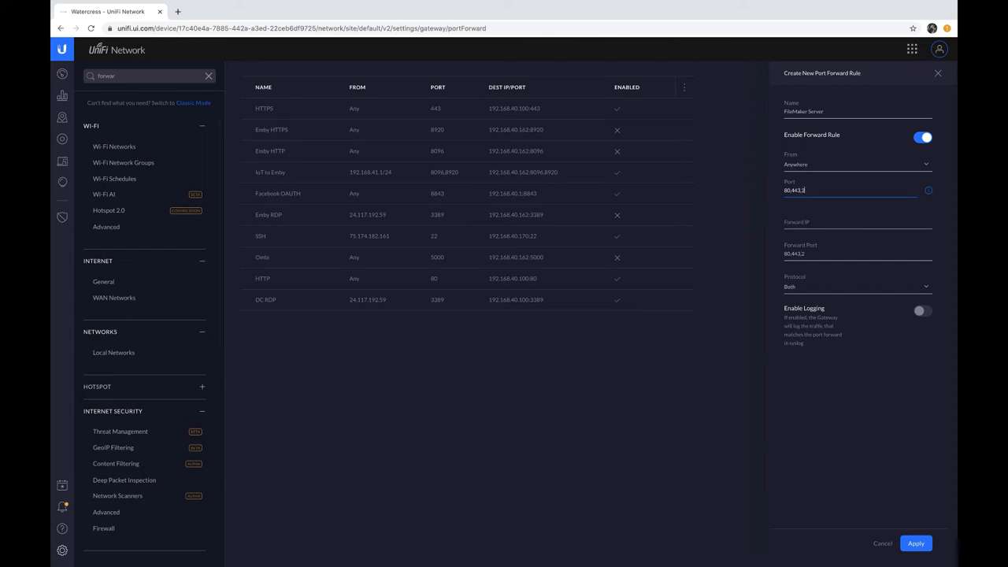
pyautogui.write('2399,5003')
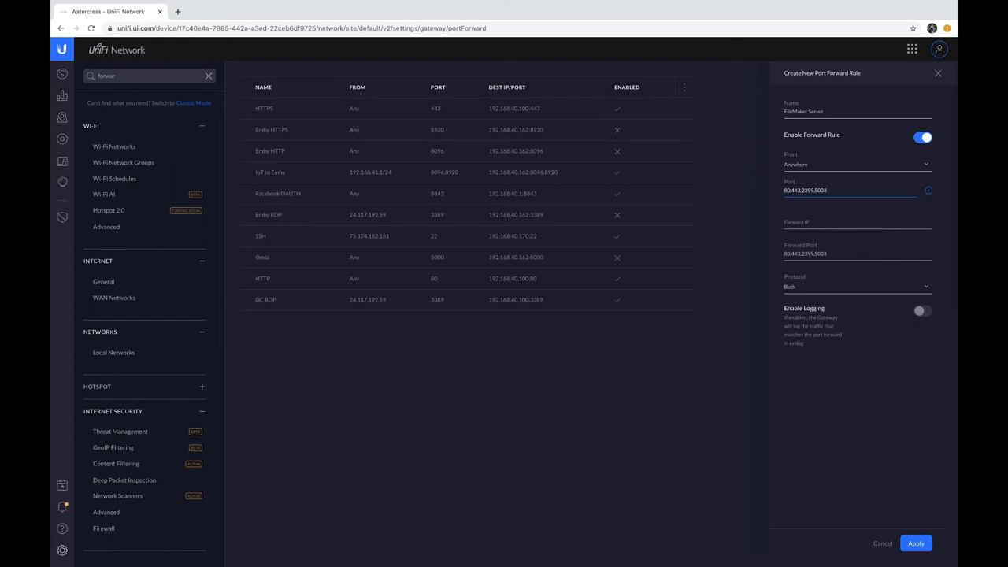
pyautogui.click(850, 222)
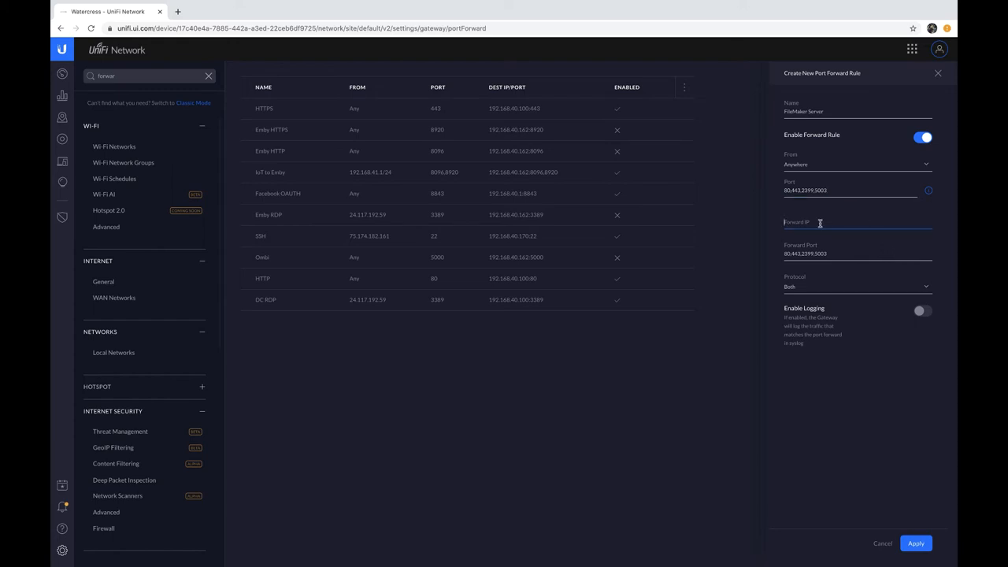
pyautogui.write('192')
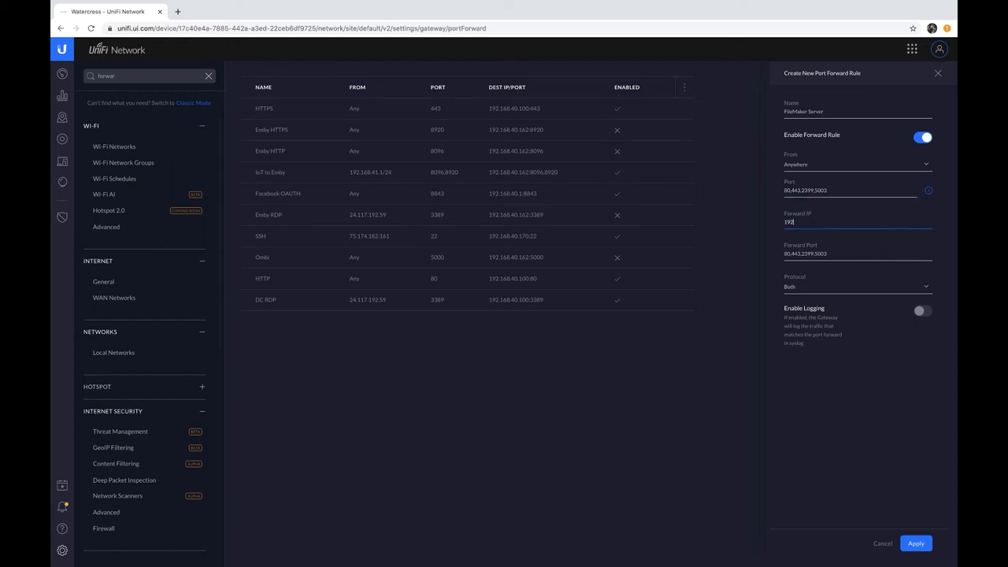
pyautogui.write('92.168.1.11')
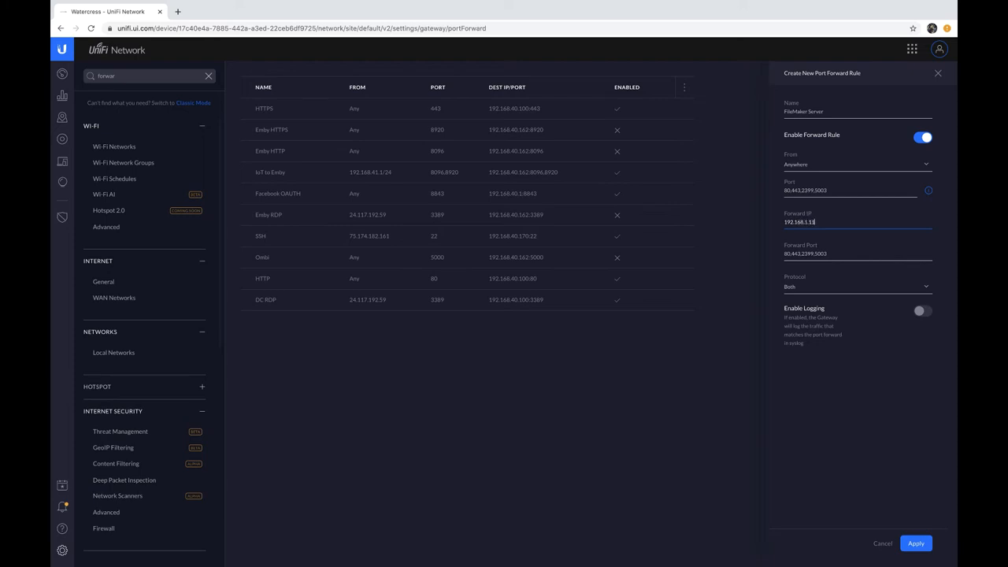
pyautogui.click(857, 287)
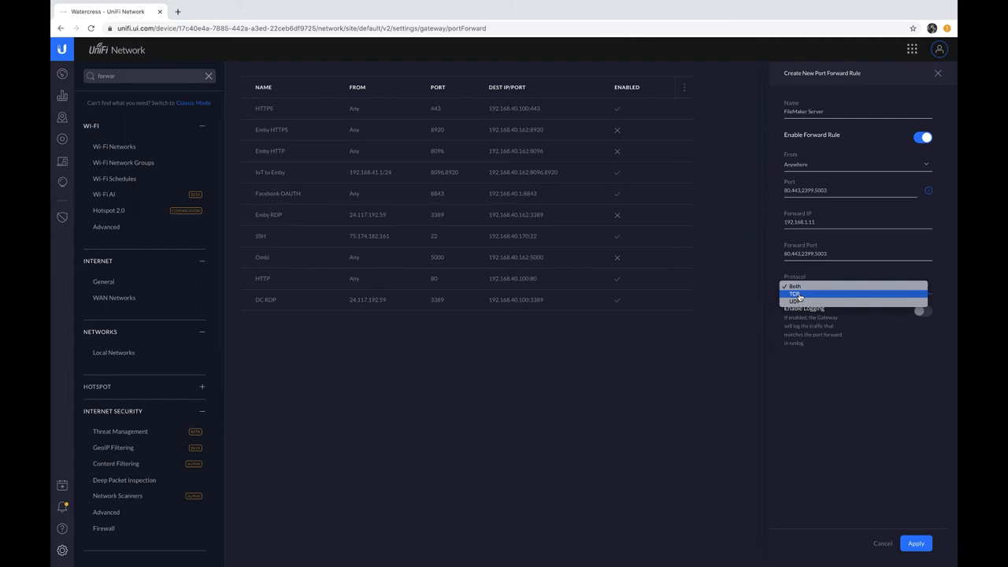
pyautogui.click(794, 294)
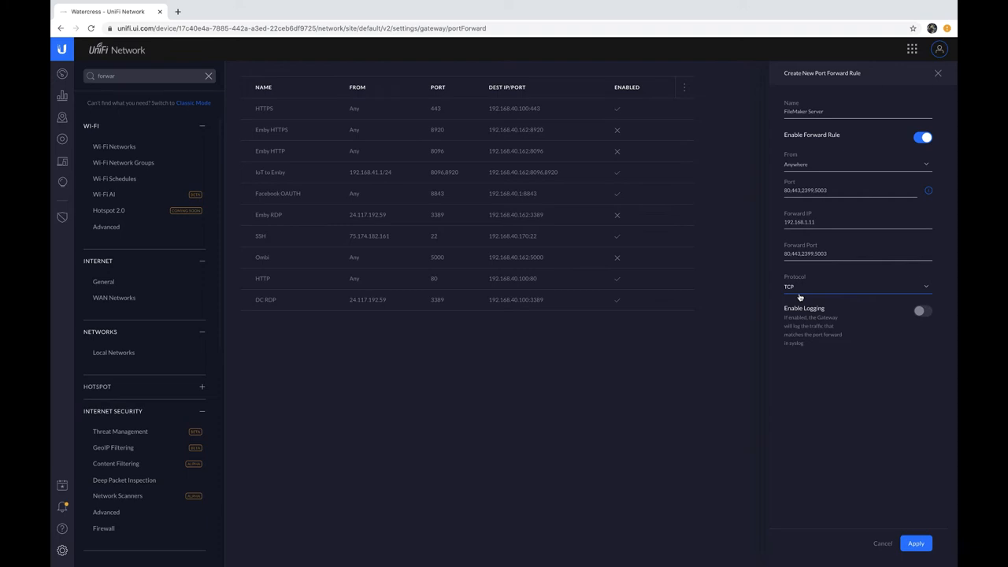
pyautogui.moveTo(809, 250)
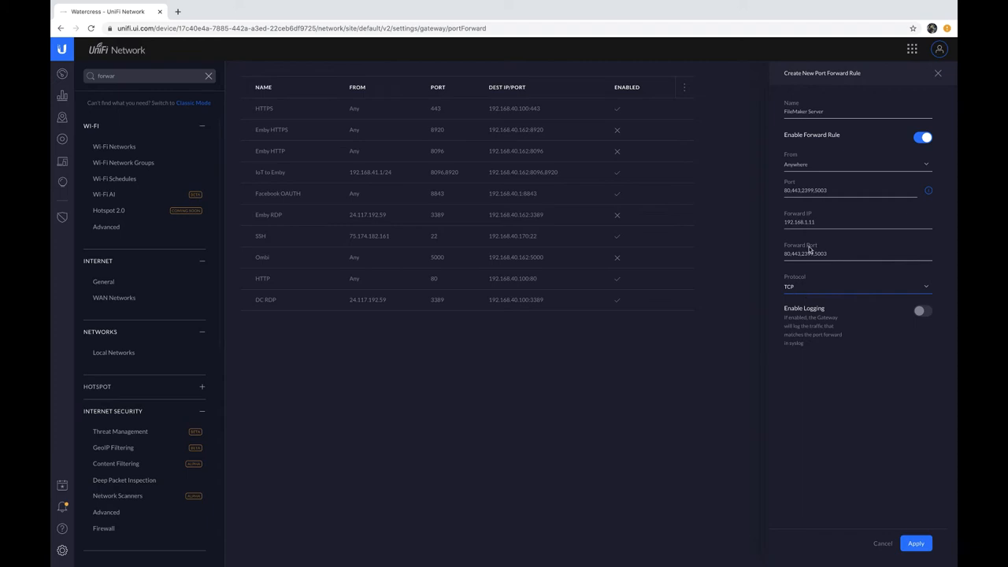
pyautogui.moveTo(768, 195)
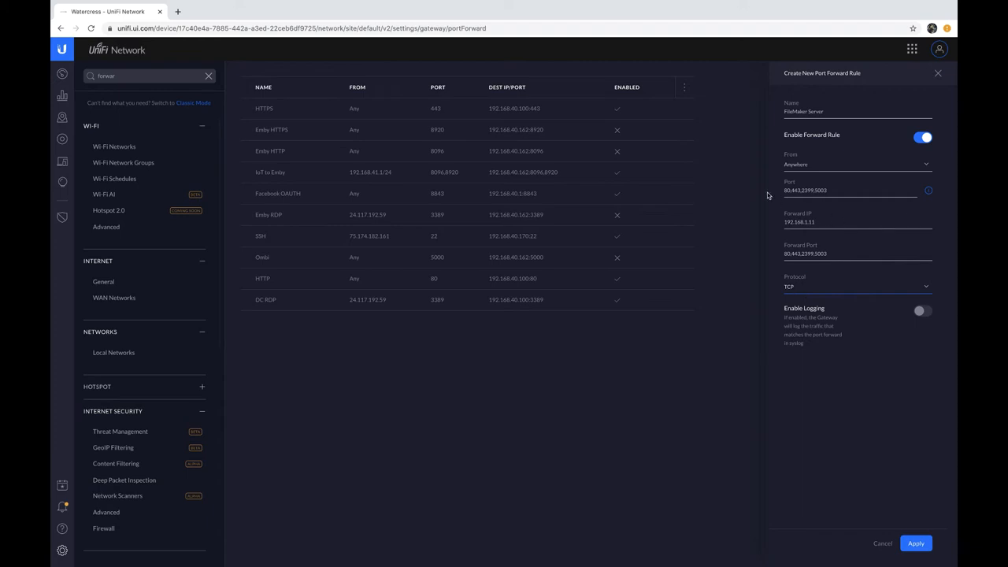
pyautogui.moveTo(788, 170)
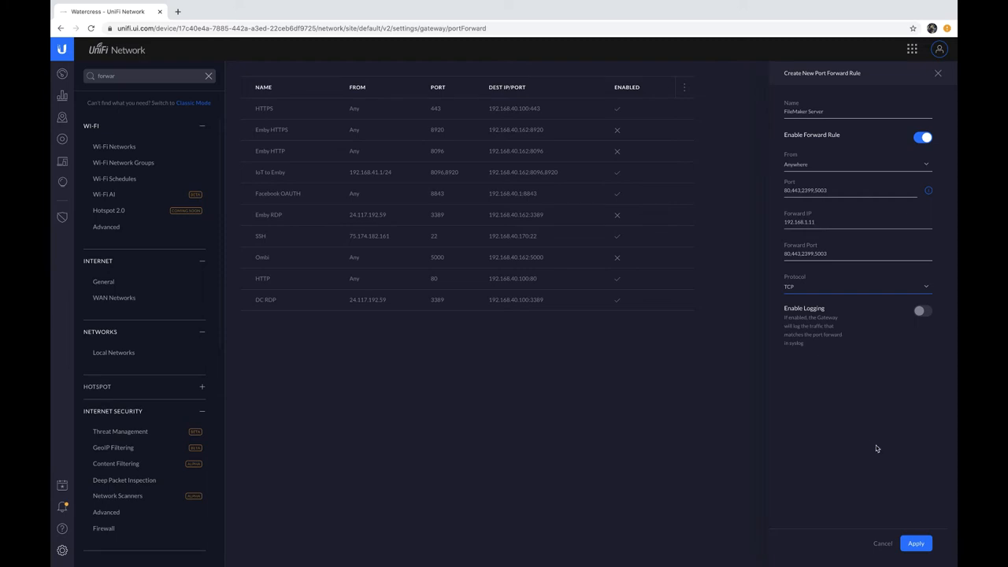
pyautogui.click(916, 543)
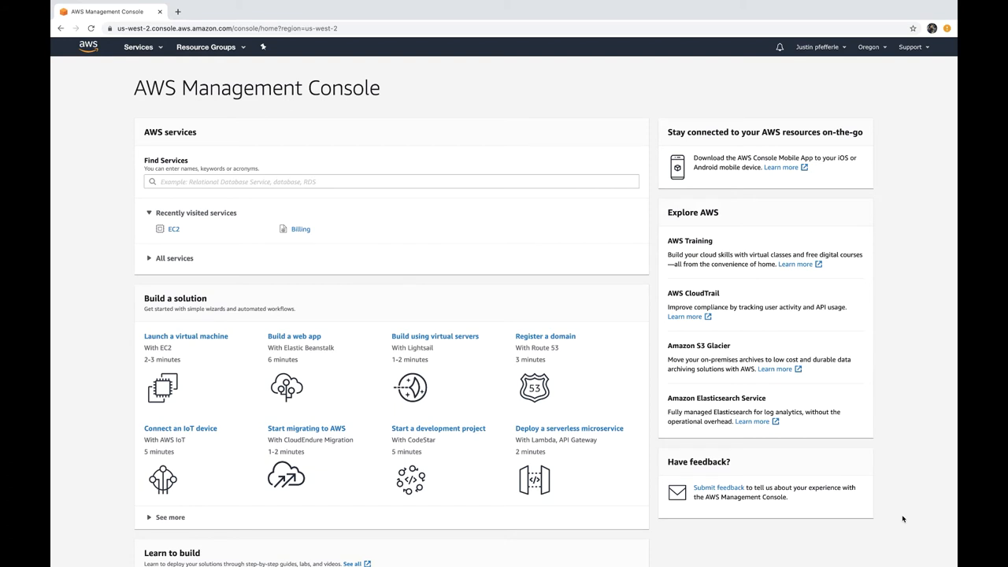
pyautogui.moveTo(331, 171)
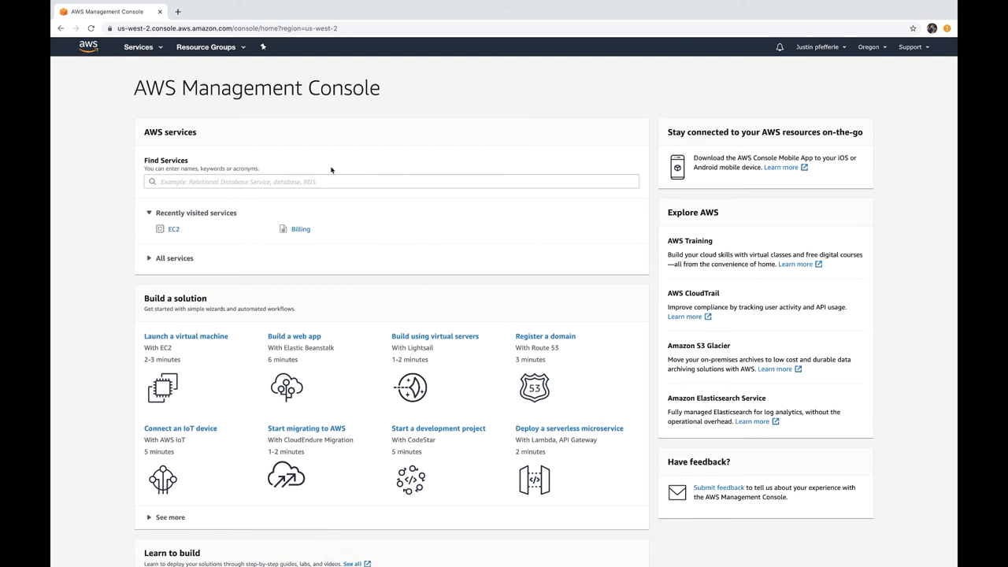
# Go to EC2's Security Groups list and start creating a new security group.
pyautogui.click(174, 229)
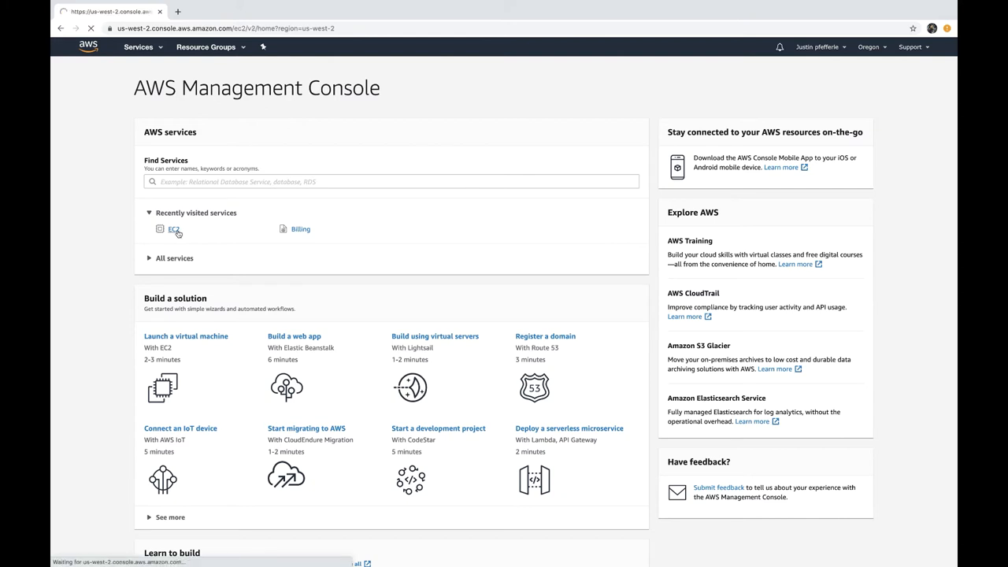
pyautogui.click(174, 230)
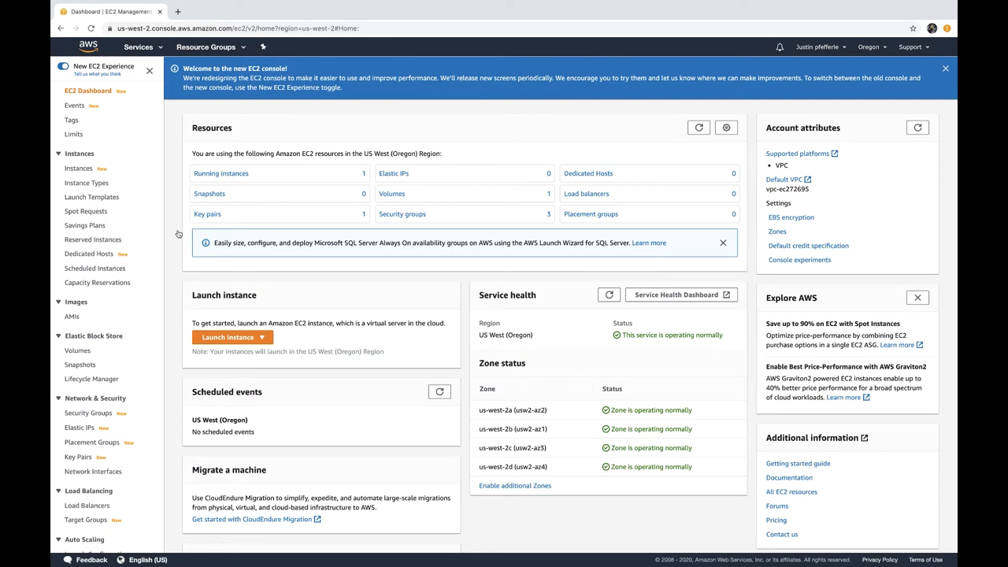
pyautogui.moveTo(89, 412)
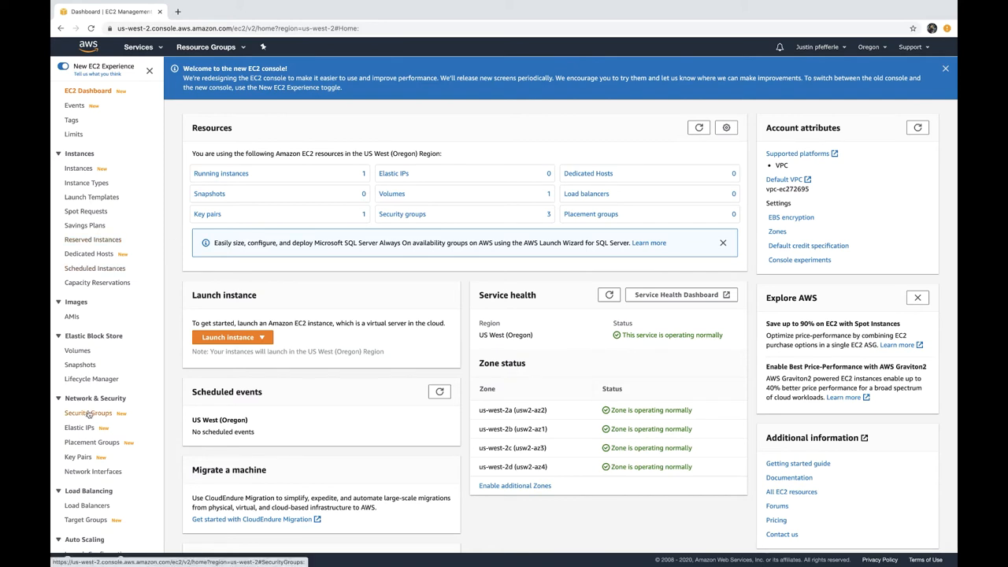
pyautogui.click(89, 413)
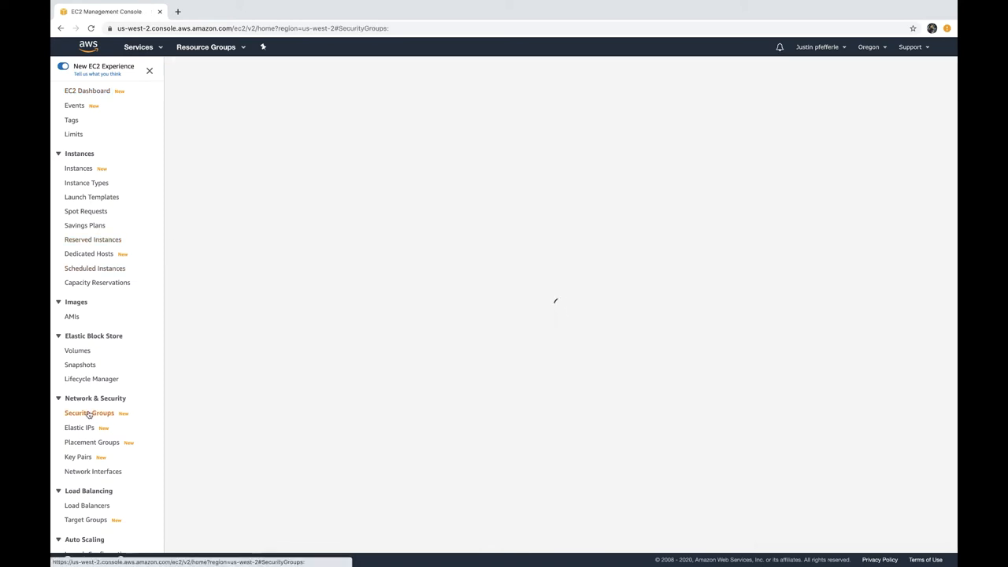
pyautogui.click(88, 412)
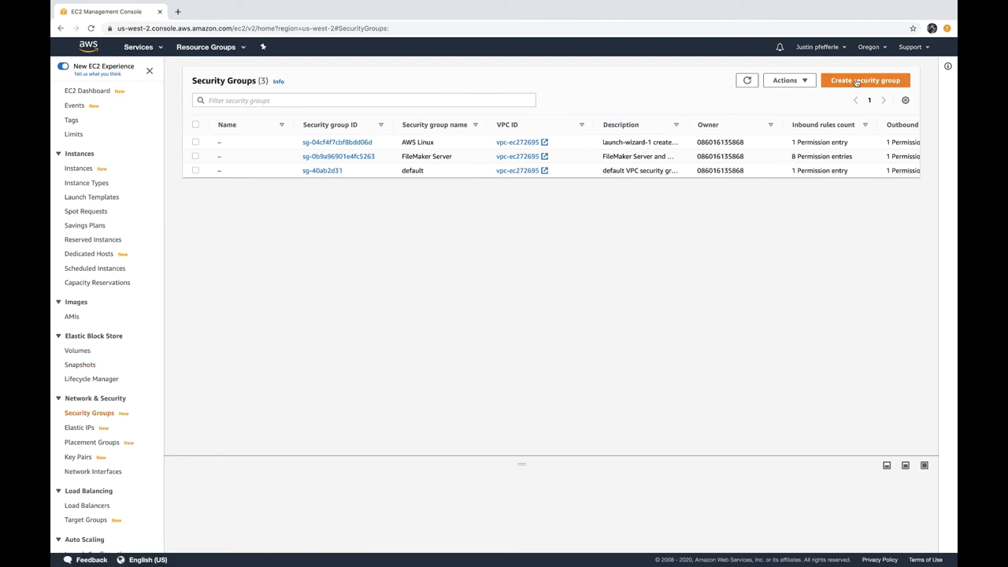
pyautogui.click(864, 80)
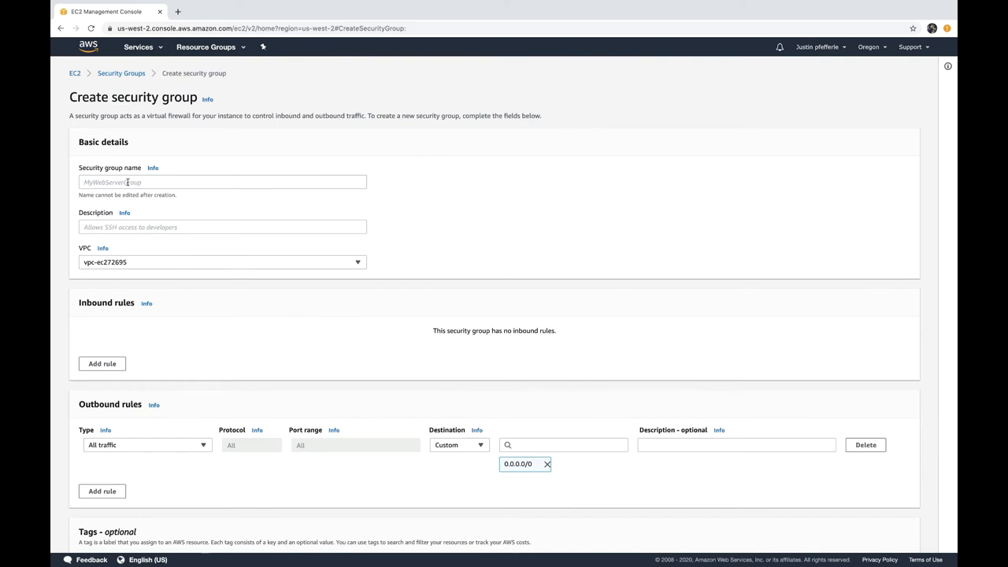
# Name the group My FileMaker Server, describe it 'FileMaker server and odbc', and add a first inbound rule.
pyautogui.click(222, 182)
pyautogui.write('My FileMaker Serv')
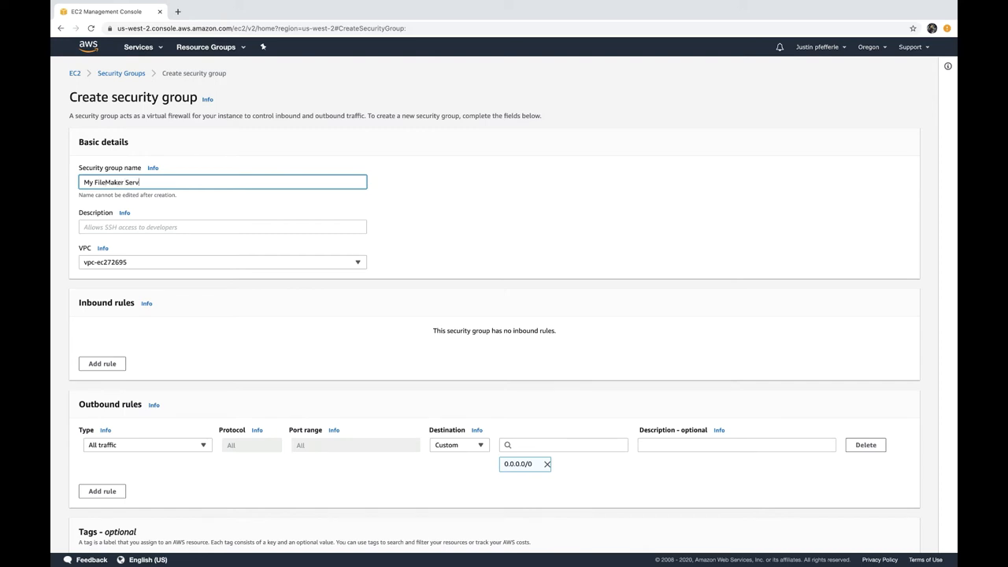
pyautogui.click(222, 227)
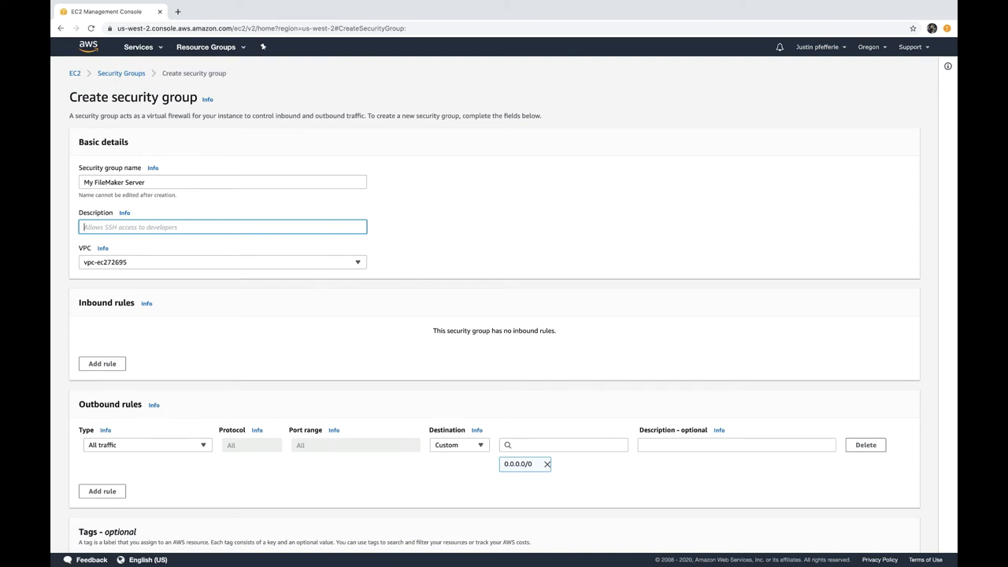
pyautogui.write('FileMaker')
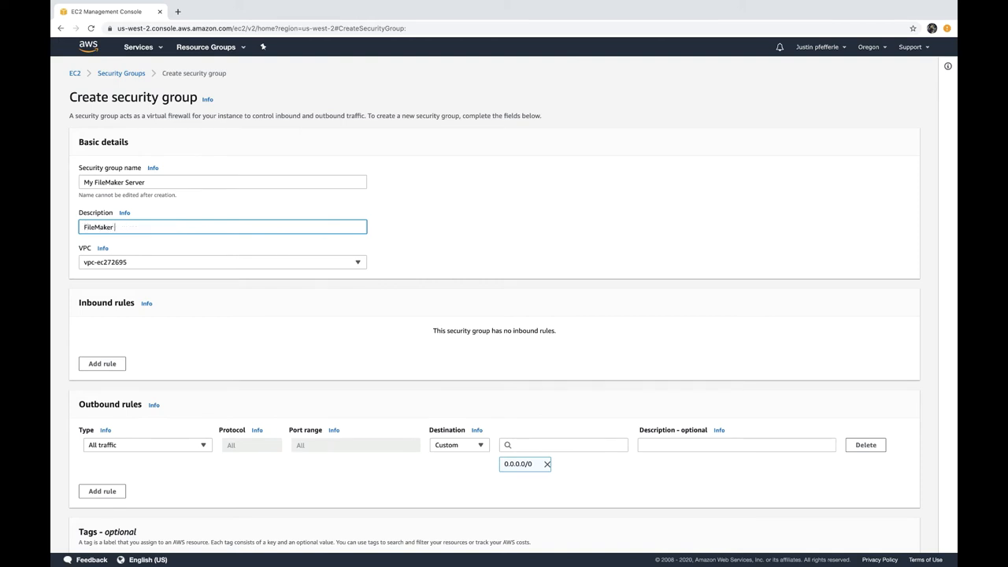
pyautogui.write('server and odbc')
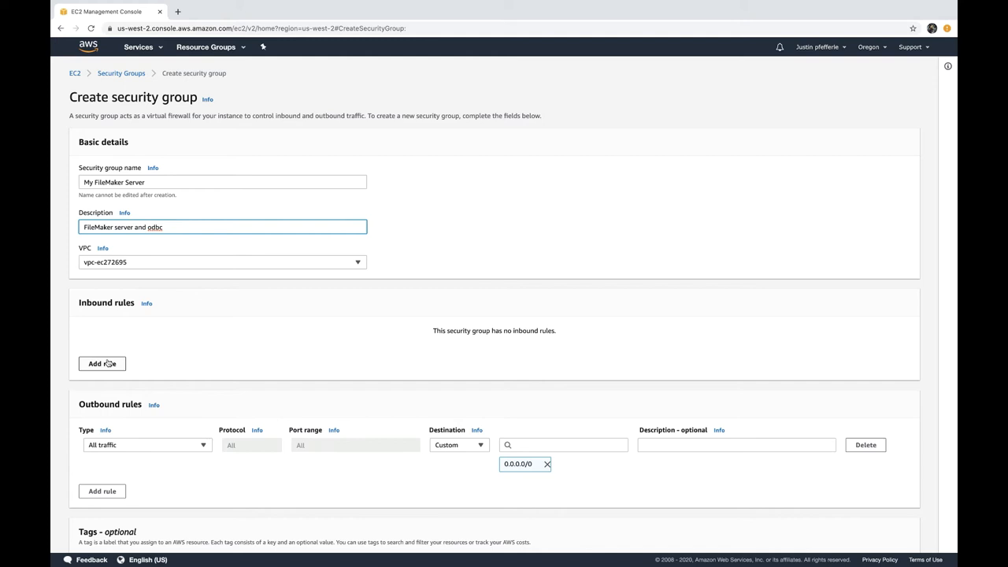
pyautogui.click(101, 362)
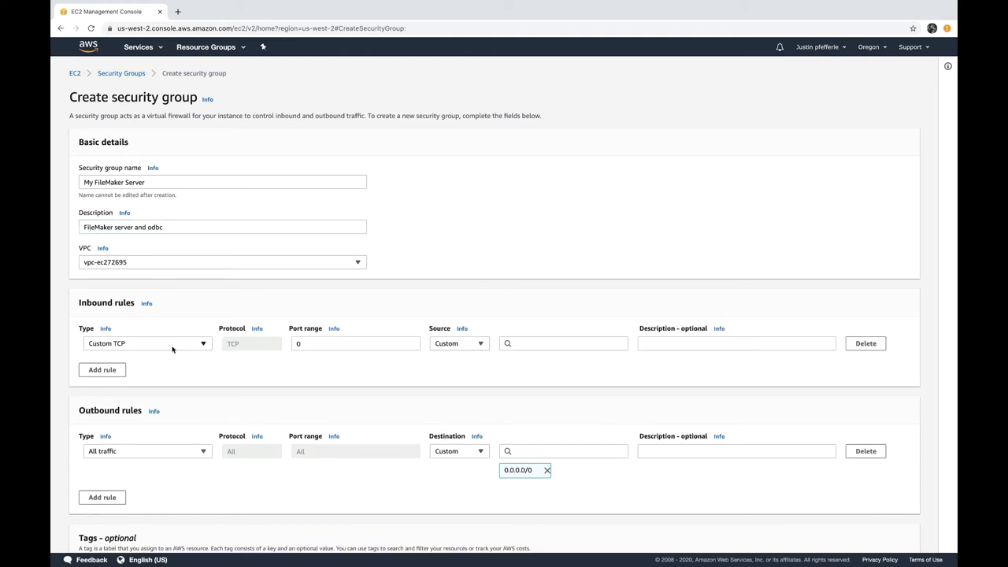
# Set inbound rules for HTTP, HTTPS and custom TCP port 2399 described ODBC.
pyautogui.click(148, 343)
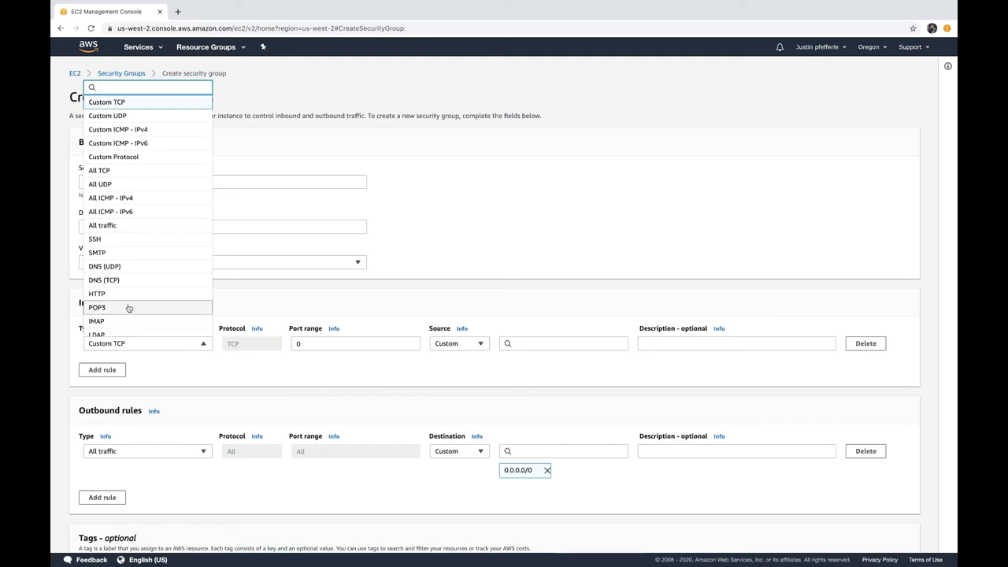
pyautogui.moveTo(98, 294)
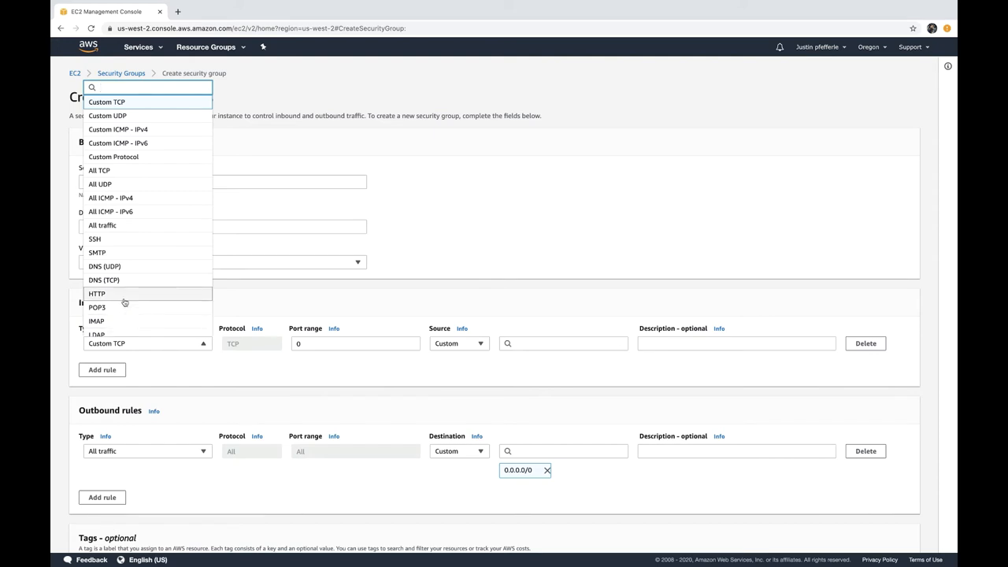
pyautogui.click(98, 293)
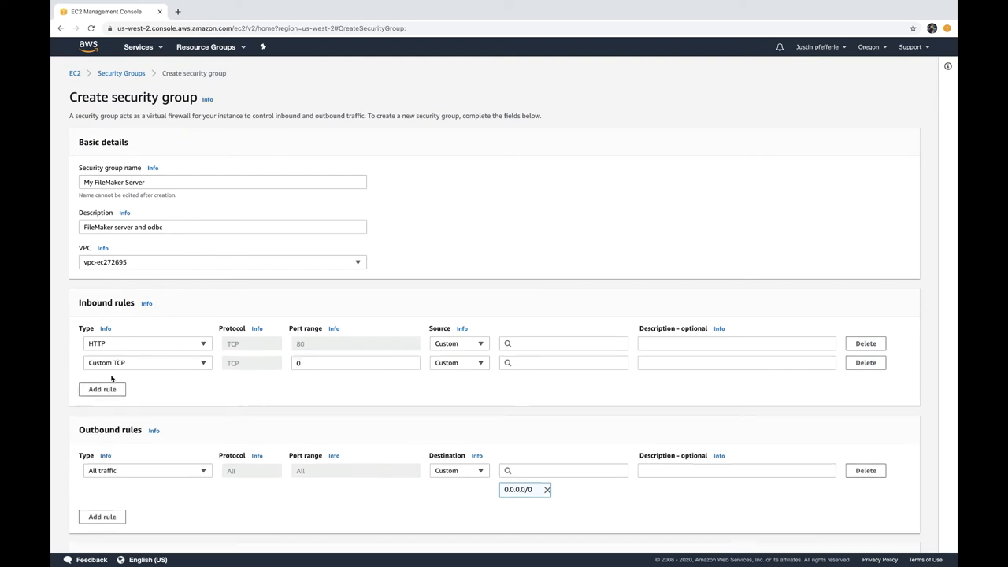
pyautogui.click(148, 362)
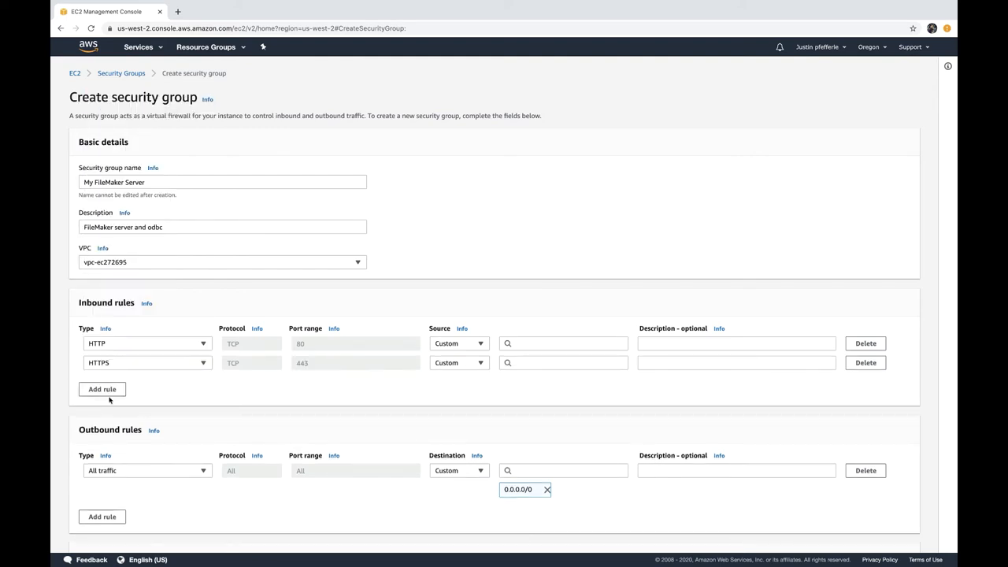
pyautogui.click(101, 390)
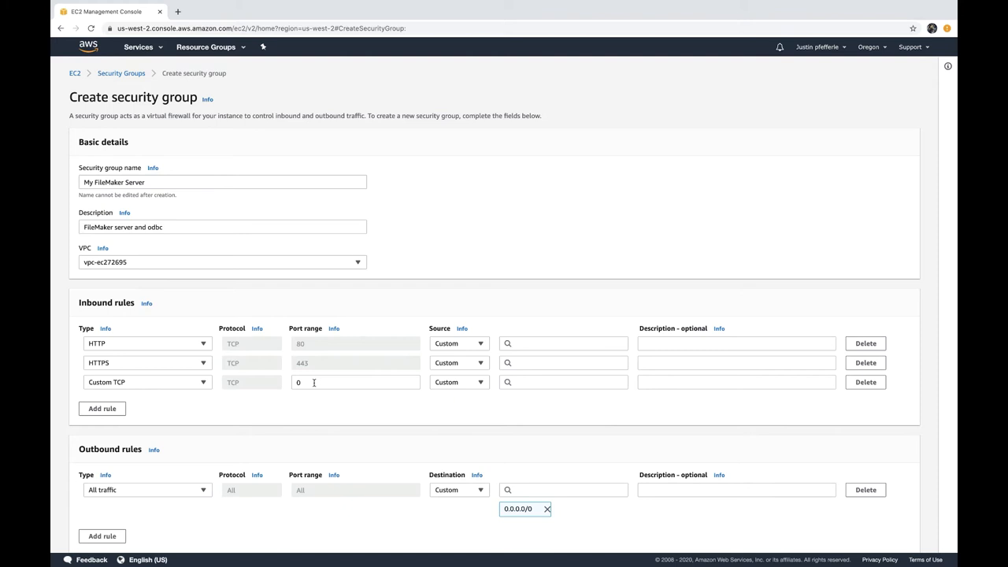
pyautogui.write('2399')
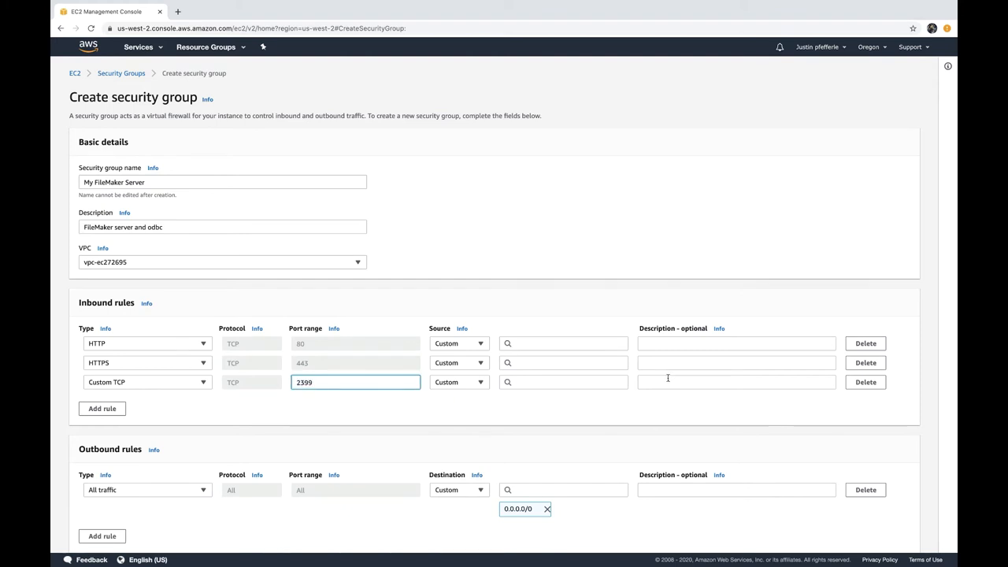
pyautogui.write('ODBC')
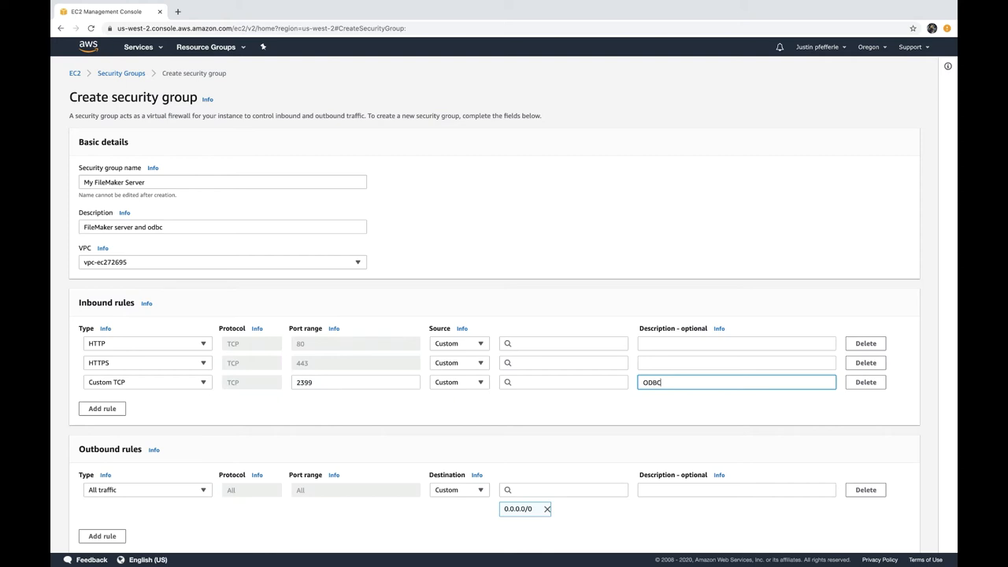
# Add a custom TCP port 5003 rule described FMS and set rule sources to Anywhere.
pyautogui.click(101, 408)
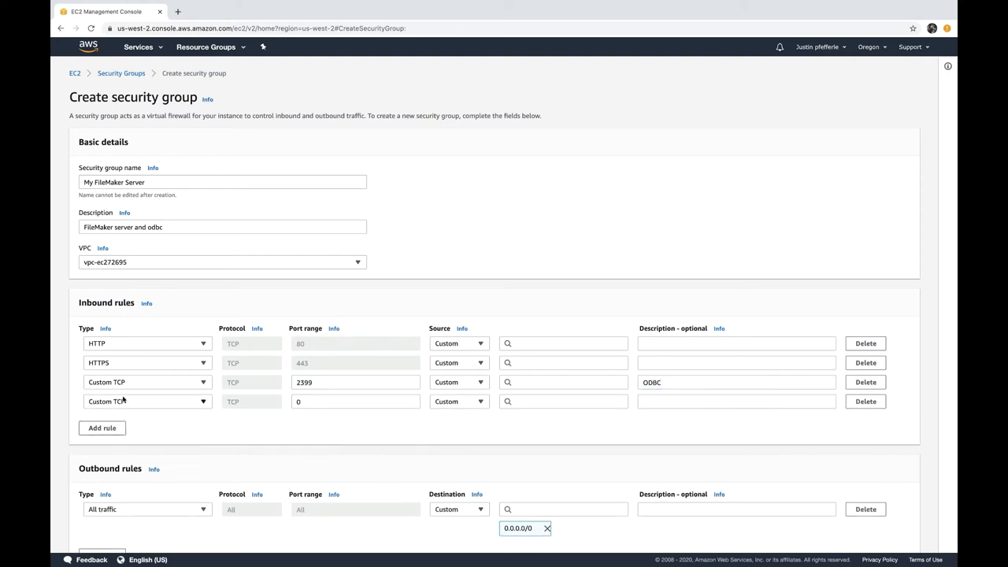
pyautogui.click(148, 401)
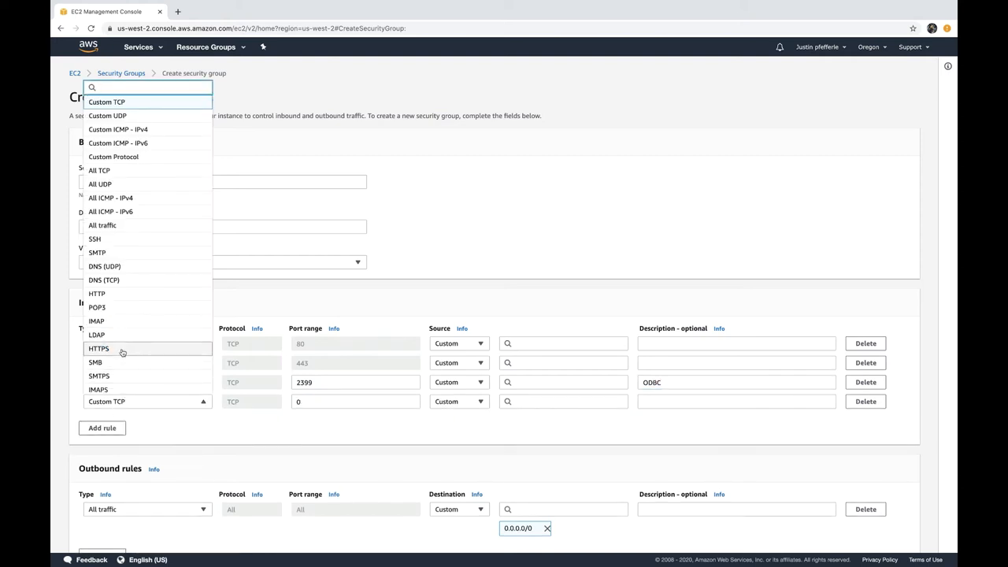
pyautogui.moveTo(117, 142)
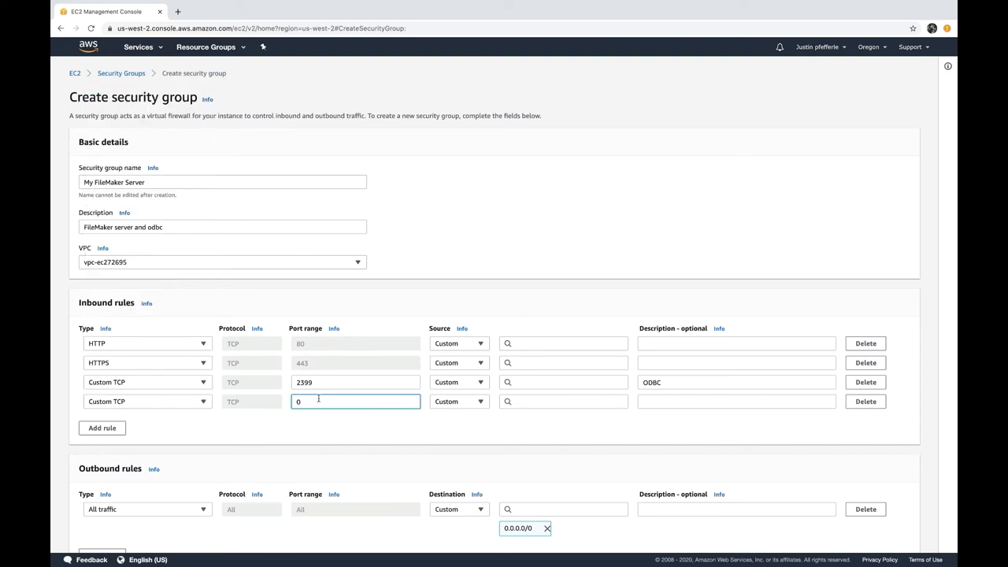
pyautogui.write('5003')
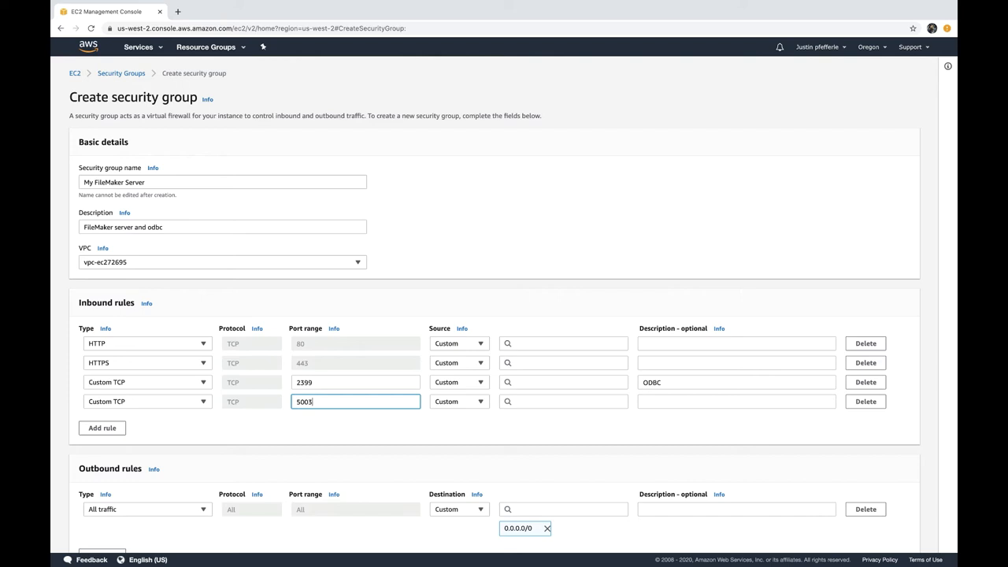
pyautogui.click(737, 402)
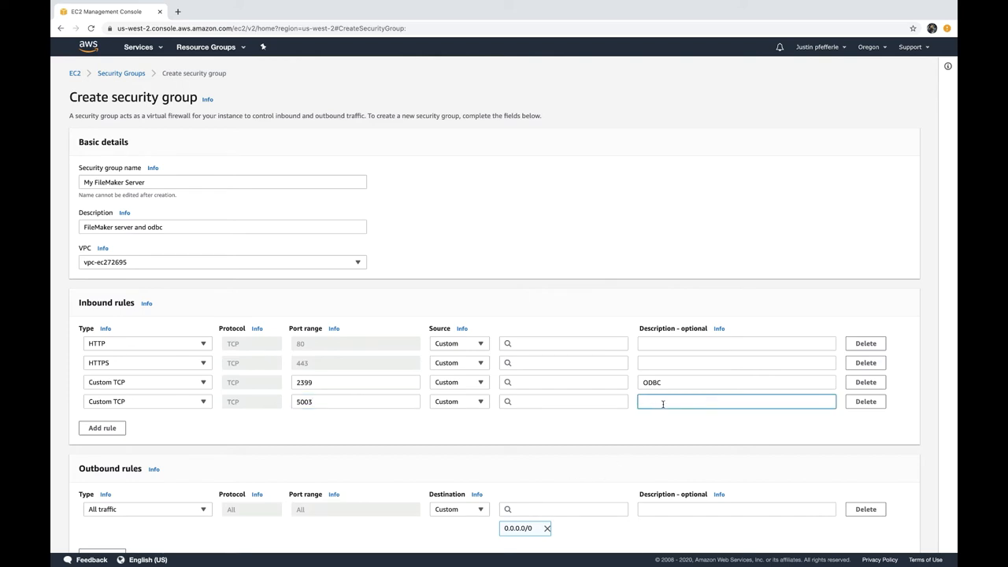
pyautogui.write('FMS')
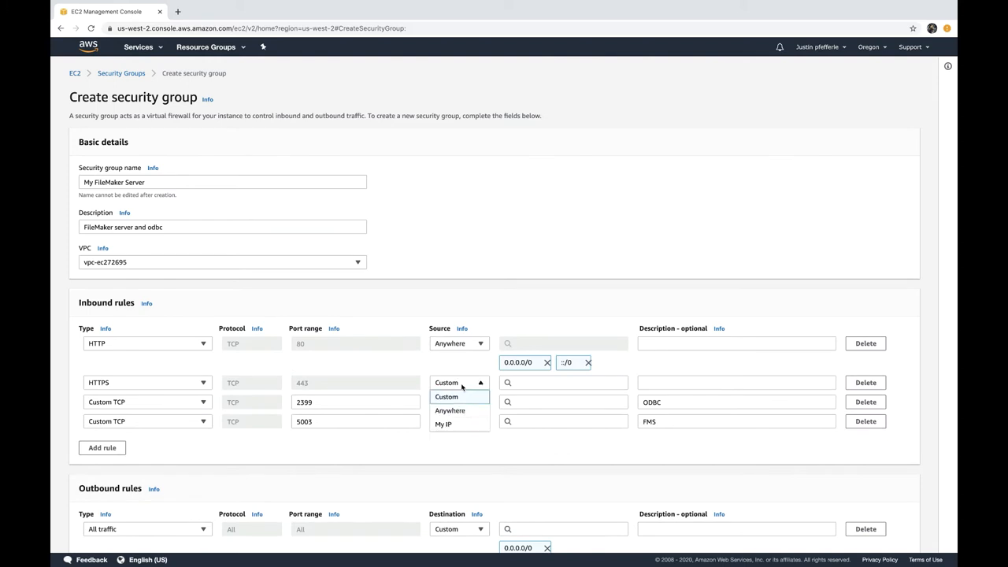
pyautogui.click(450, 410)
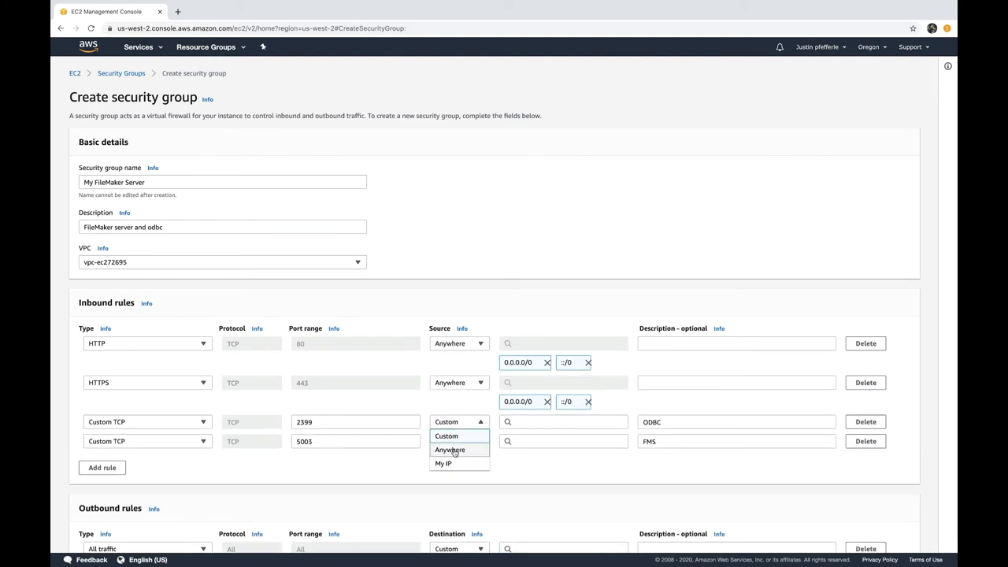
pyautogui.click(450, 451)
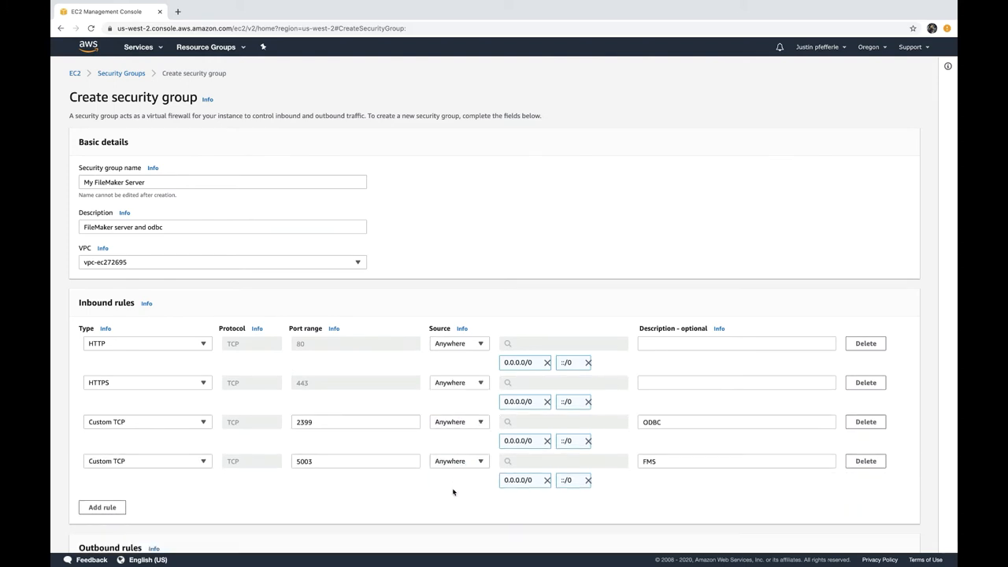
pyautogui.scroll(-3)
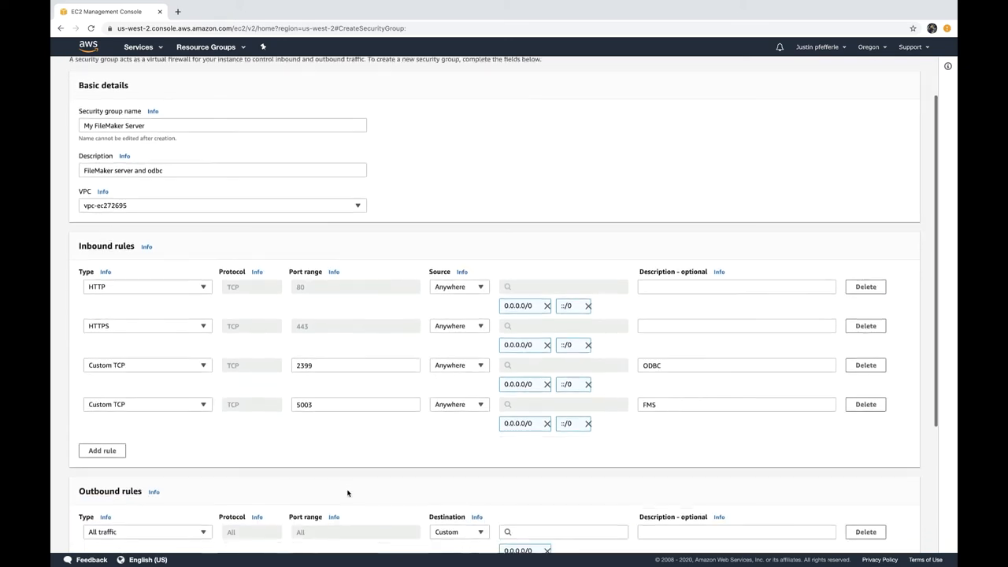
# Create the My FileMaker Server security group from the completed form.
pyautogui.scroll(-3)
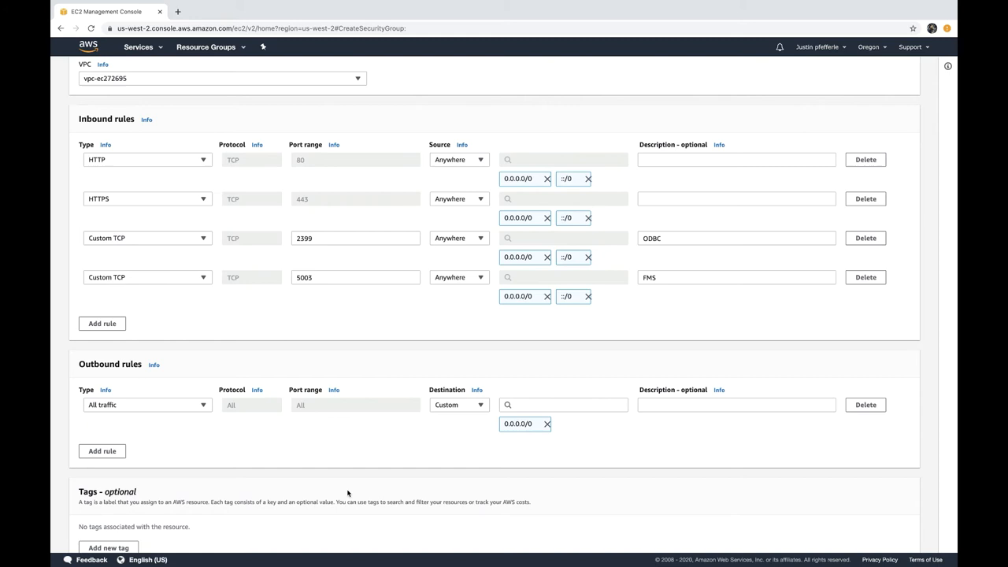
pyautogui.scroll(-3)
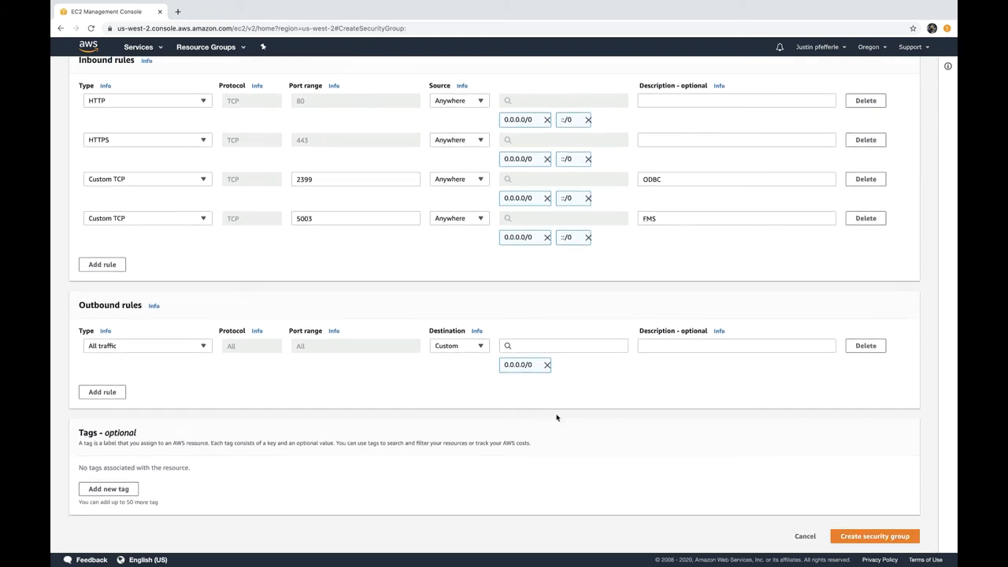
pyautogui.click(875, 535)
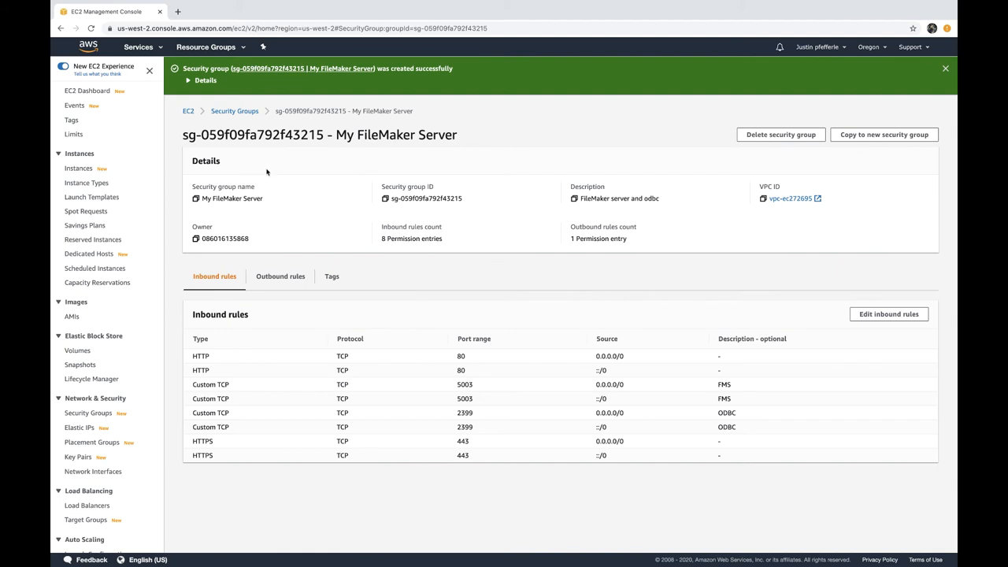
# Select the running t2.micro instance in the Instances list and show its Actions menu.
pyautogui.click(78, 167)
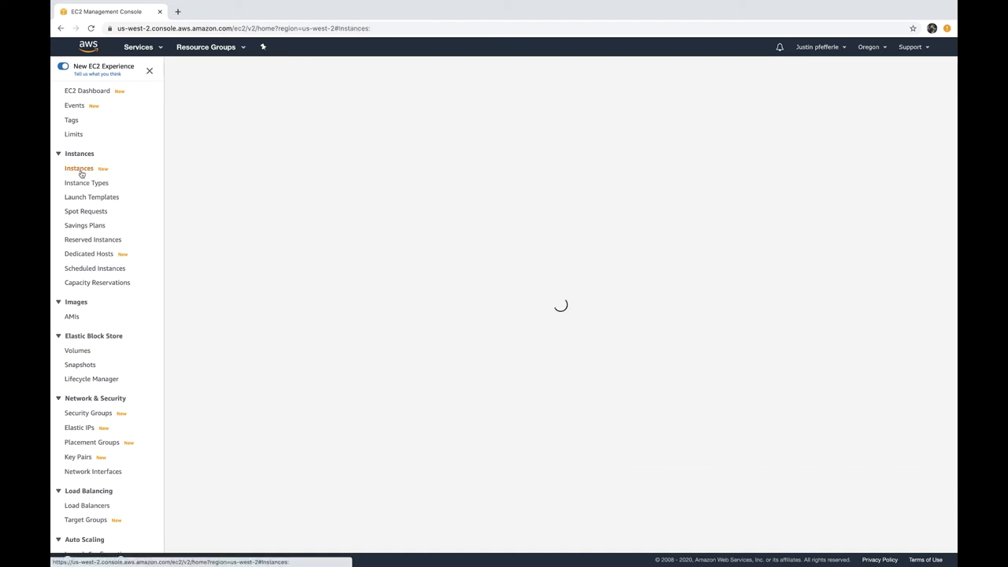
pyautogui.click(78, 167)
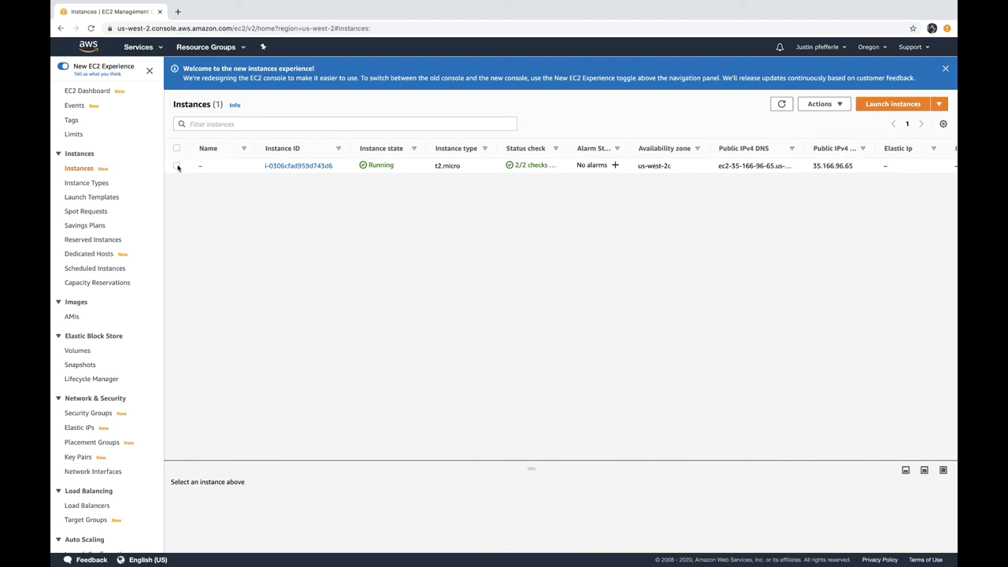
pyautogui.click(176, 166)
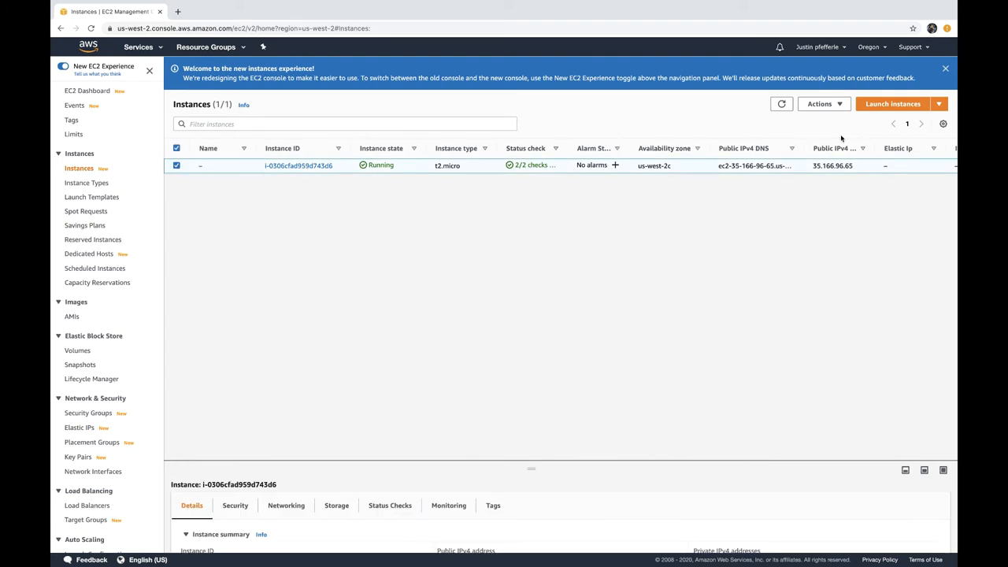
pyautogui.click(819, 104)
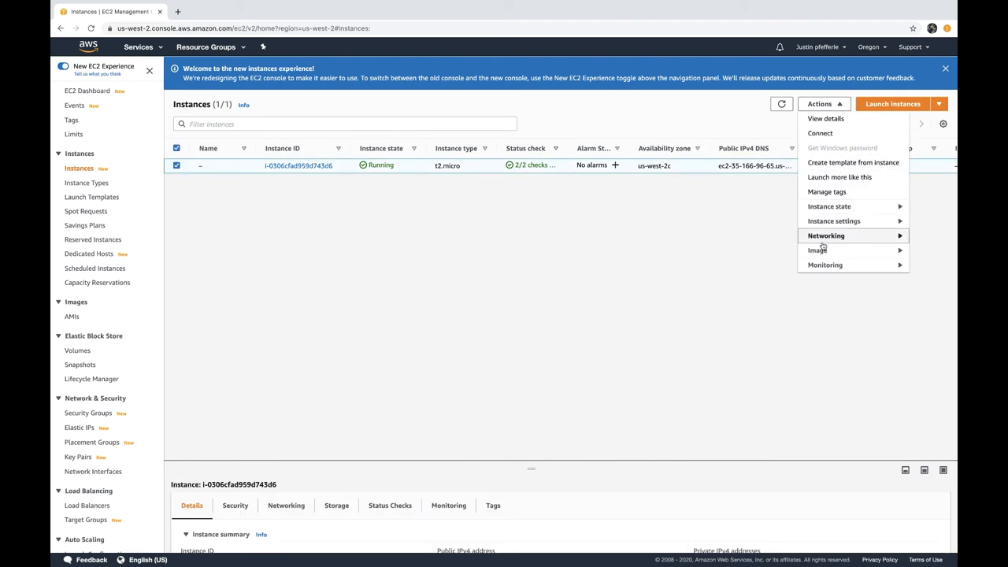
# Via Networking > Change security groups, attach My FileMaker Server, remove AWS Linux and save.
pyautogui.click(825, 236)
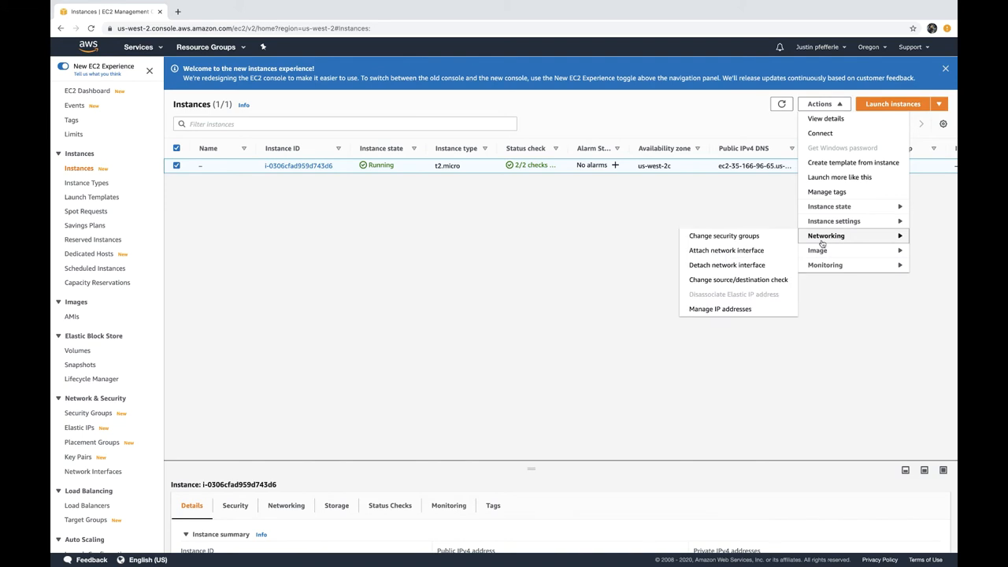
pyautogui.click(723, 236)
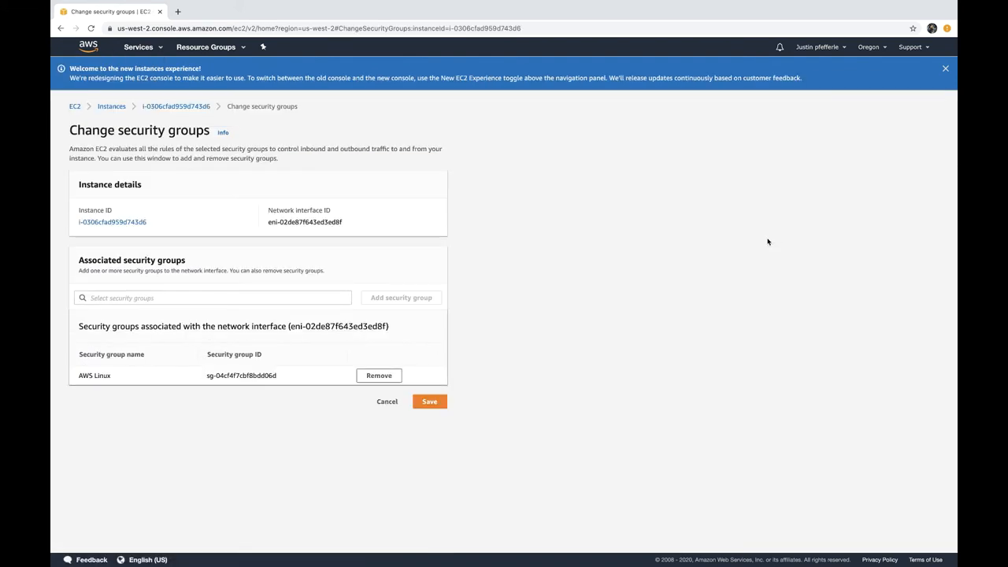
pyautogui.moveTo(265, 271)
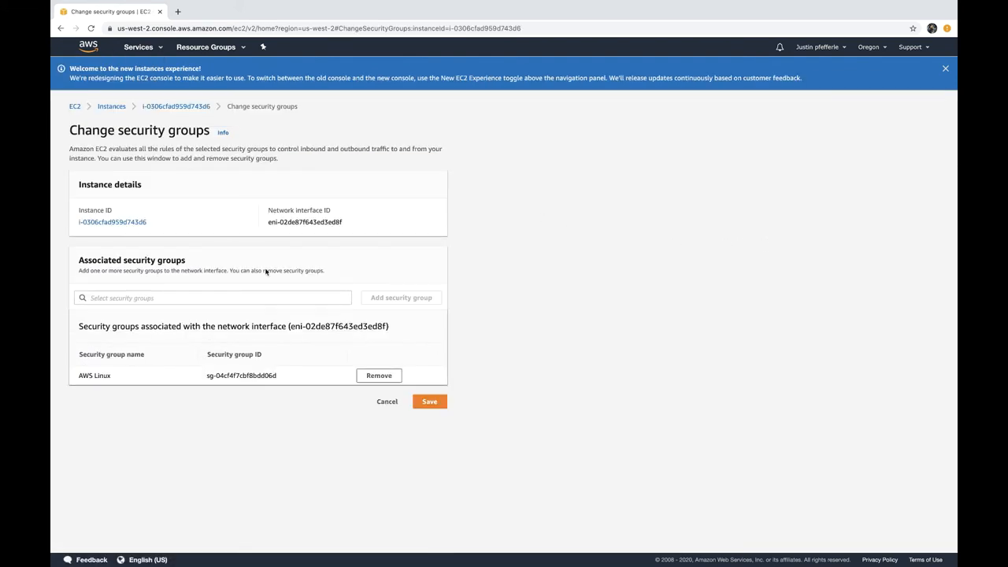
pyautogui.click(213, 298)
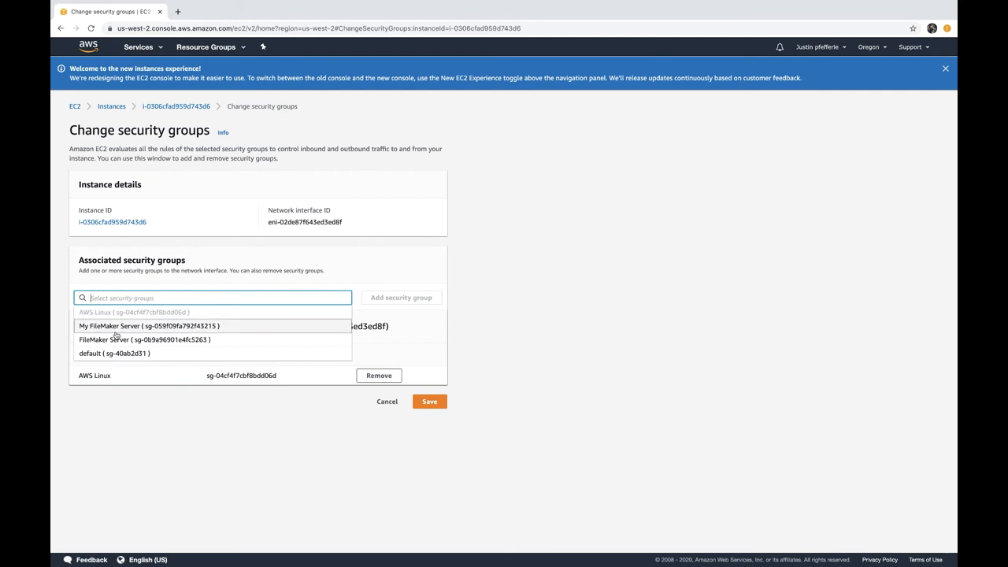
pyautogui.click(148, 325)
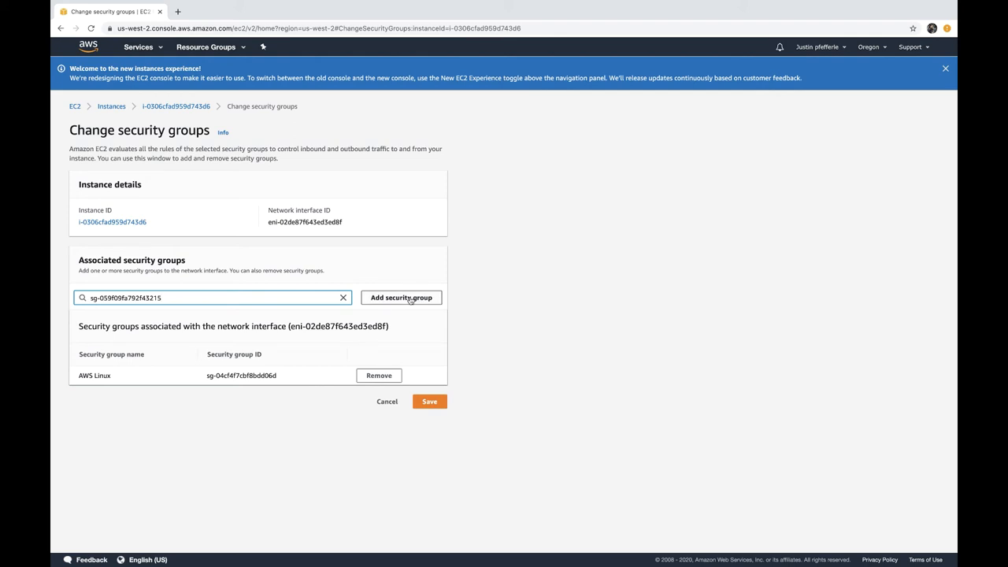
pyautogui.click(402, 298)
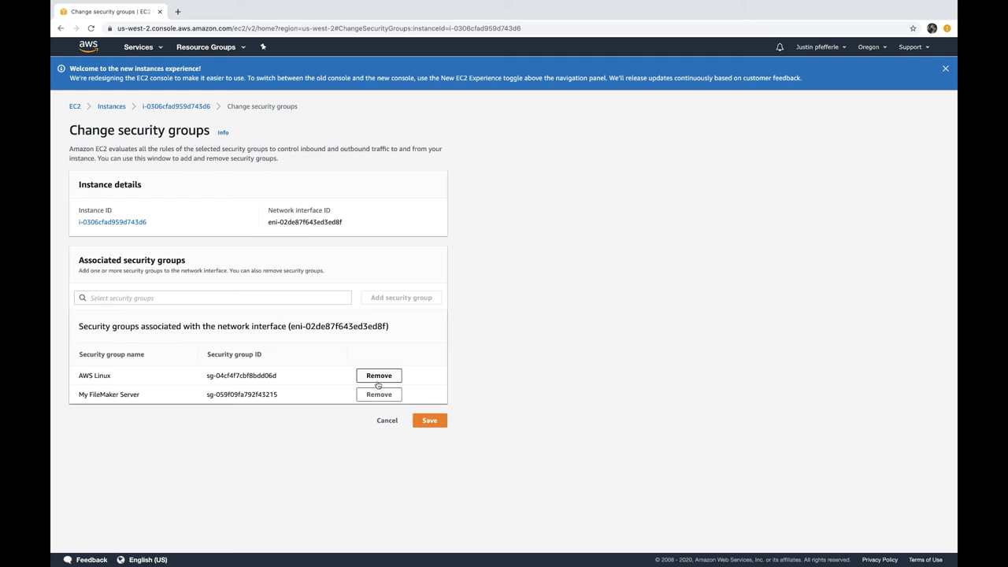
pyautogui.click(378, 374)
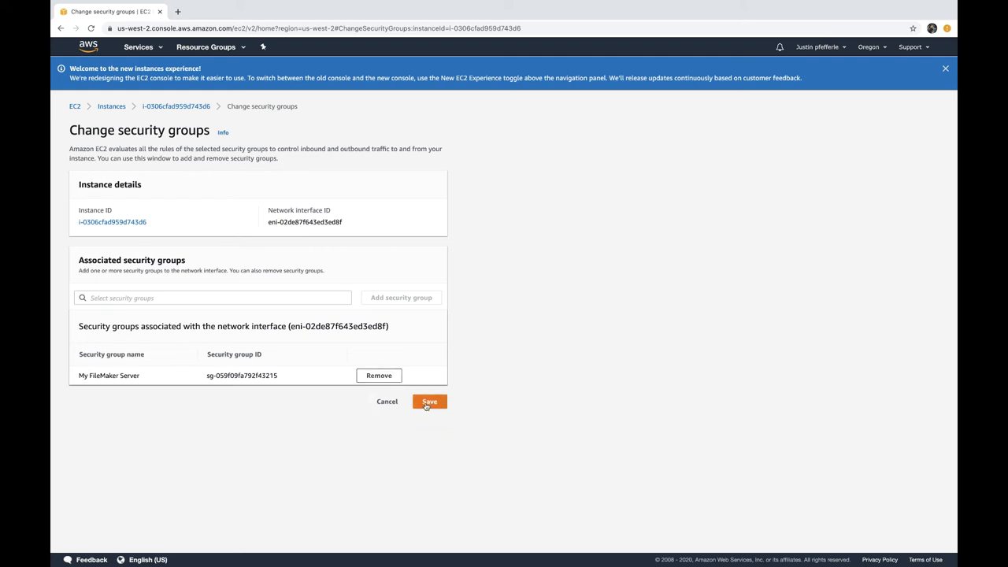
pyautogui.click(429, 401)
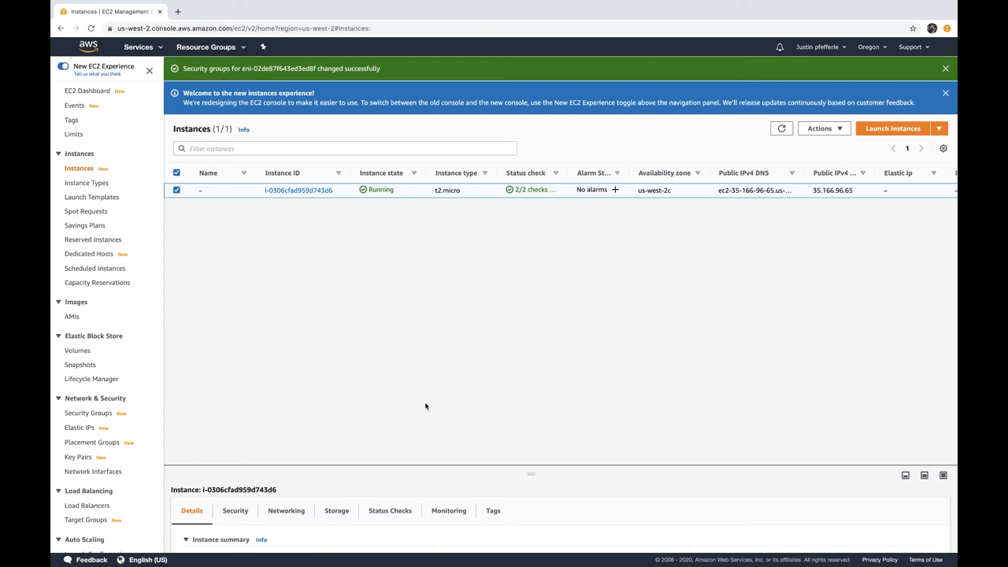
pyautogui.moveTo(747, 3)
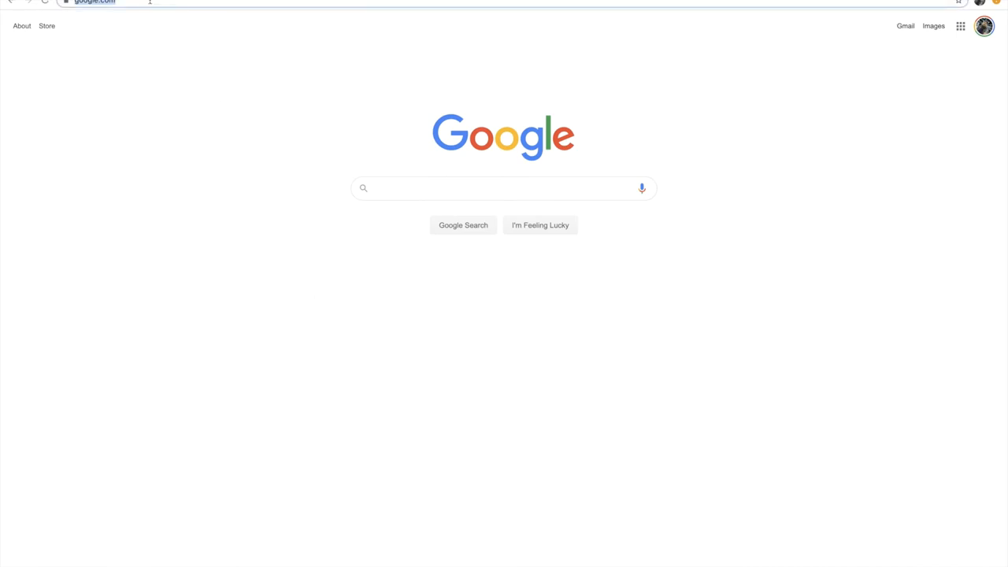
# Enter the address in Chrome's bar to reach Google Domains' search for claris engage presentation.com.
pyautogui.write('104.199.124.156')
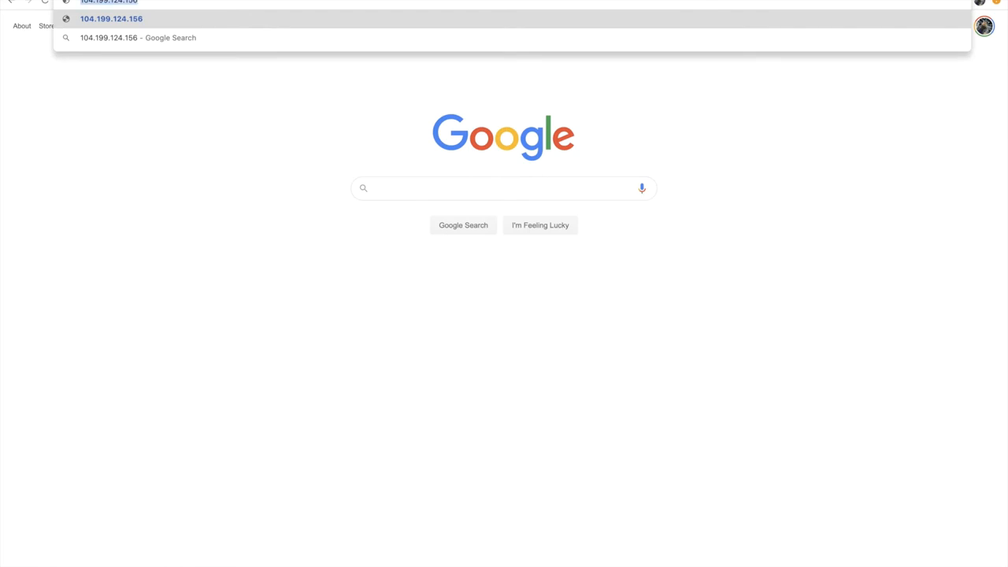
pyautogui.write('presentation.com')
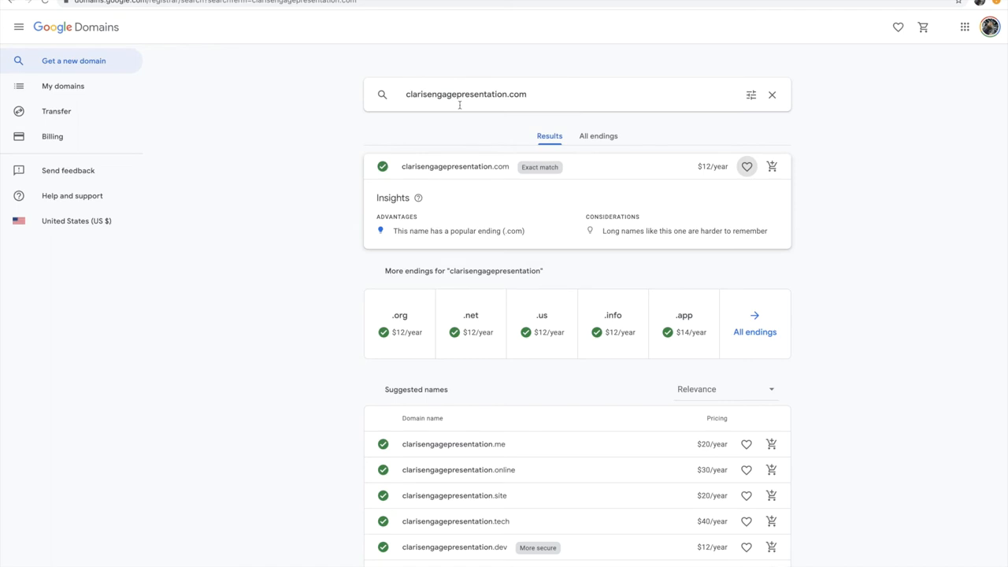
pyautogui.moveTo(452, 181)
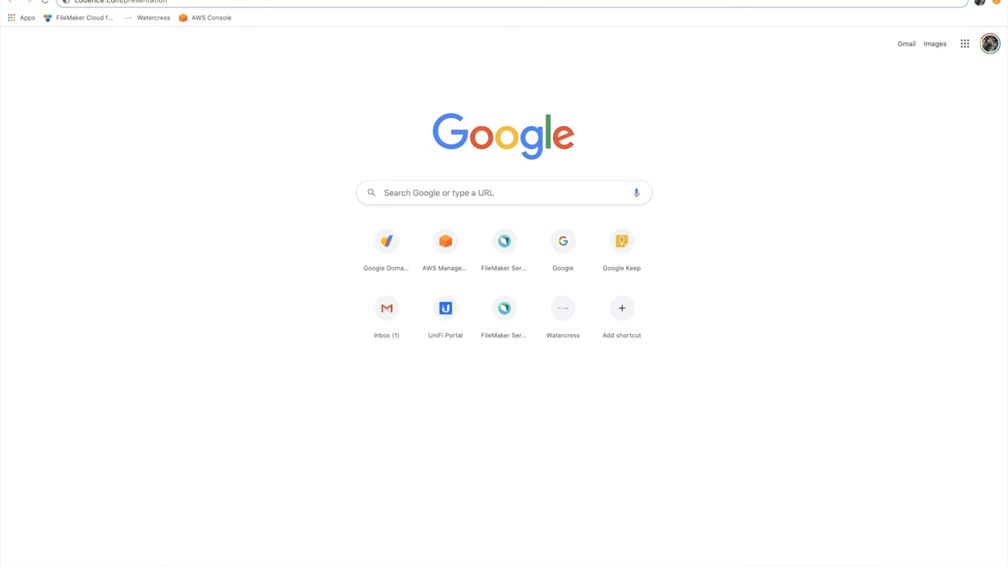
pyautogui.write('codence.com')
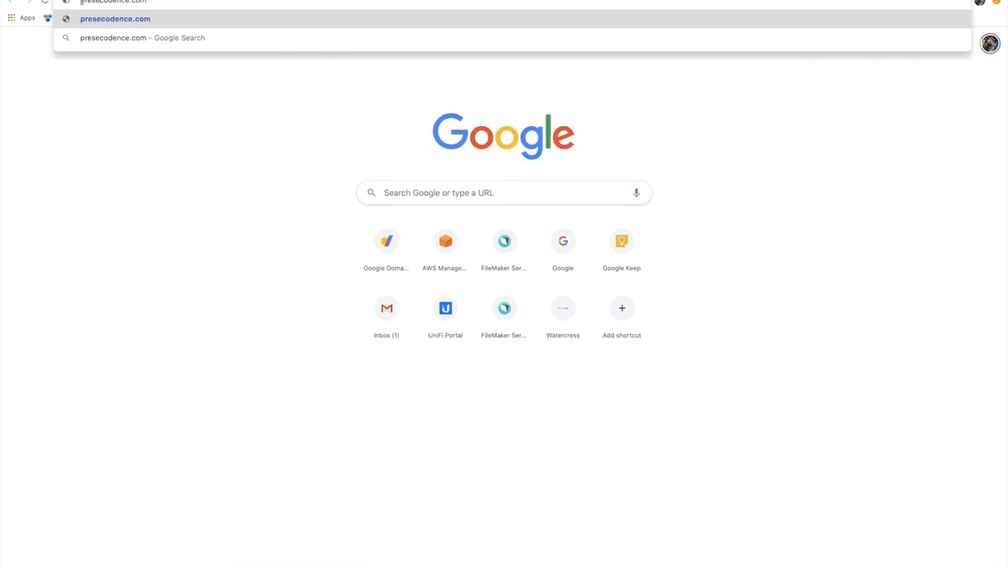
pyautogui.write('presentation.codence.com')
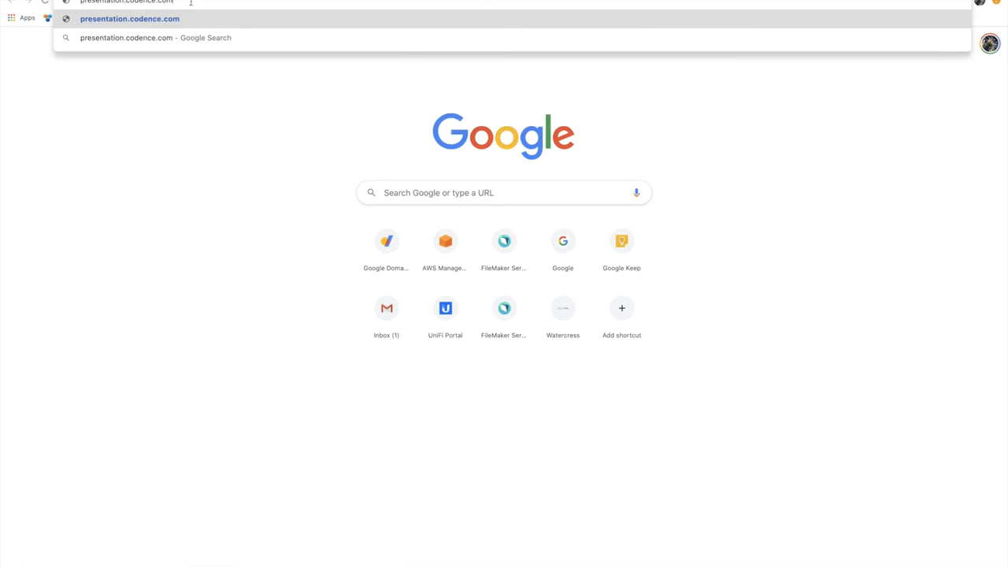
pyautogui.write('con')
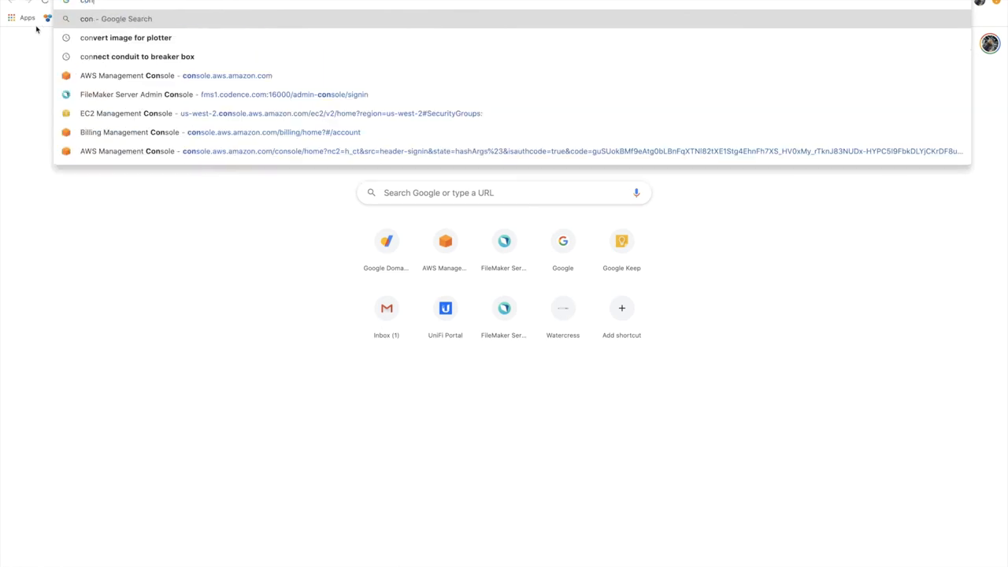
pyautogui.write('codence.com')
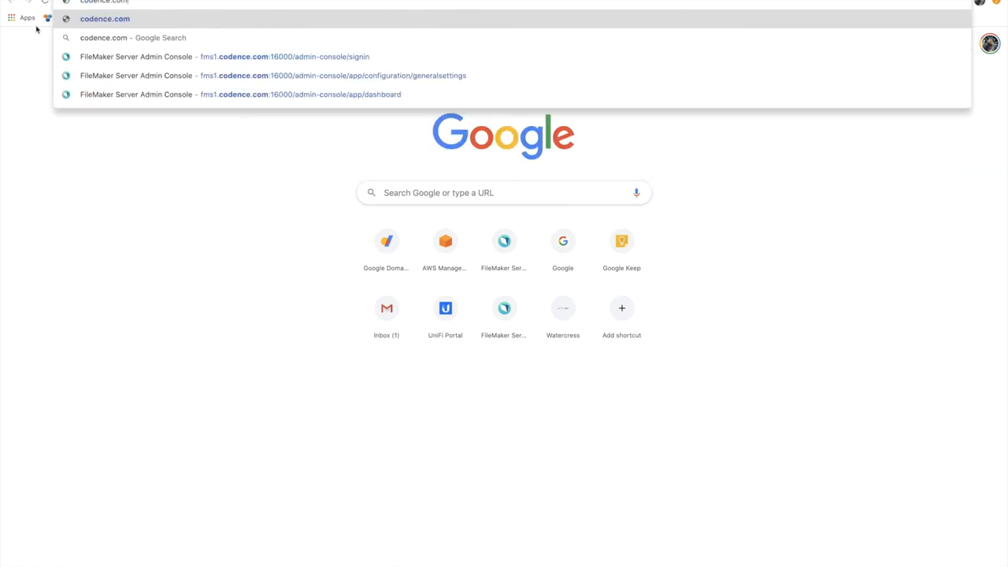
pyautogui.write('/prese')
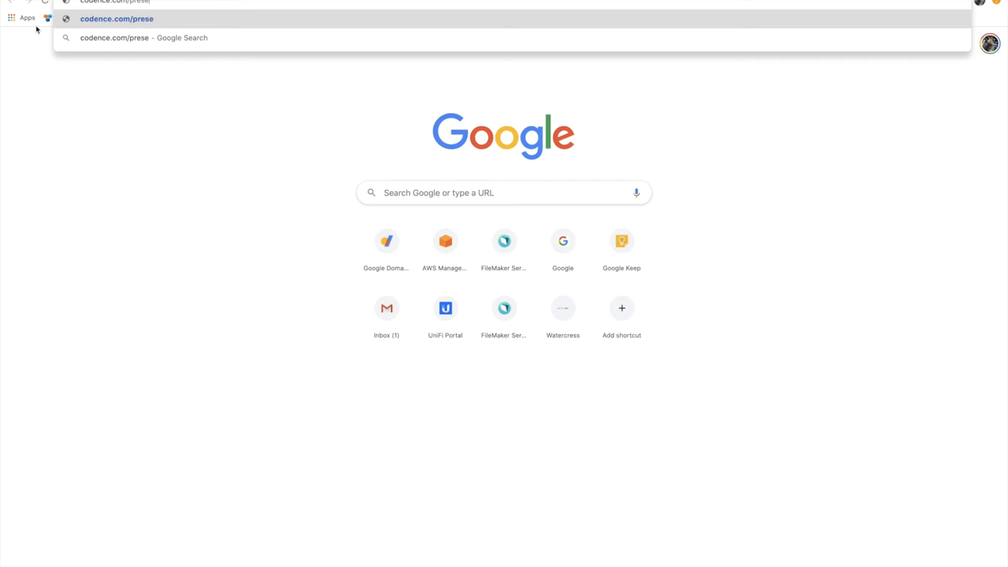
pyautogui.write('ntation')
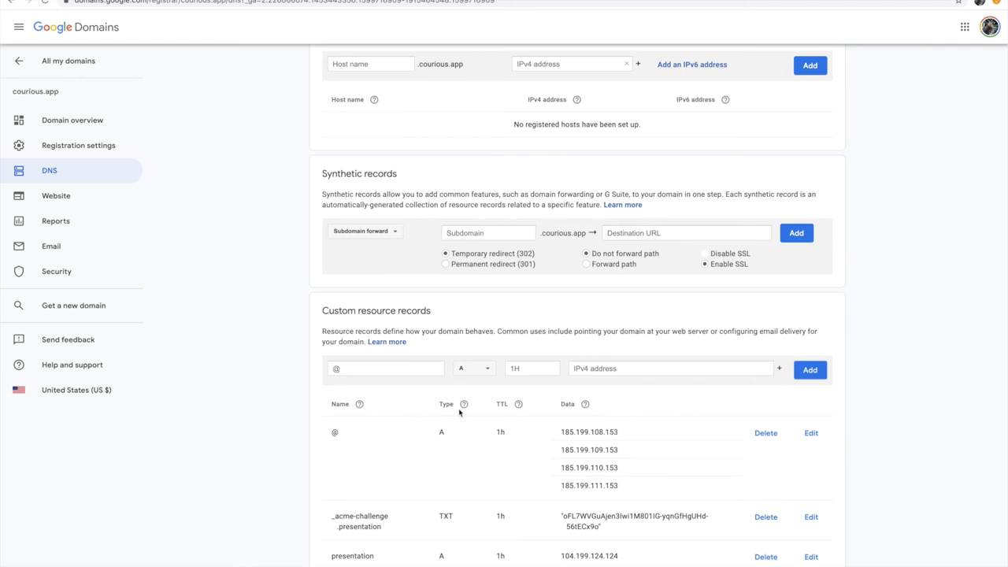
pyautogui.moveTo(498, 416)
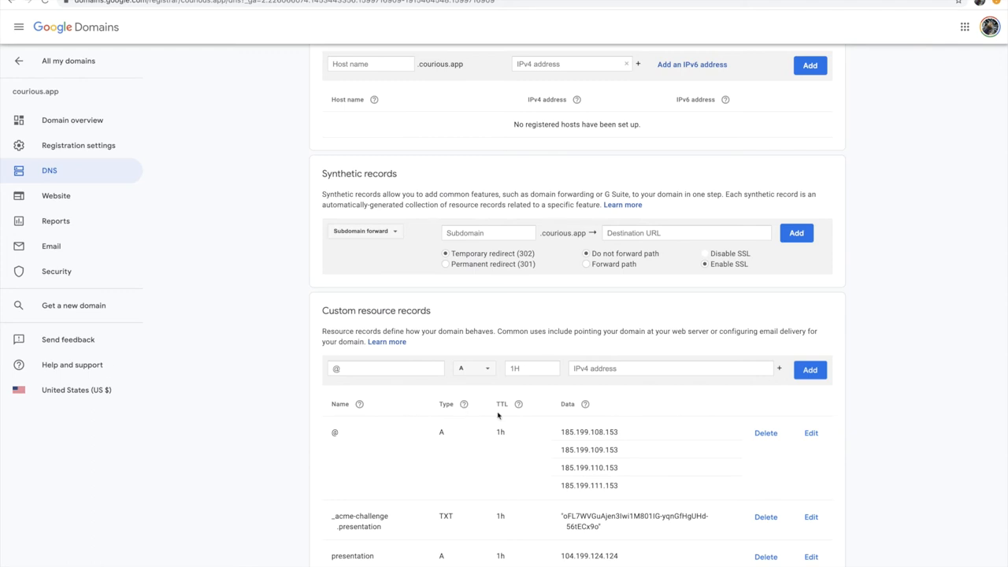
pyautogui.moveTo(551, 421)
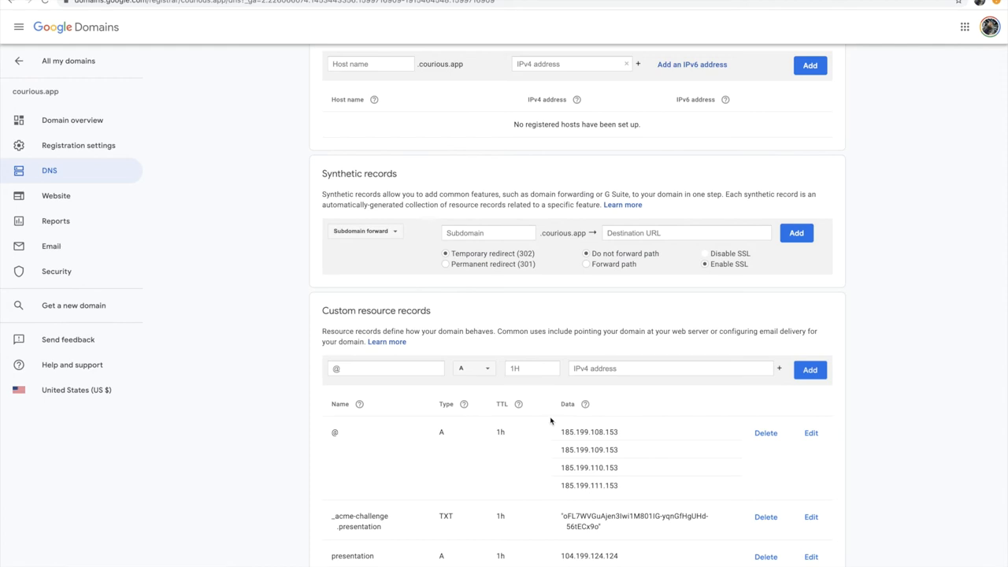
pyautogui.moveTo(327, 413)
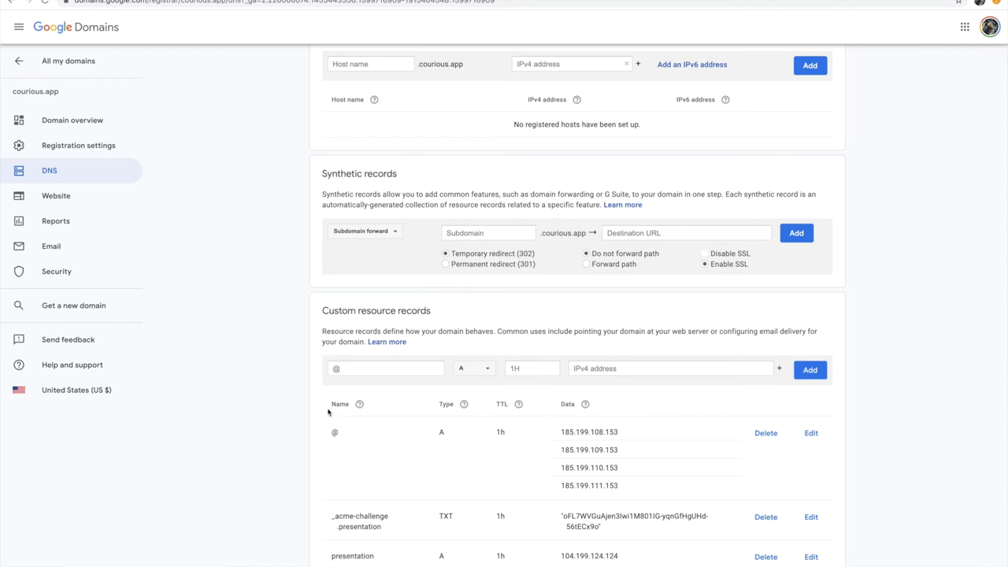
pyautogui.moveTo(315, 427)
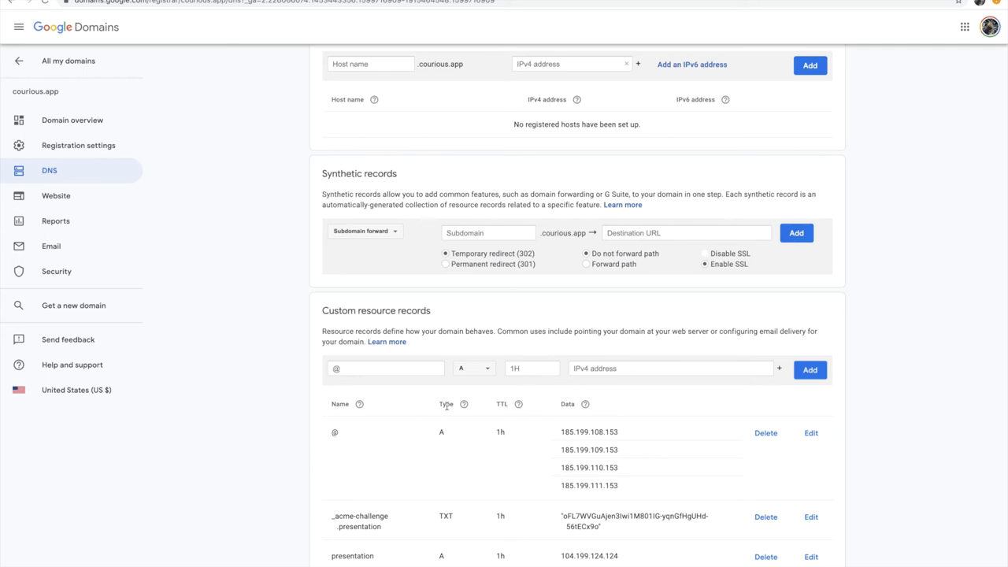
pyautogui.moveTo(353, 447)
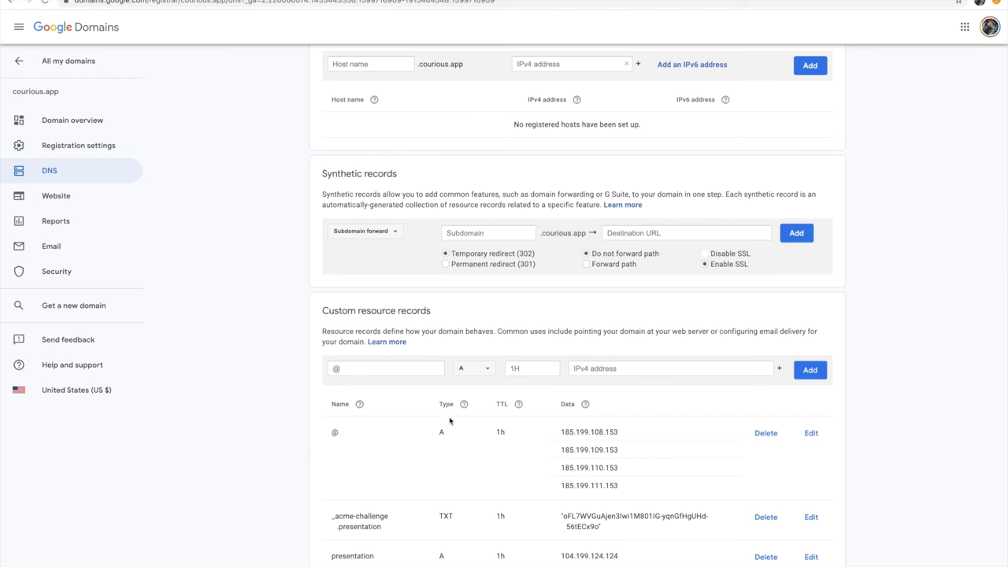
pyautogui.moveTo(493, 418)
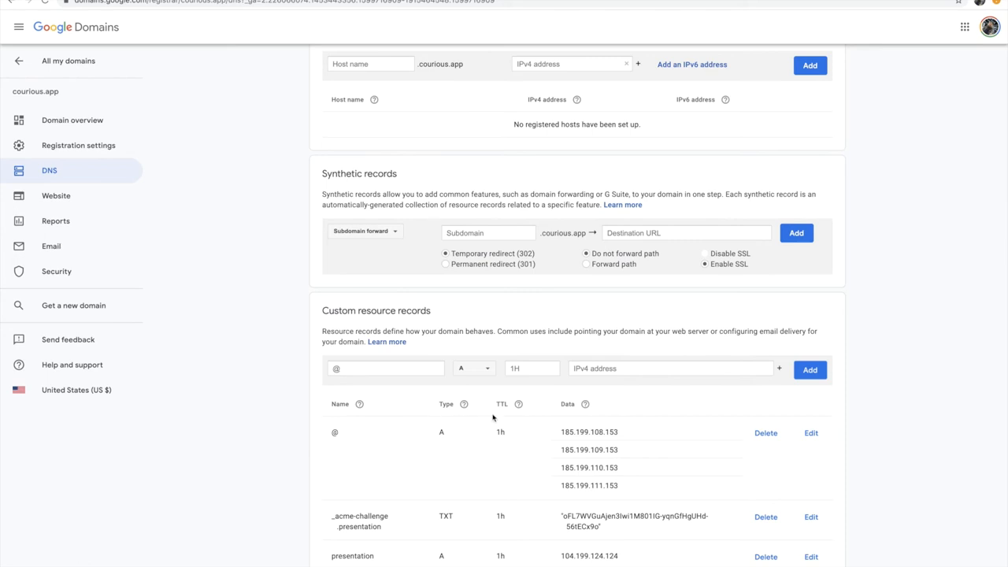
pyautogui.moveTo(504, 407)
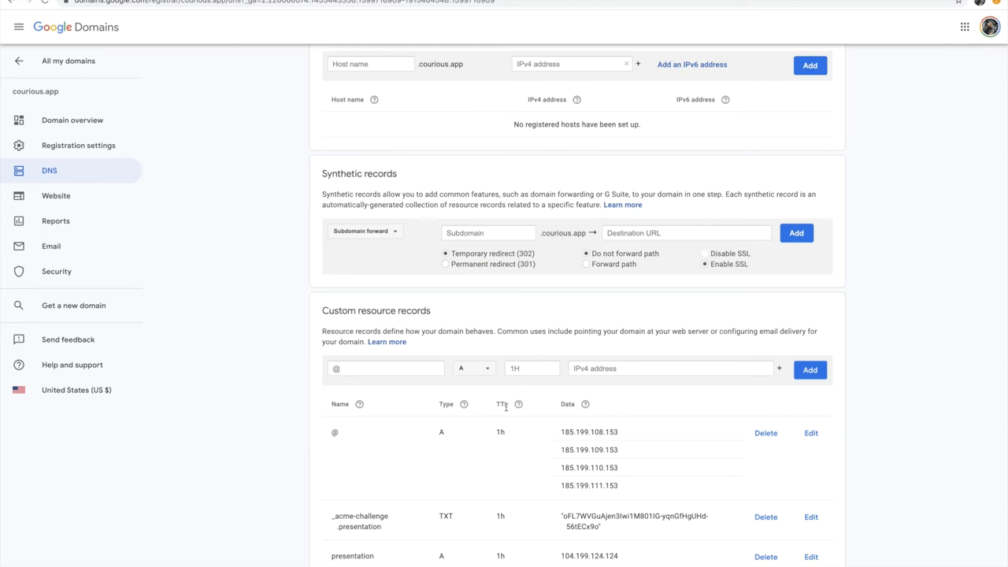
pyautogui.moveTo(577, 404)
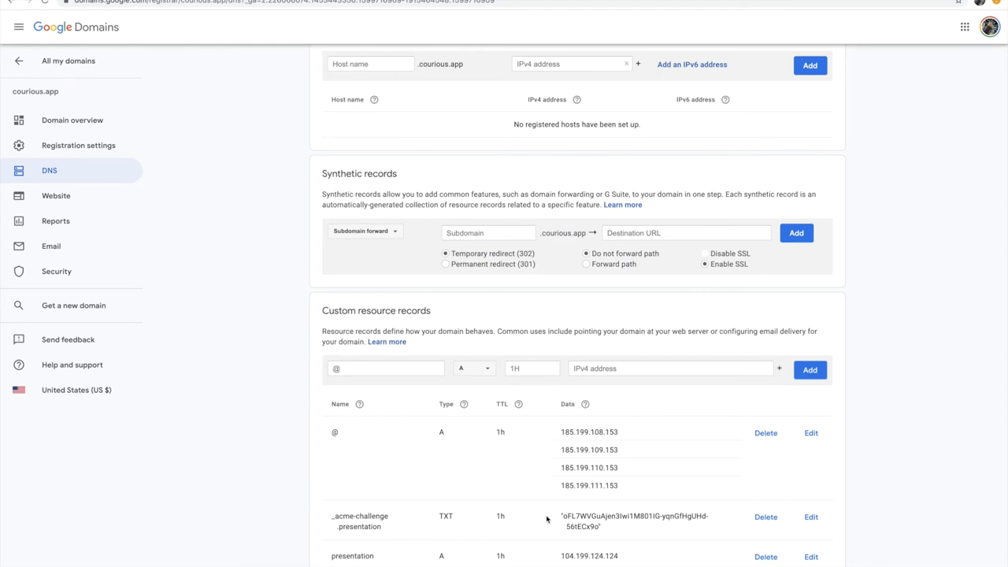
# Scroll the courious.app custom records to reveal the www CNAME entry.
pyautogui.scroll(-3)
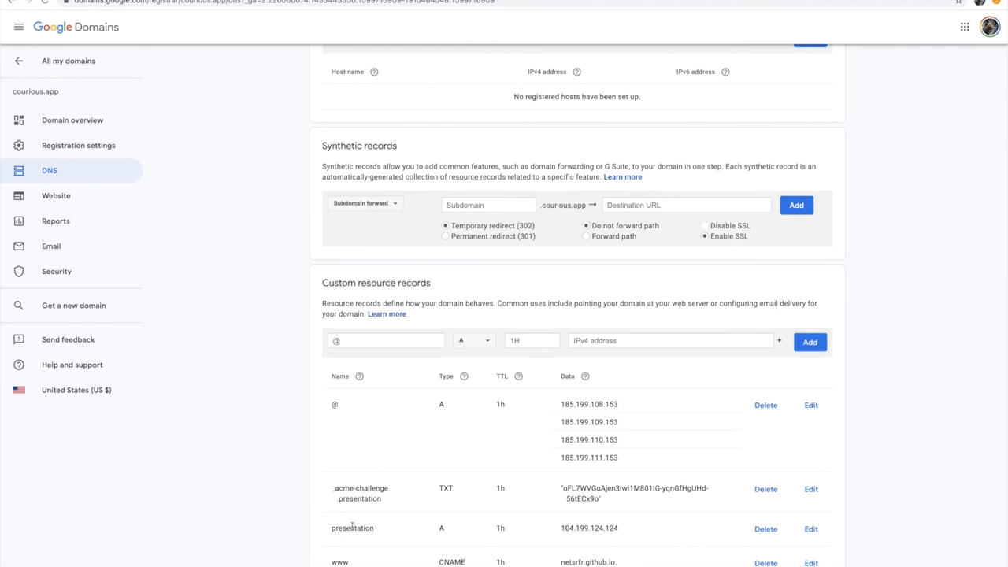
pyautogui.moveTo(388, 532)
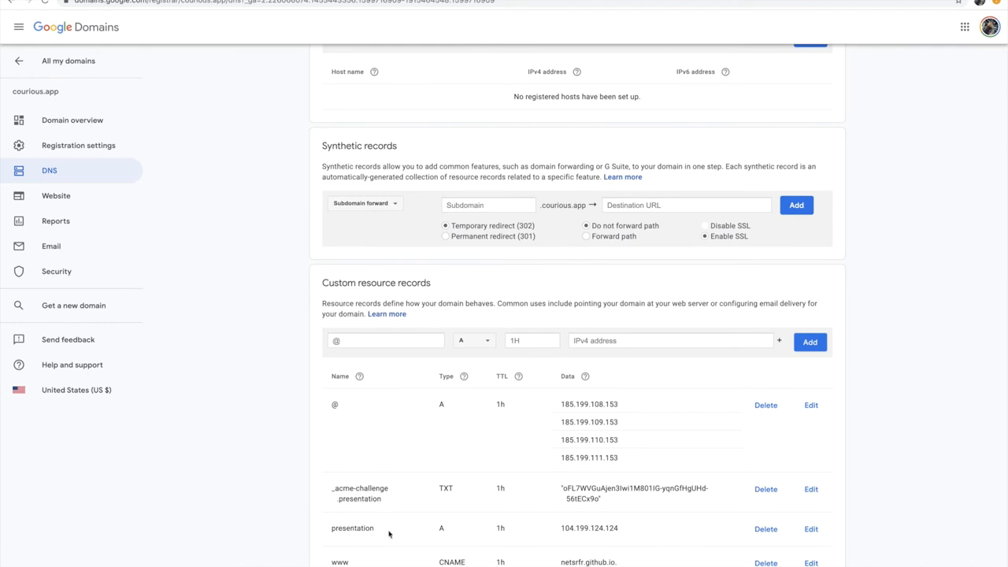
pyautogui.moveTo(446, 533)
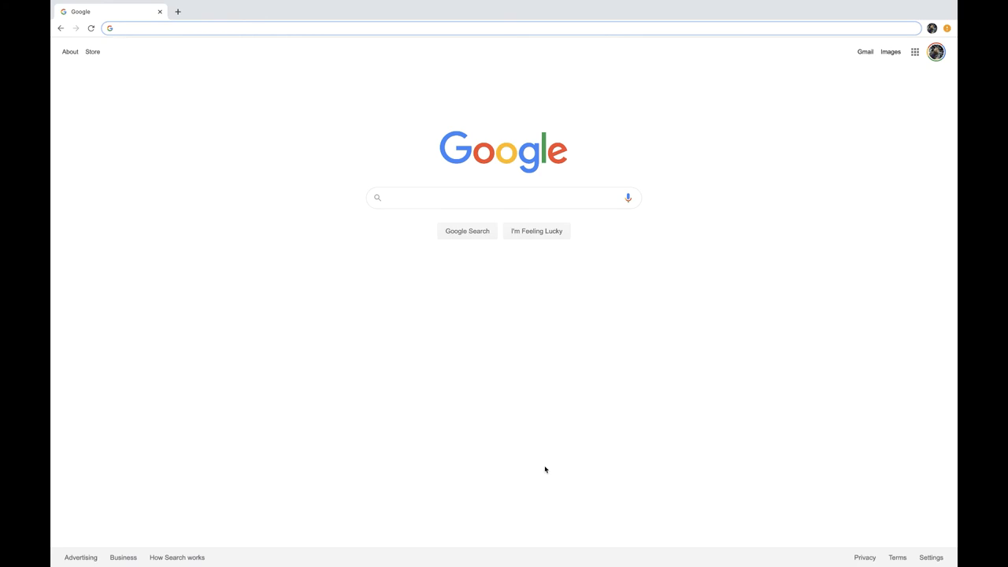
pyautogui.moveTo(56, 179)
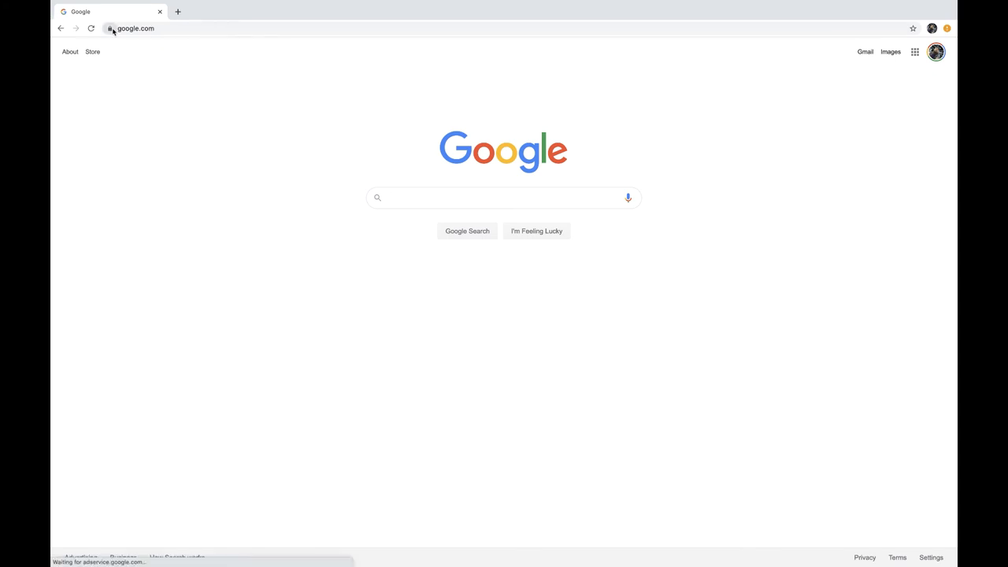
pyautogui.click(111, 28)
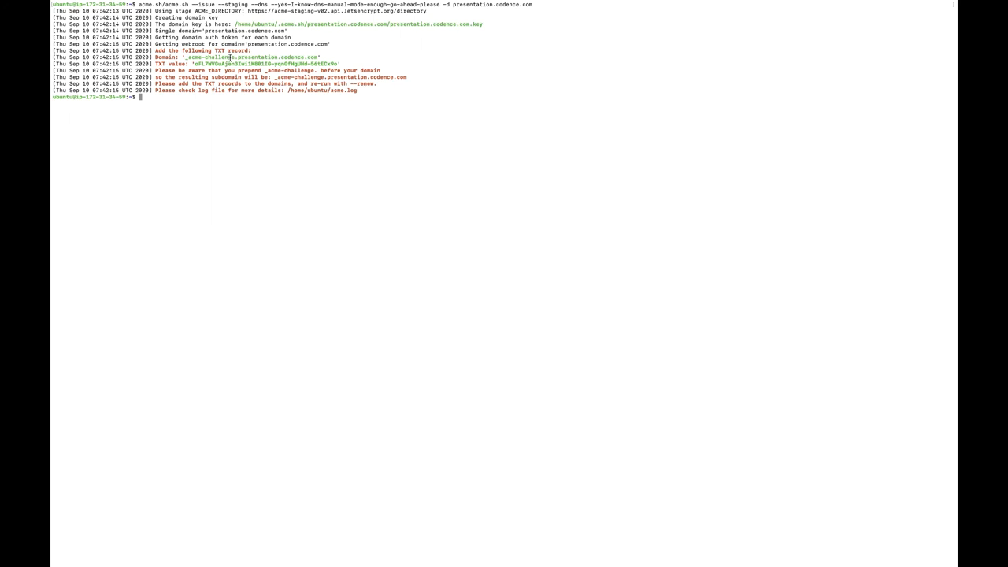
pyautogui.moveTo(313, 57)
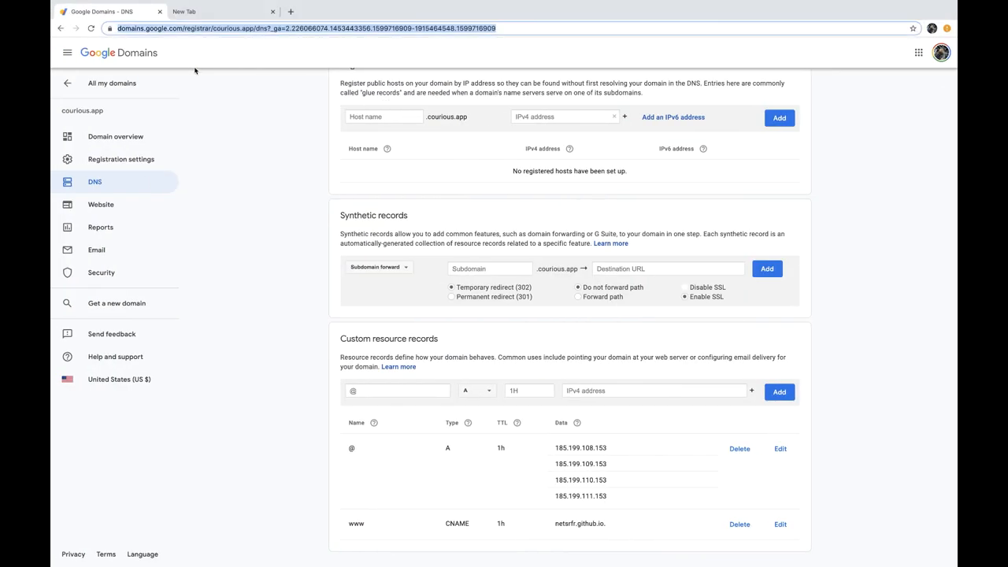
# Add a TXT record with host _acme-challenge.presentation and the challenge value to courious.app's custom records.
pyautogui.click(397, 391)
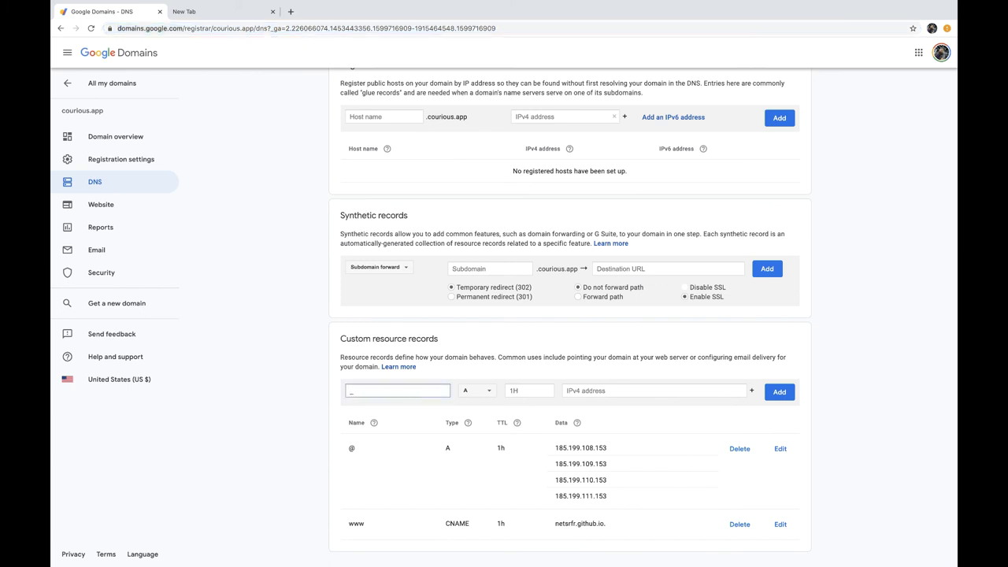
pyautogui.write('_acme-cha')
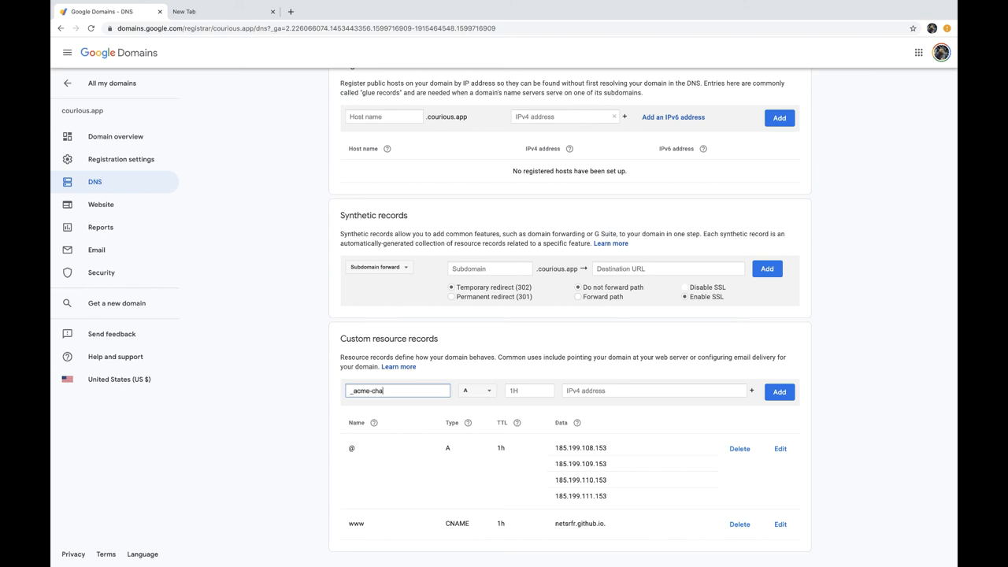
pyautogui.write('llenge.')
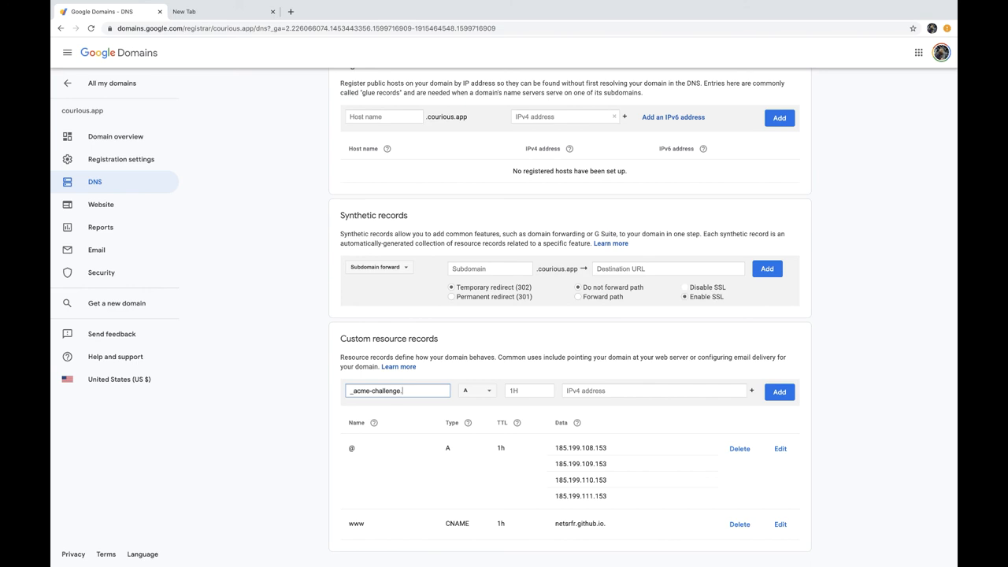
pyautogui.write('presenta')
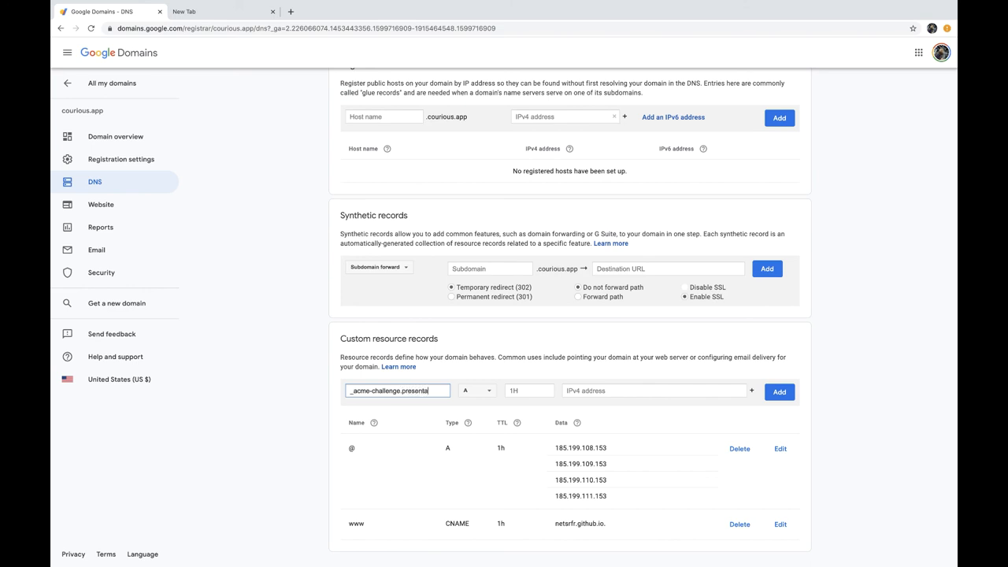
pyautogui.write('tion')
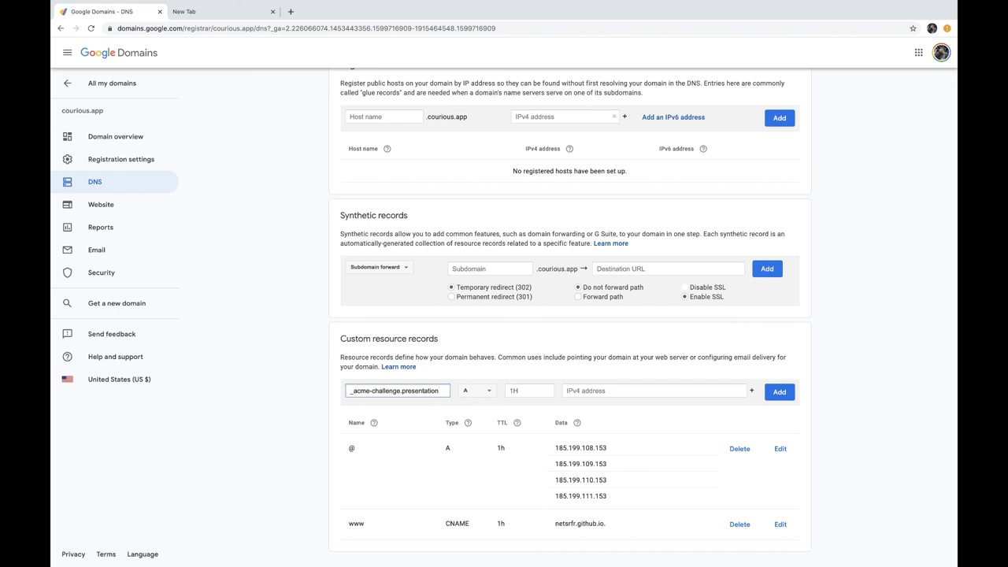
pyautogui.click(475, 390)
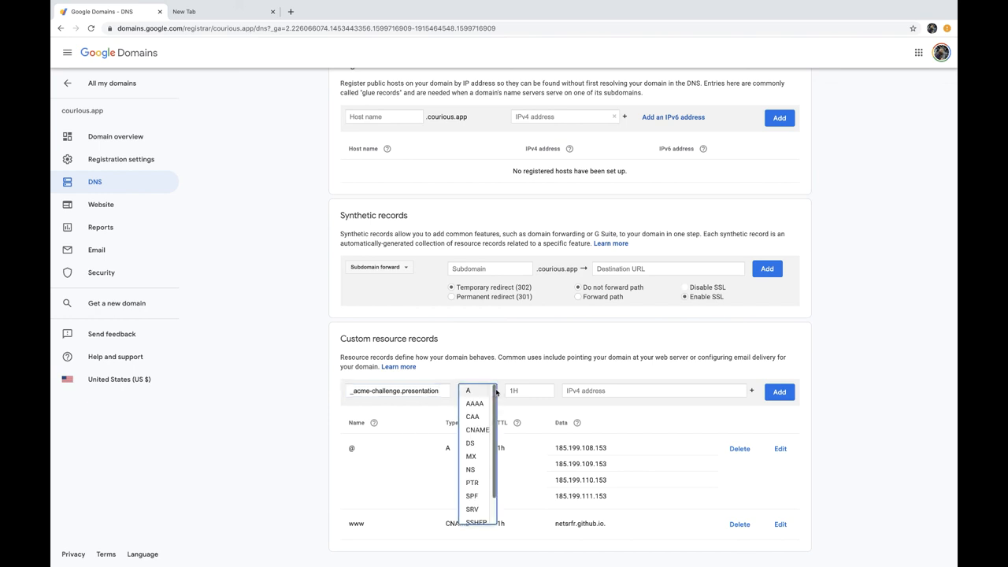
pyautogui.moveTo(482, 523)
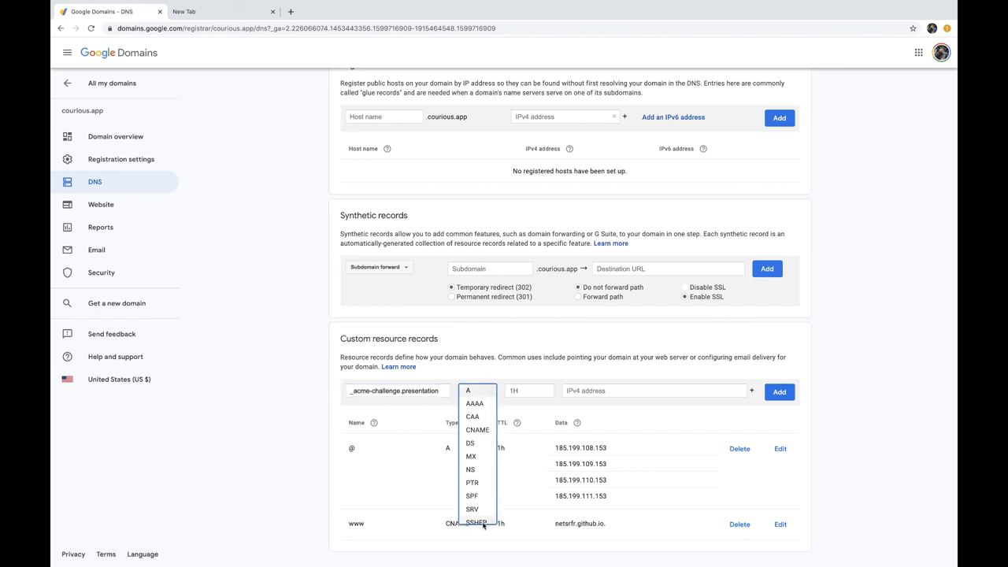
pyautogui.scroll(-3)
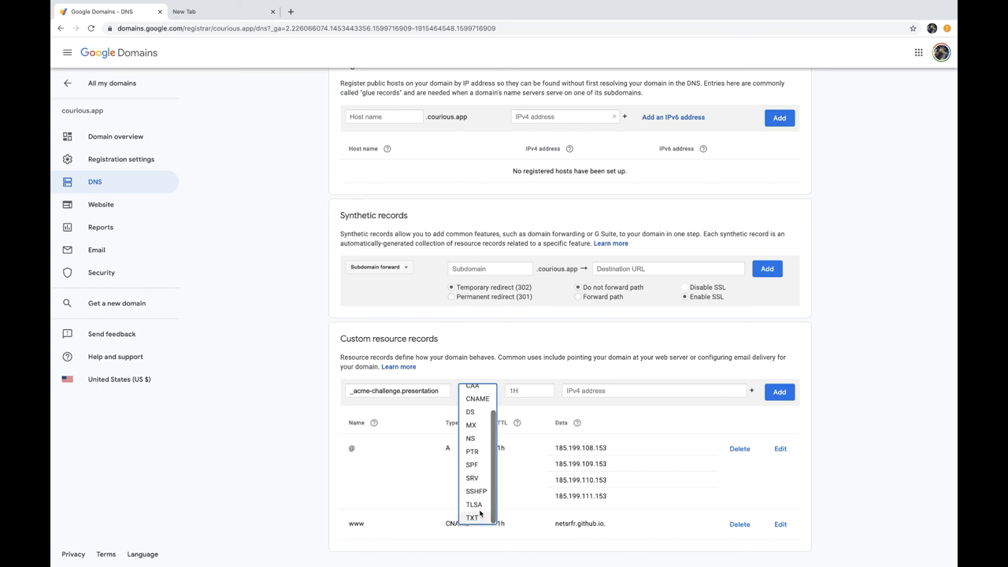
pyautogui.click(471, 517)
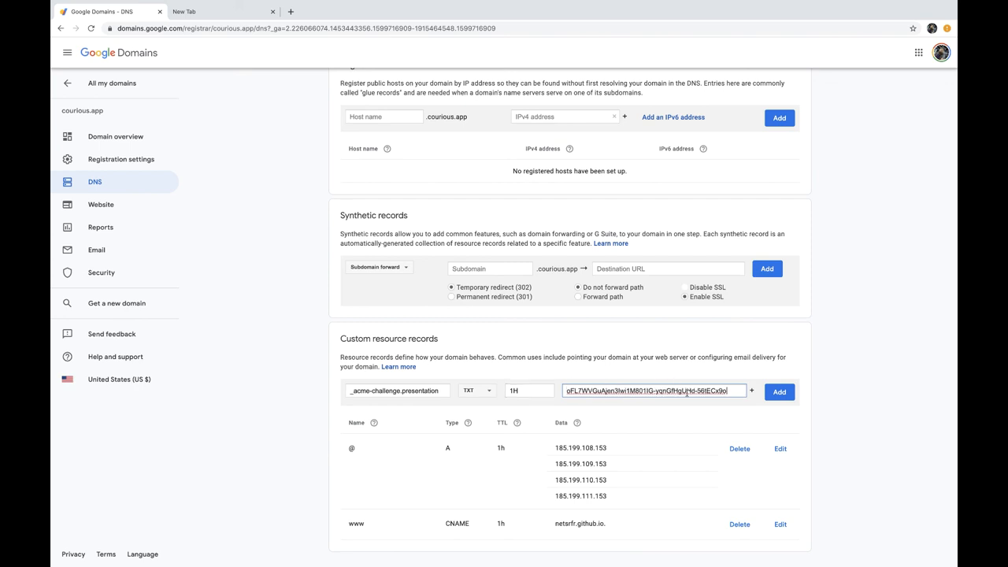
pyautogui.click(778, 390)
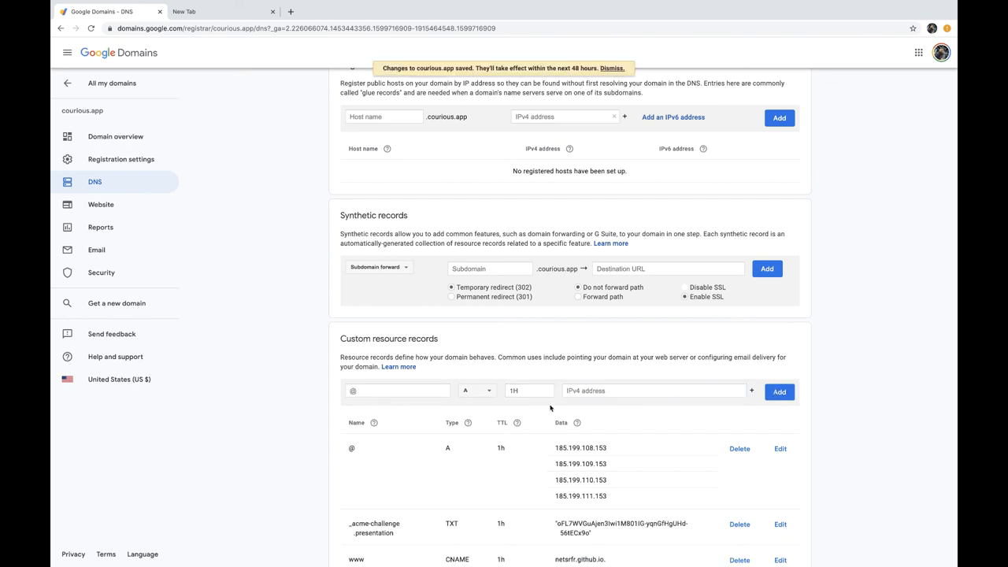
pyautogui.scroll(-3)
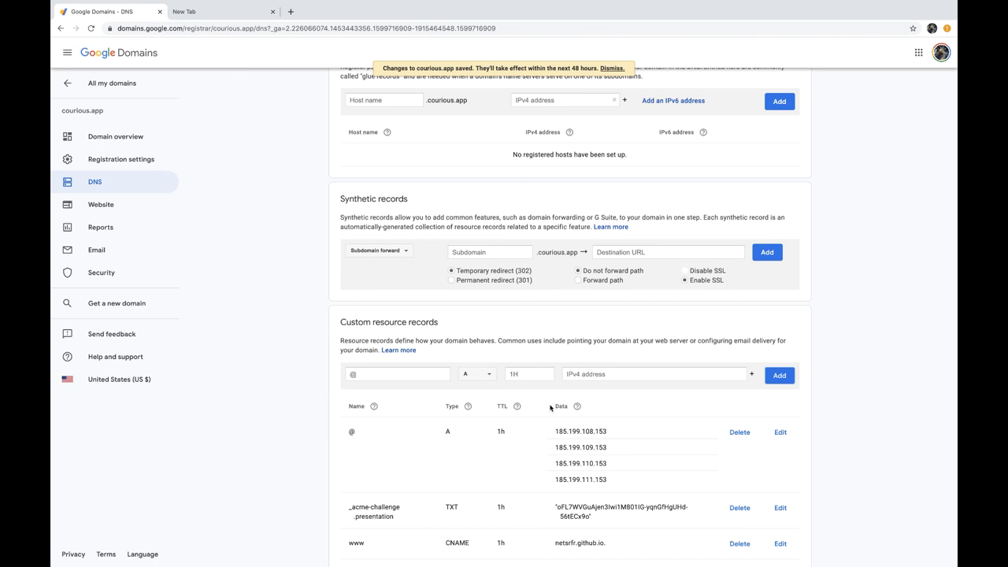
pyautogui.moveTo(622, 548)
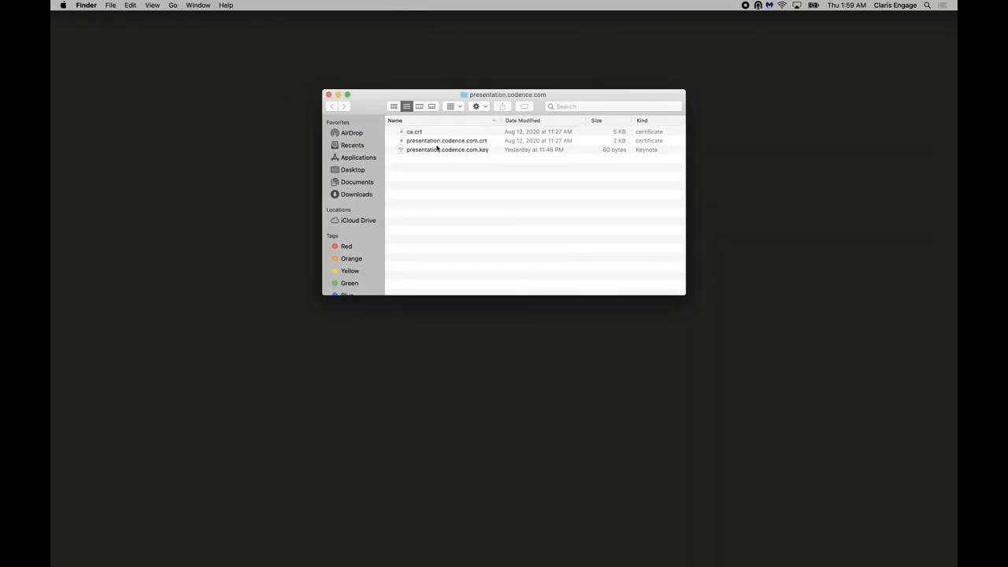
# Look through the signed .crt, the .key and the ca.crt files in the presentation.codence.com folder.
pyautogui.click(447, 140)
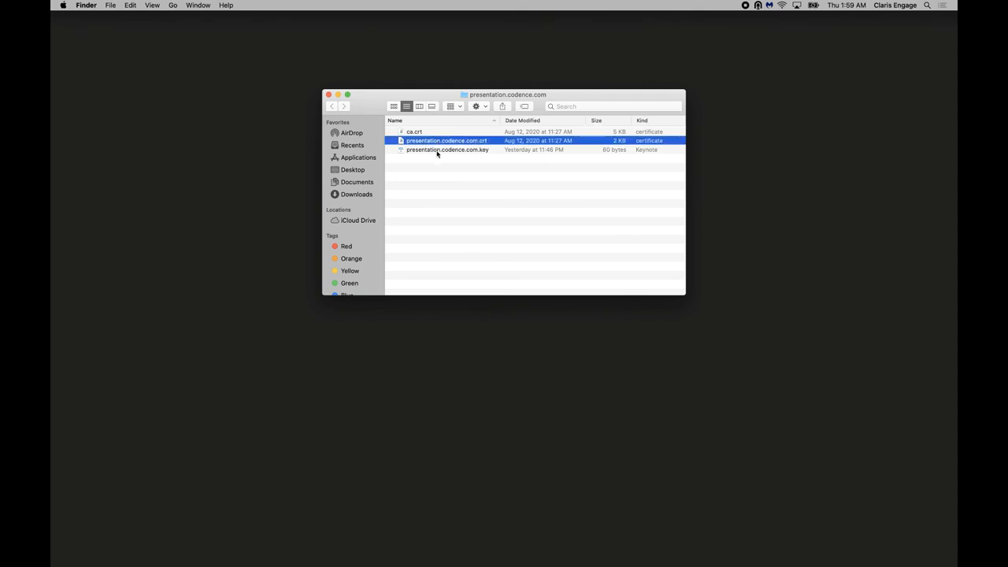
pyautogui.click(448, 149)
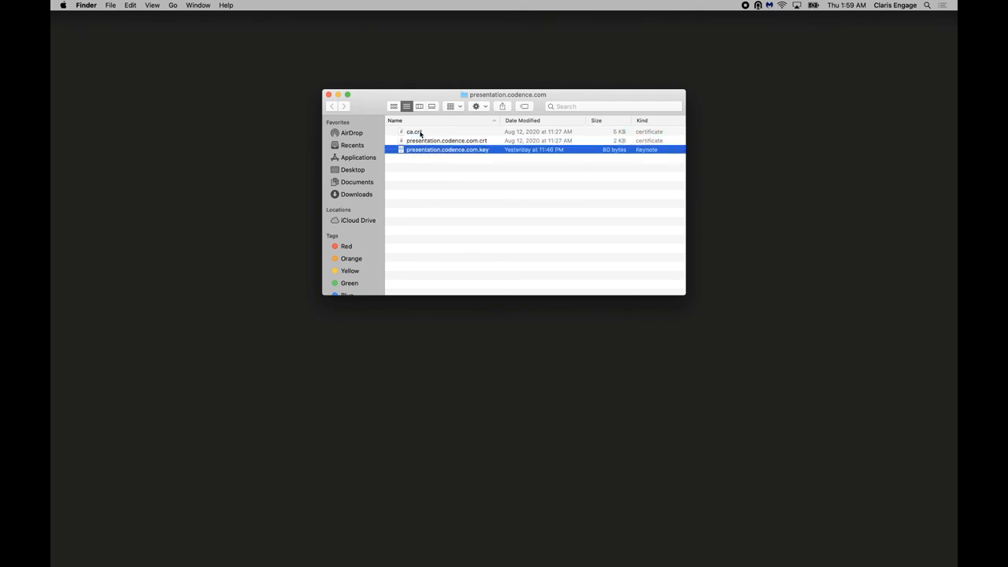
pyautogui.click(416, 132)
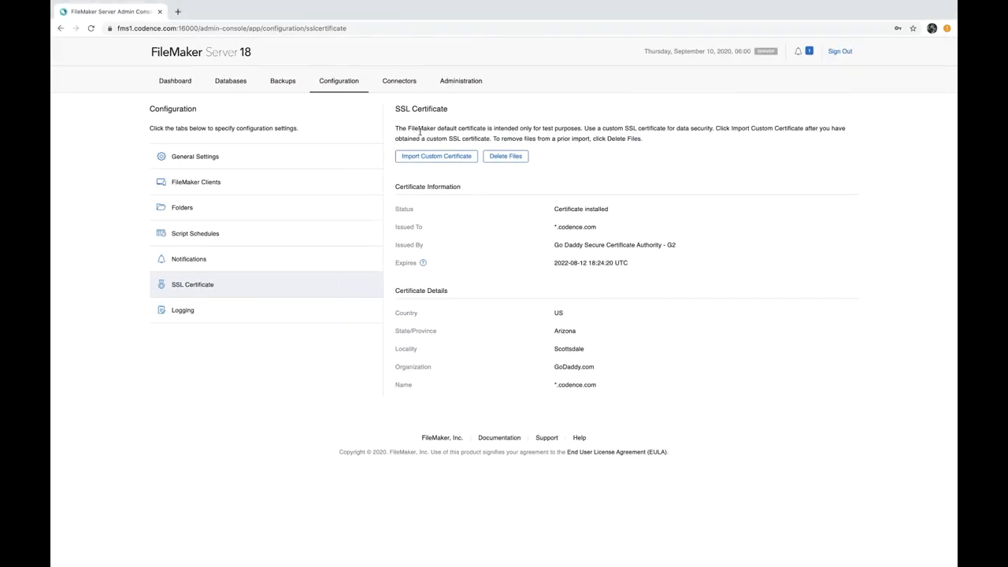
pyautogui.moveTo(221, 277)
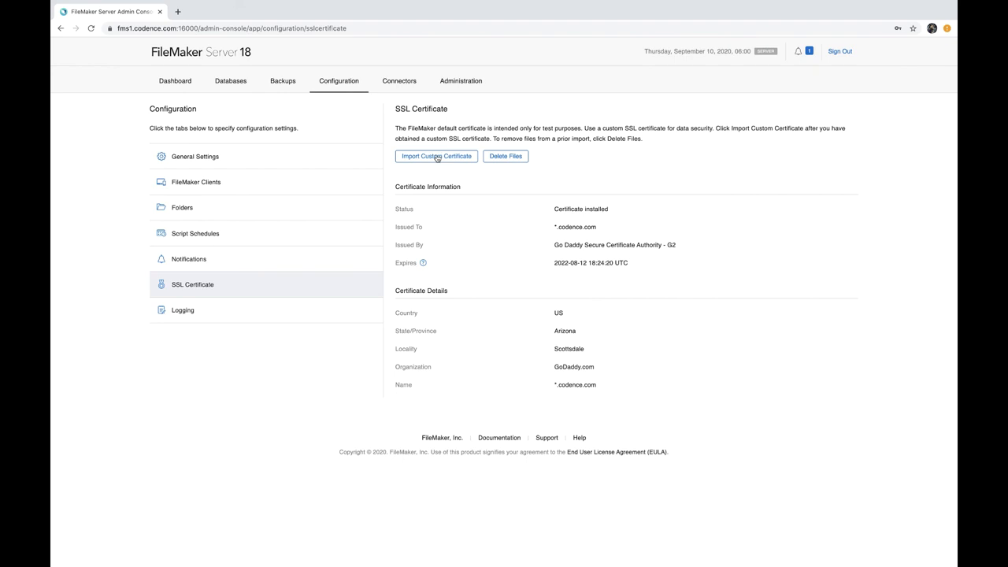
# Start Import Custom Certificate from the SSL Certificate configuration page.
pyautogui.click(435, 156)
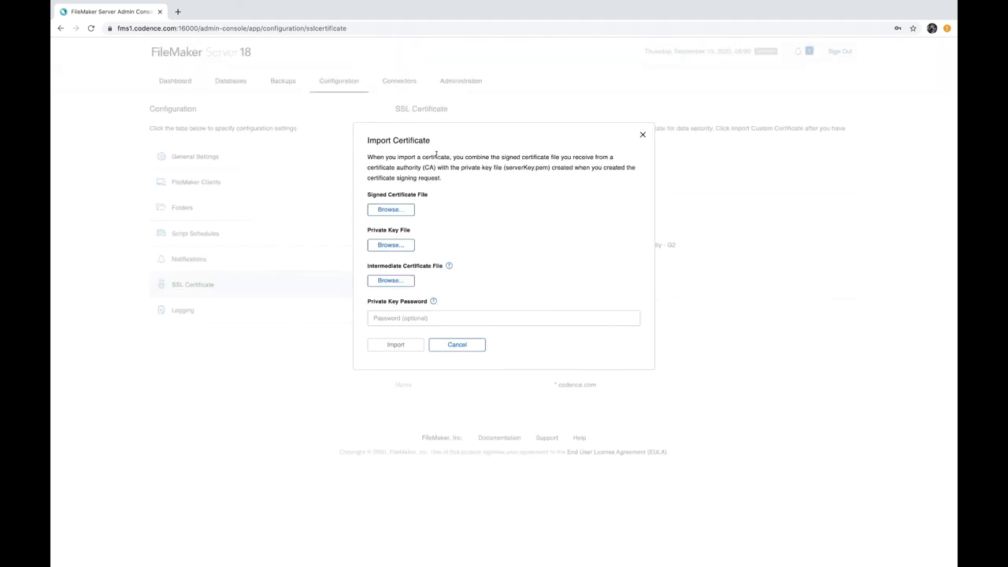
pyautogui.moveTo(413, 203)
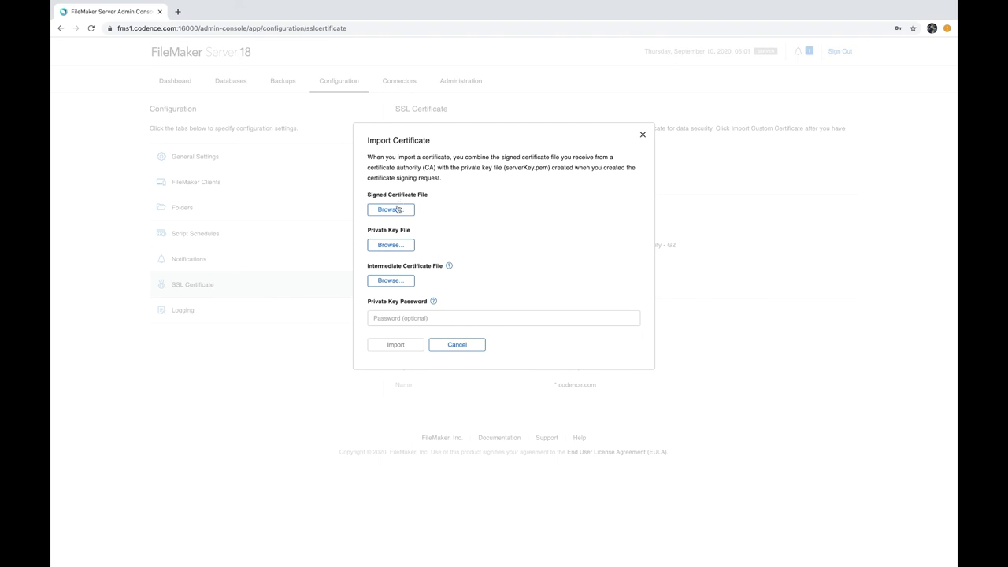
# Attach presentation.codence.com.crt as the signed certificate file.
pyautogui.click(390, 209)
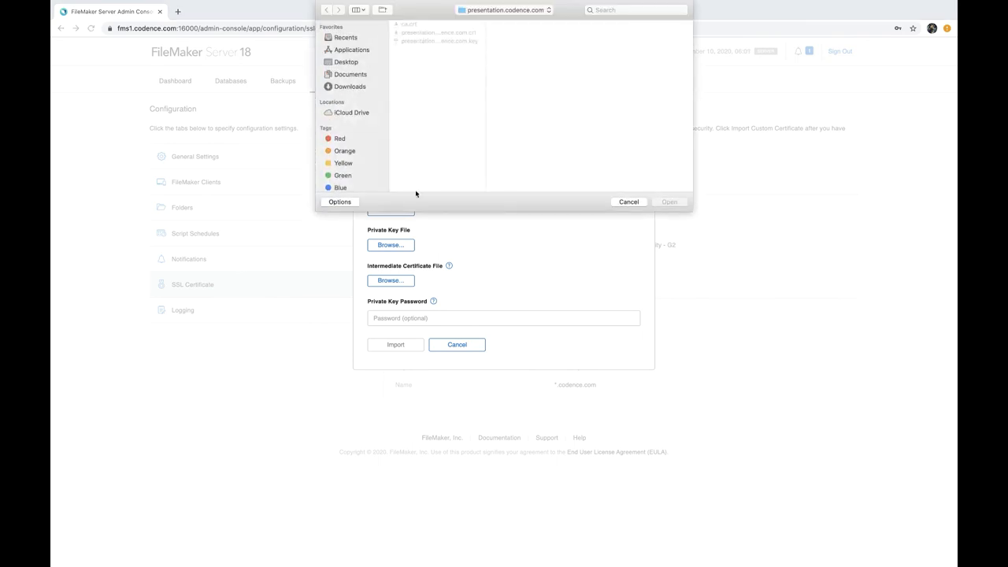
pyautogui.click(438, 32)
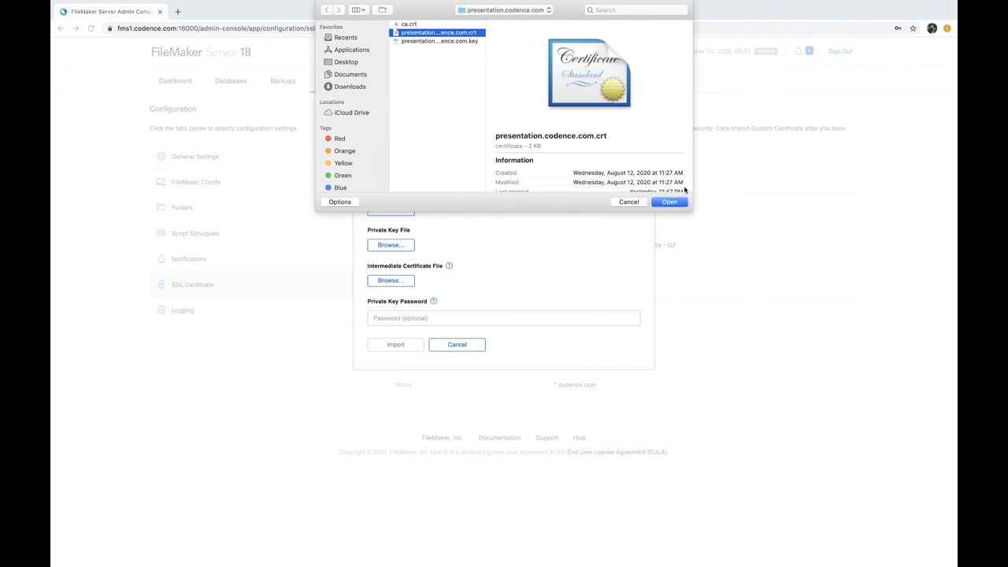
pyautogui.click(667, 202)
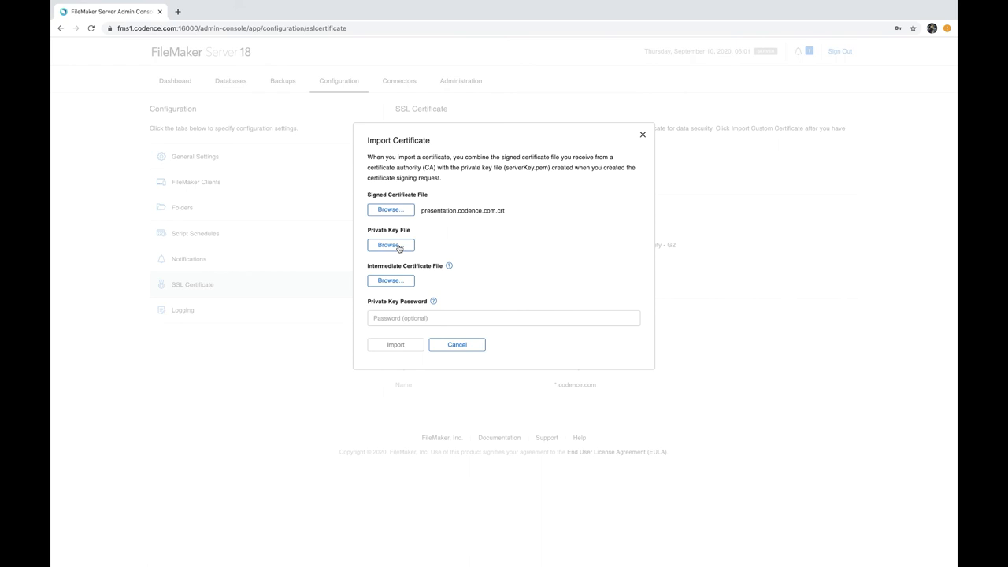
# Attach presentation.codence.com.key as the private key file.
pyautogui.click(391, 246)
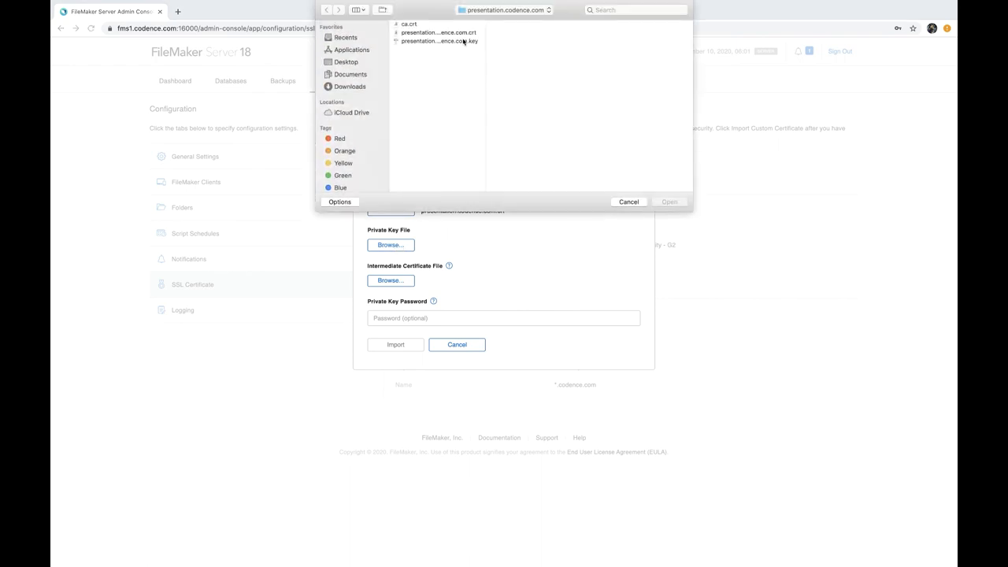
pyautogui.click(440, 41)
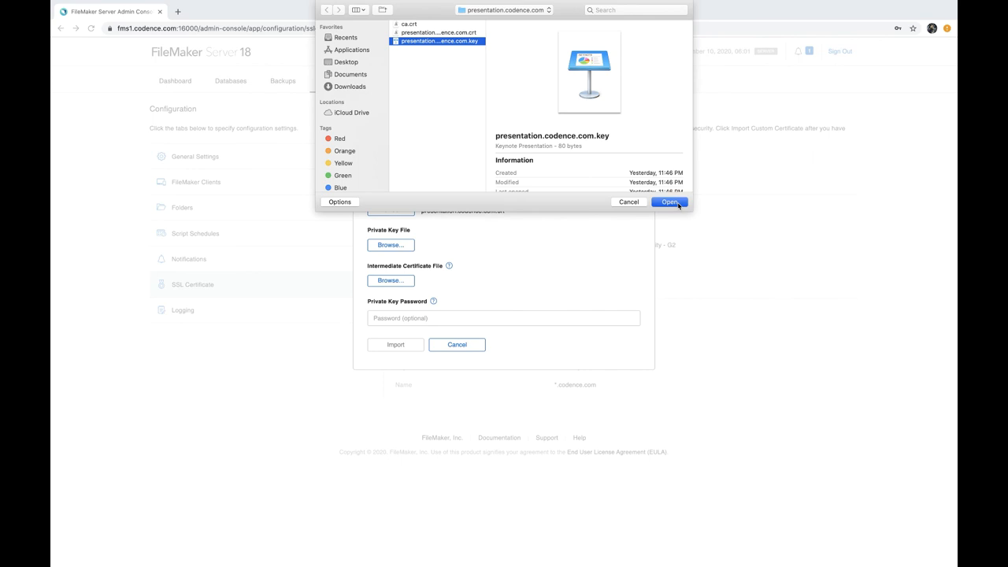
pyautogui.click(670, 202)
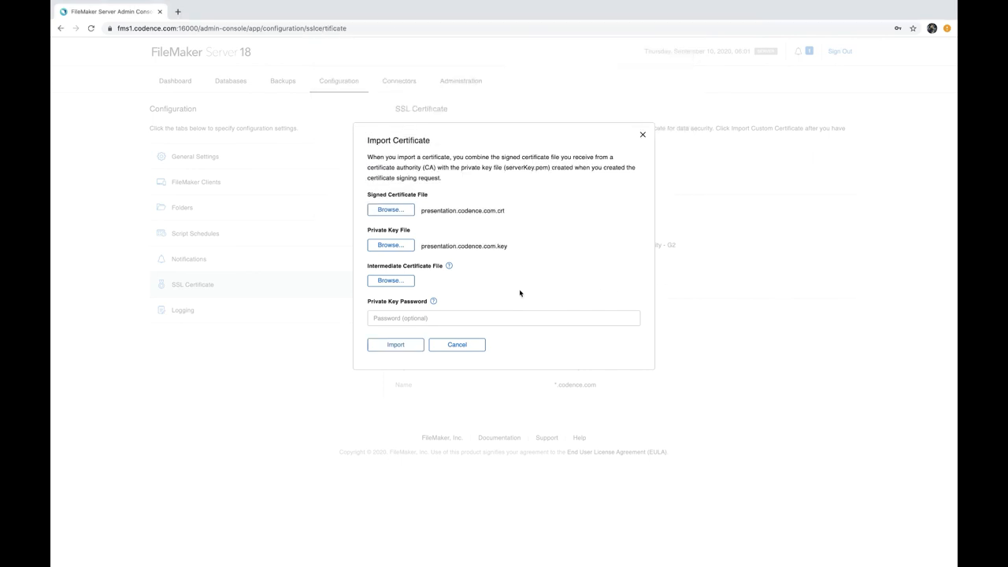
pyautogui.moveTo(501, 298)
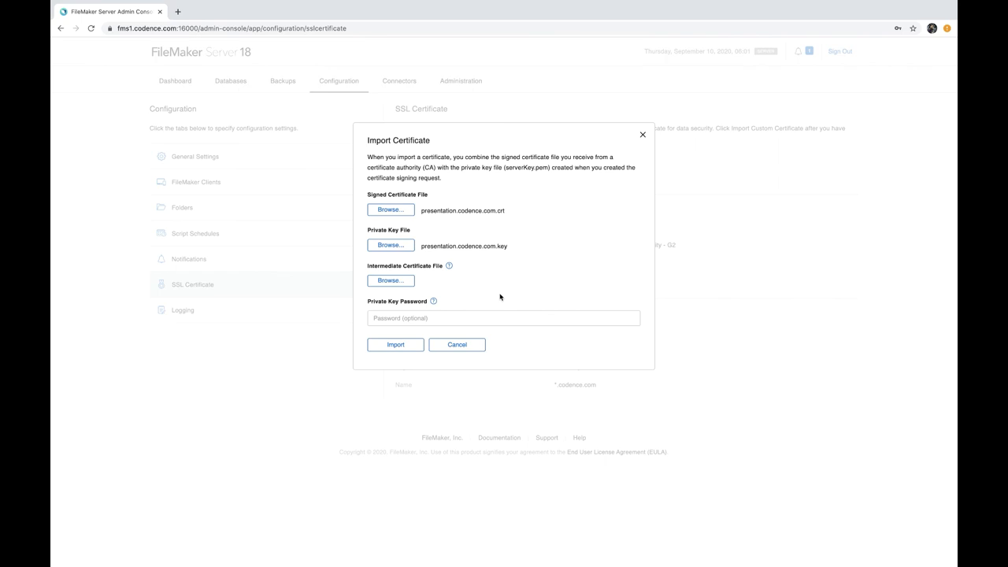
pyautogui.click(504, 318)
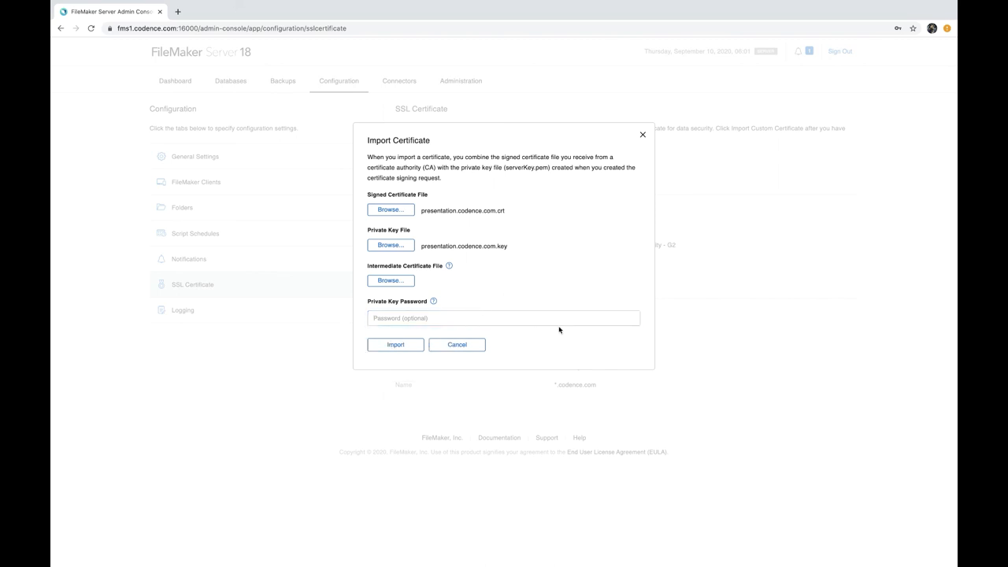
pyautogui.moveTo(529, 312)
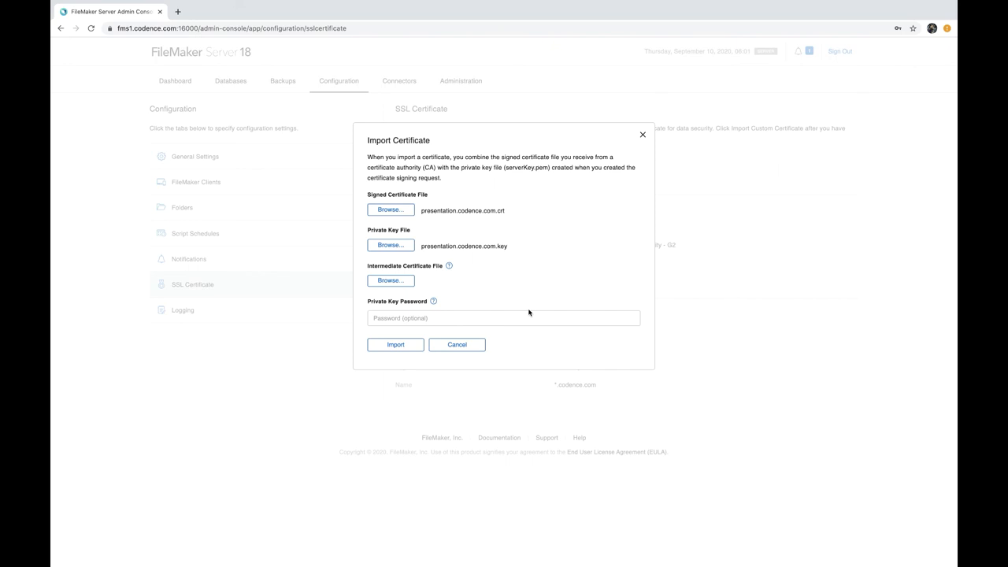
pyautogui.moveTo(491, 298)
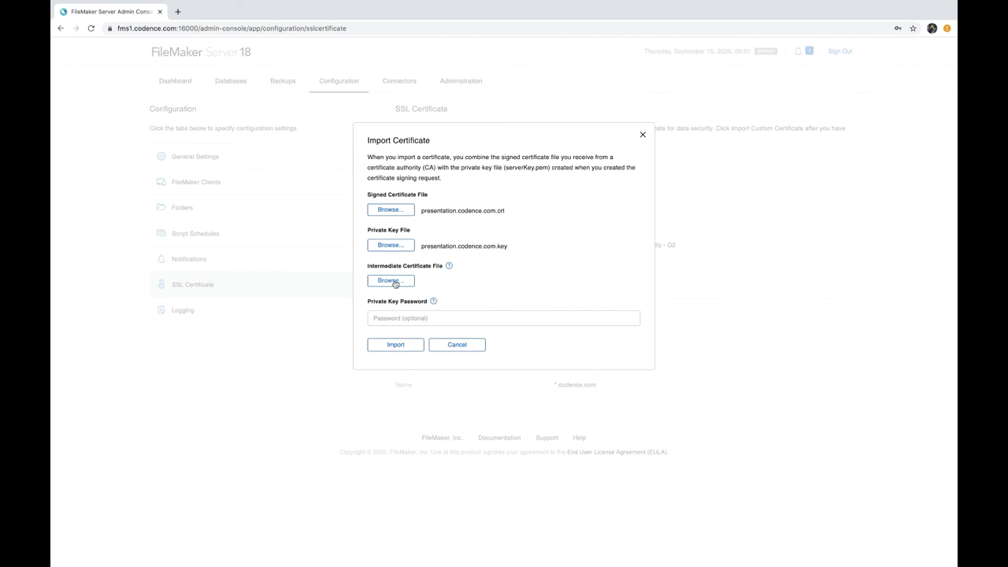
# Attach ca.crt as the intermediate certificate and bring up its certificate chain.
pyautogui.click(391, 281)
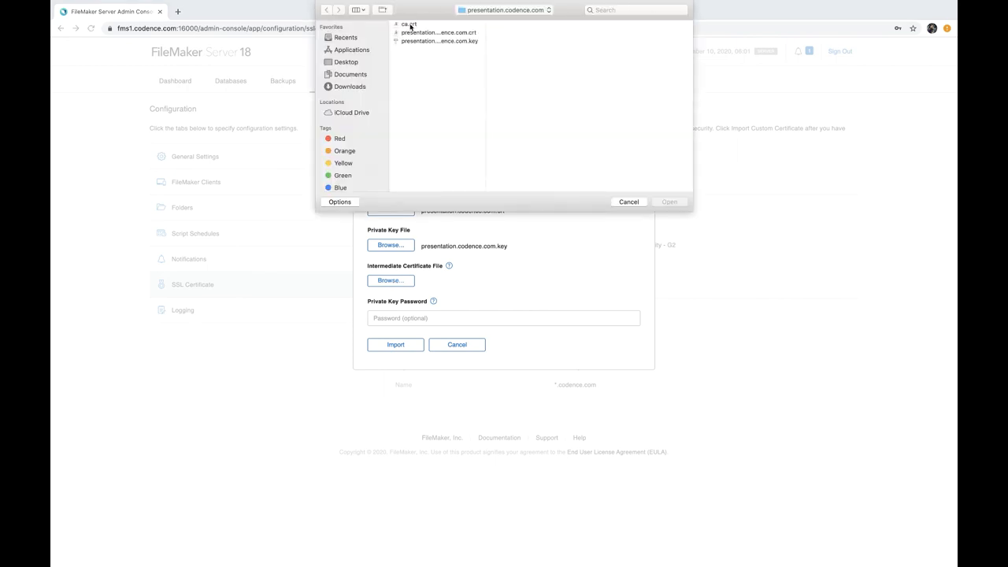
pyautogui.click(409, 25)
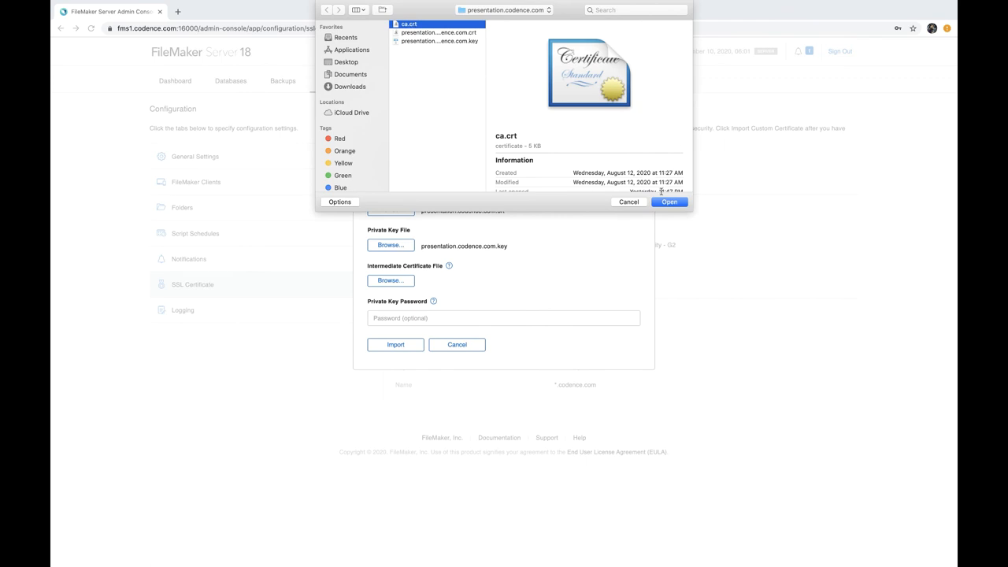
pyautogui.click(668, 202)
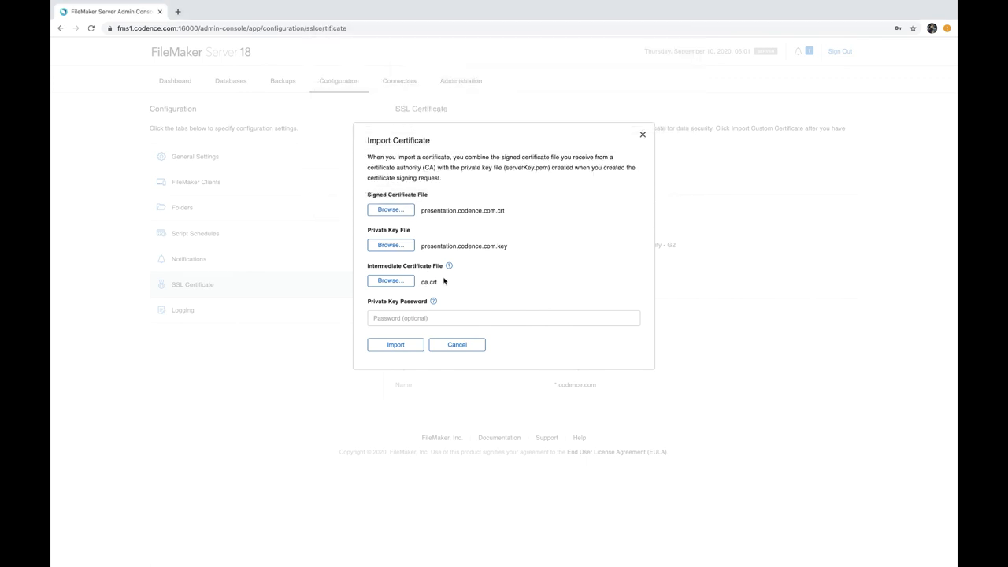
pyautogui.click(108, 28)
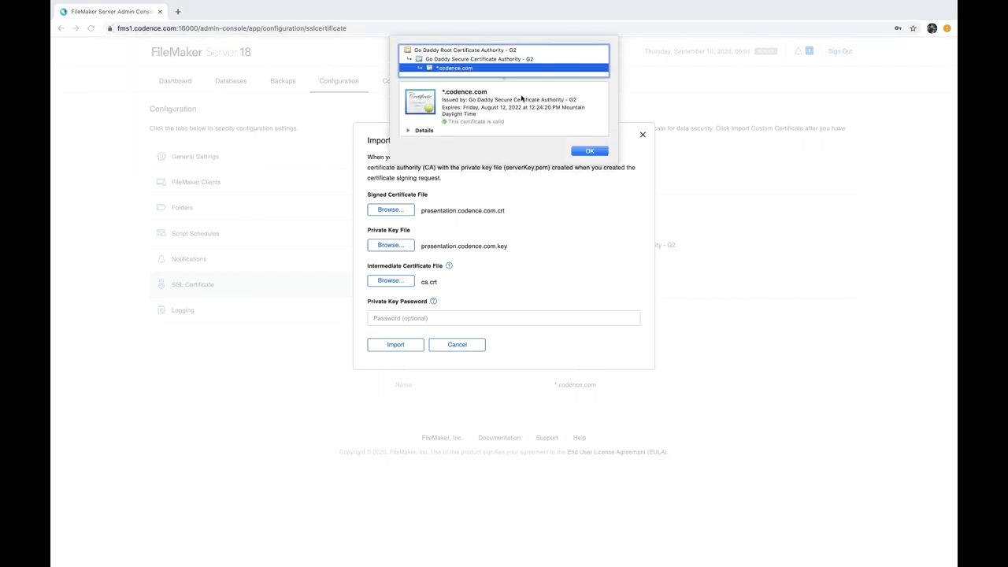
# Inspect the Go Daddy Root, Go Daddy Secure CA - G2 and *.codence.com certificates, then dismiss the chain view.
pyautogui.click(479, 60)
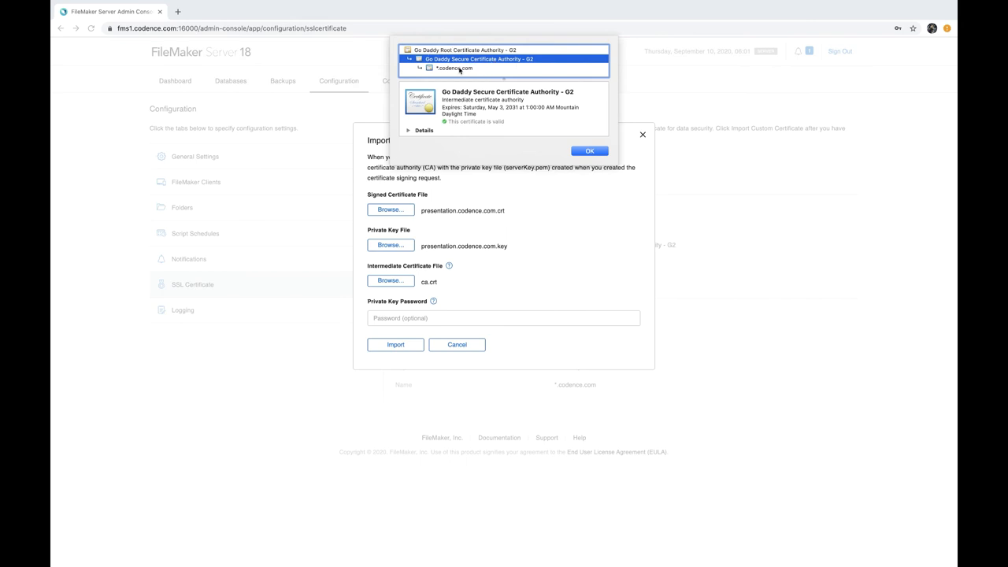
pyautogui.click(454, 68)
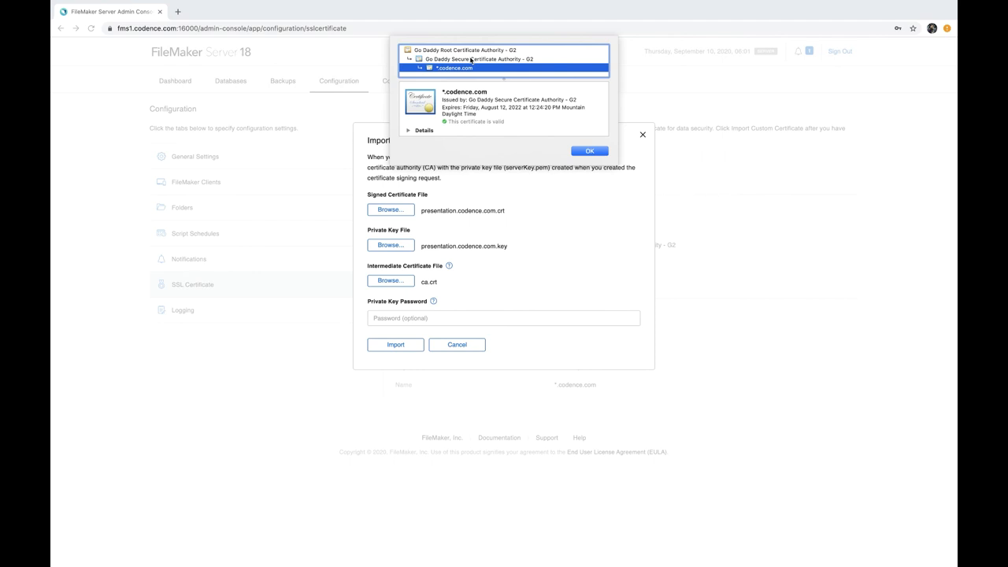
pyautogui.click(473, 60)
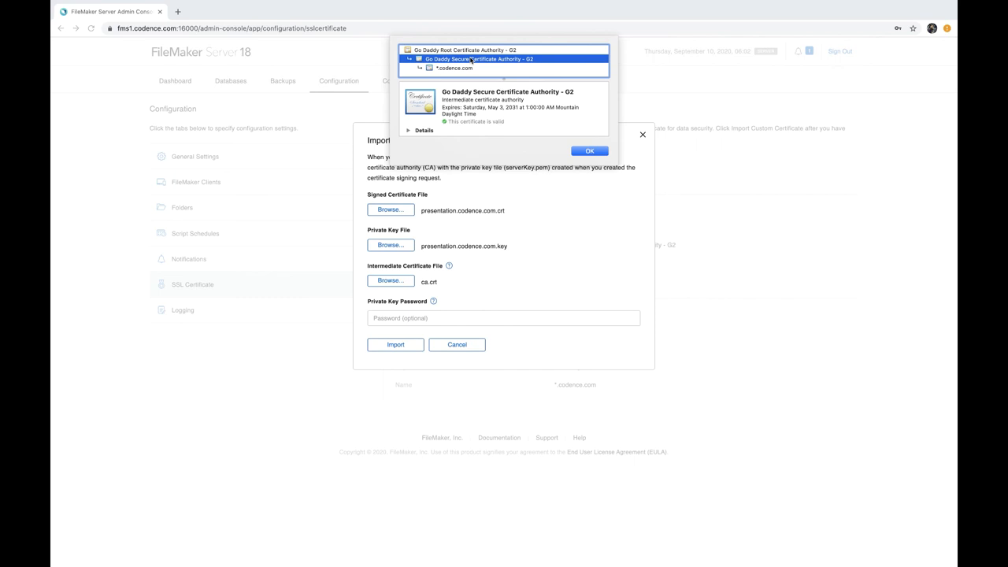
pyautogui.moveTo(474, 74)
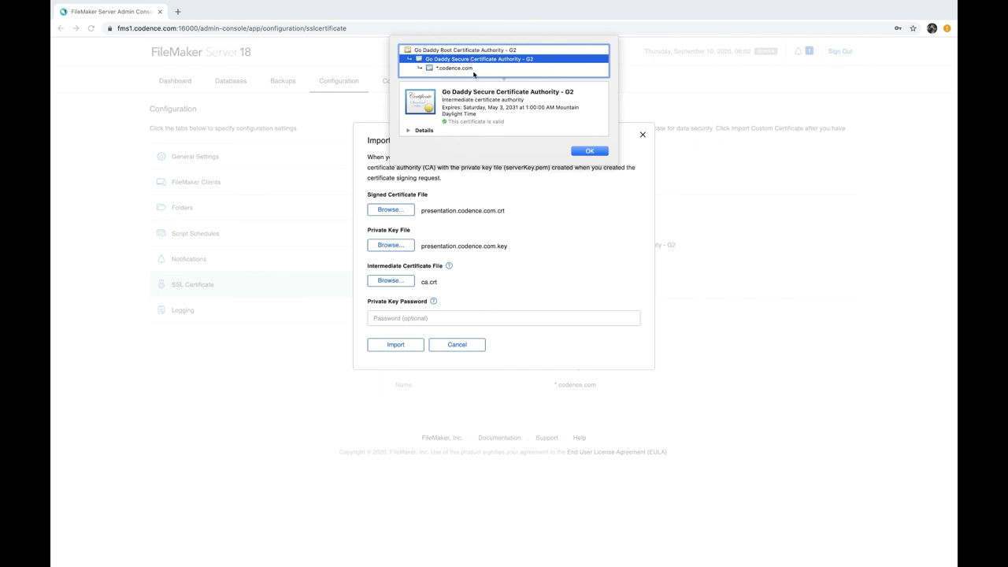
pyautogui.click(460, 49)
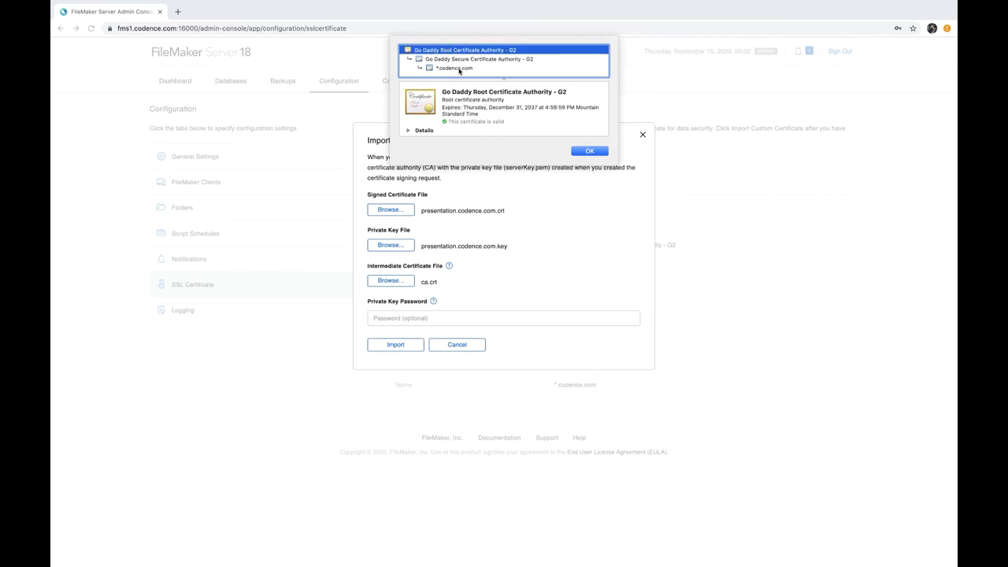
pyautogui.click(453, 68)
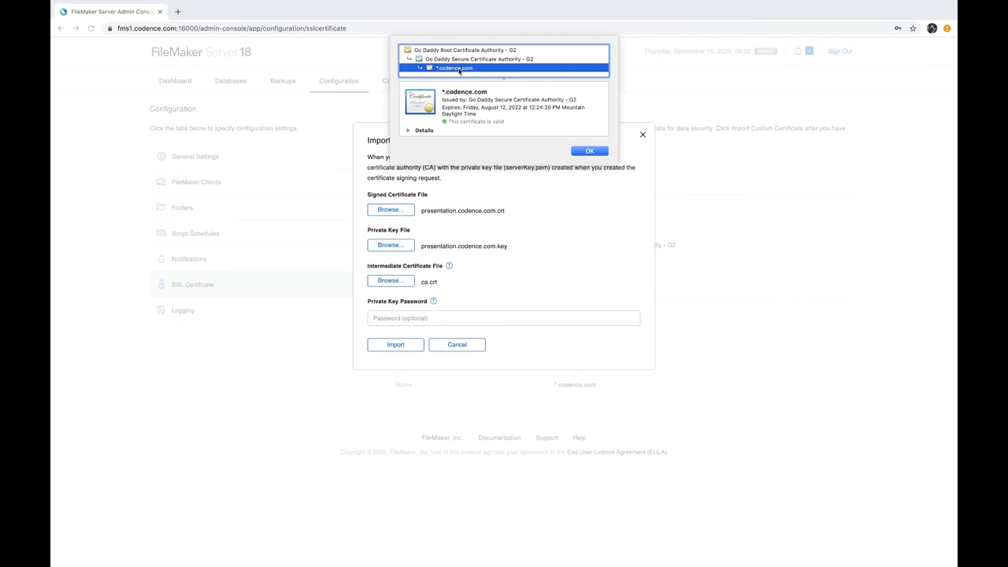
pyautogui.click(589, 151)
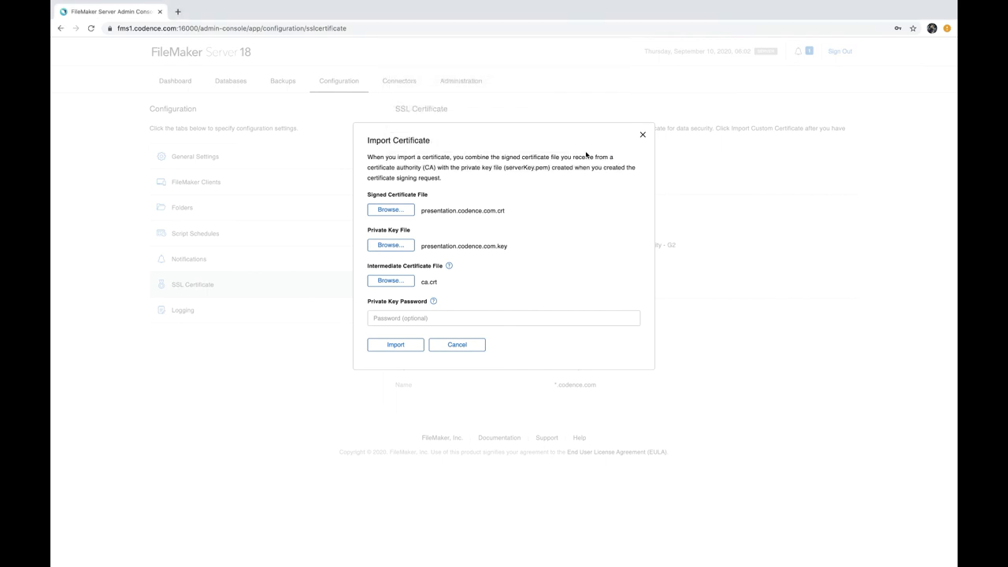